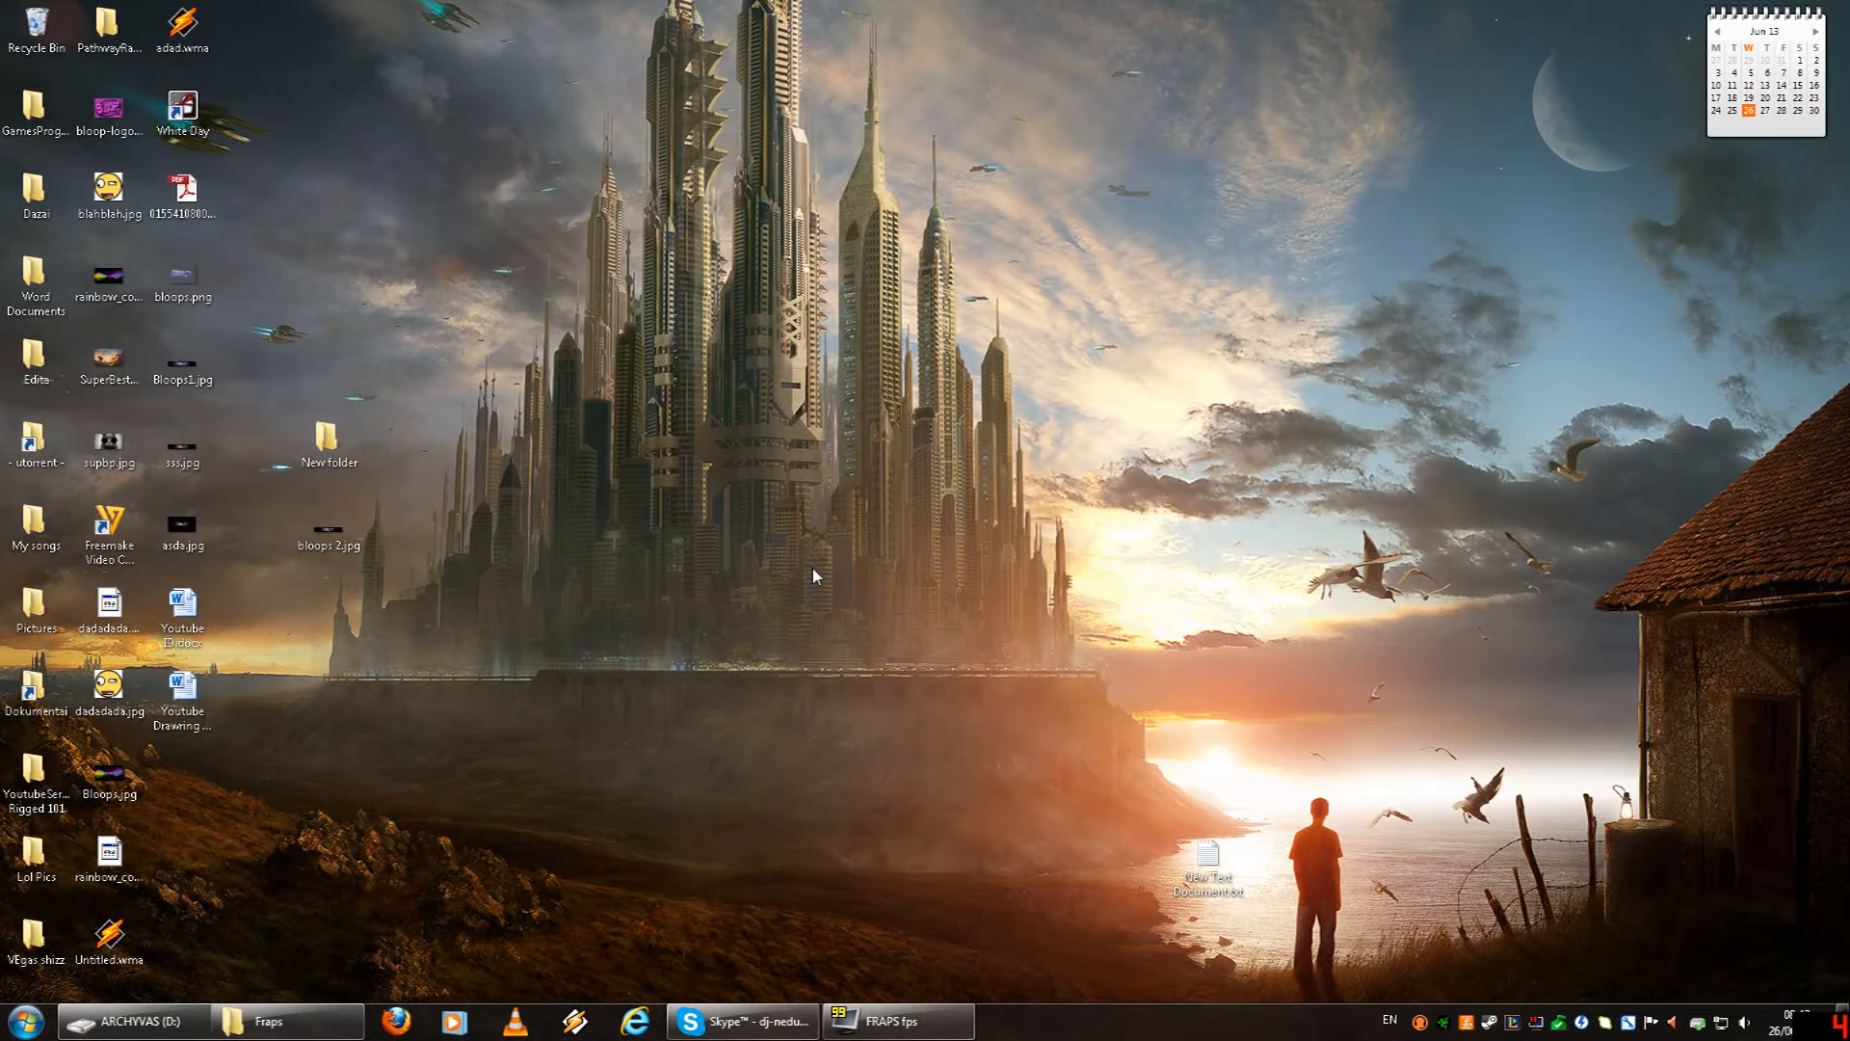
mouse_move(666, 550)
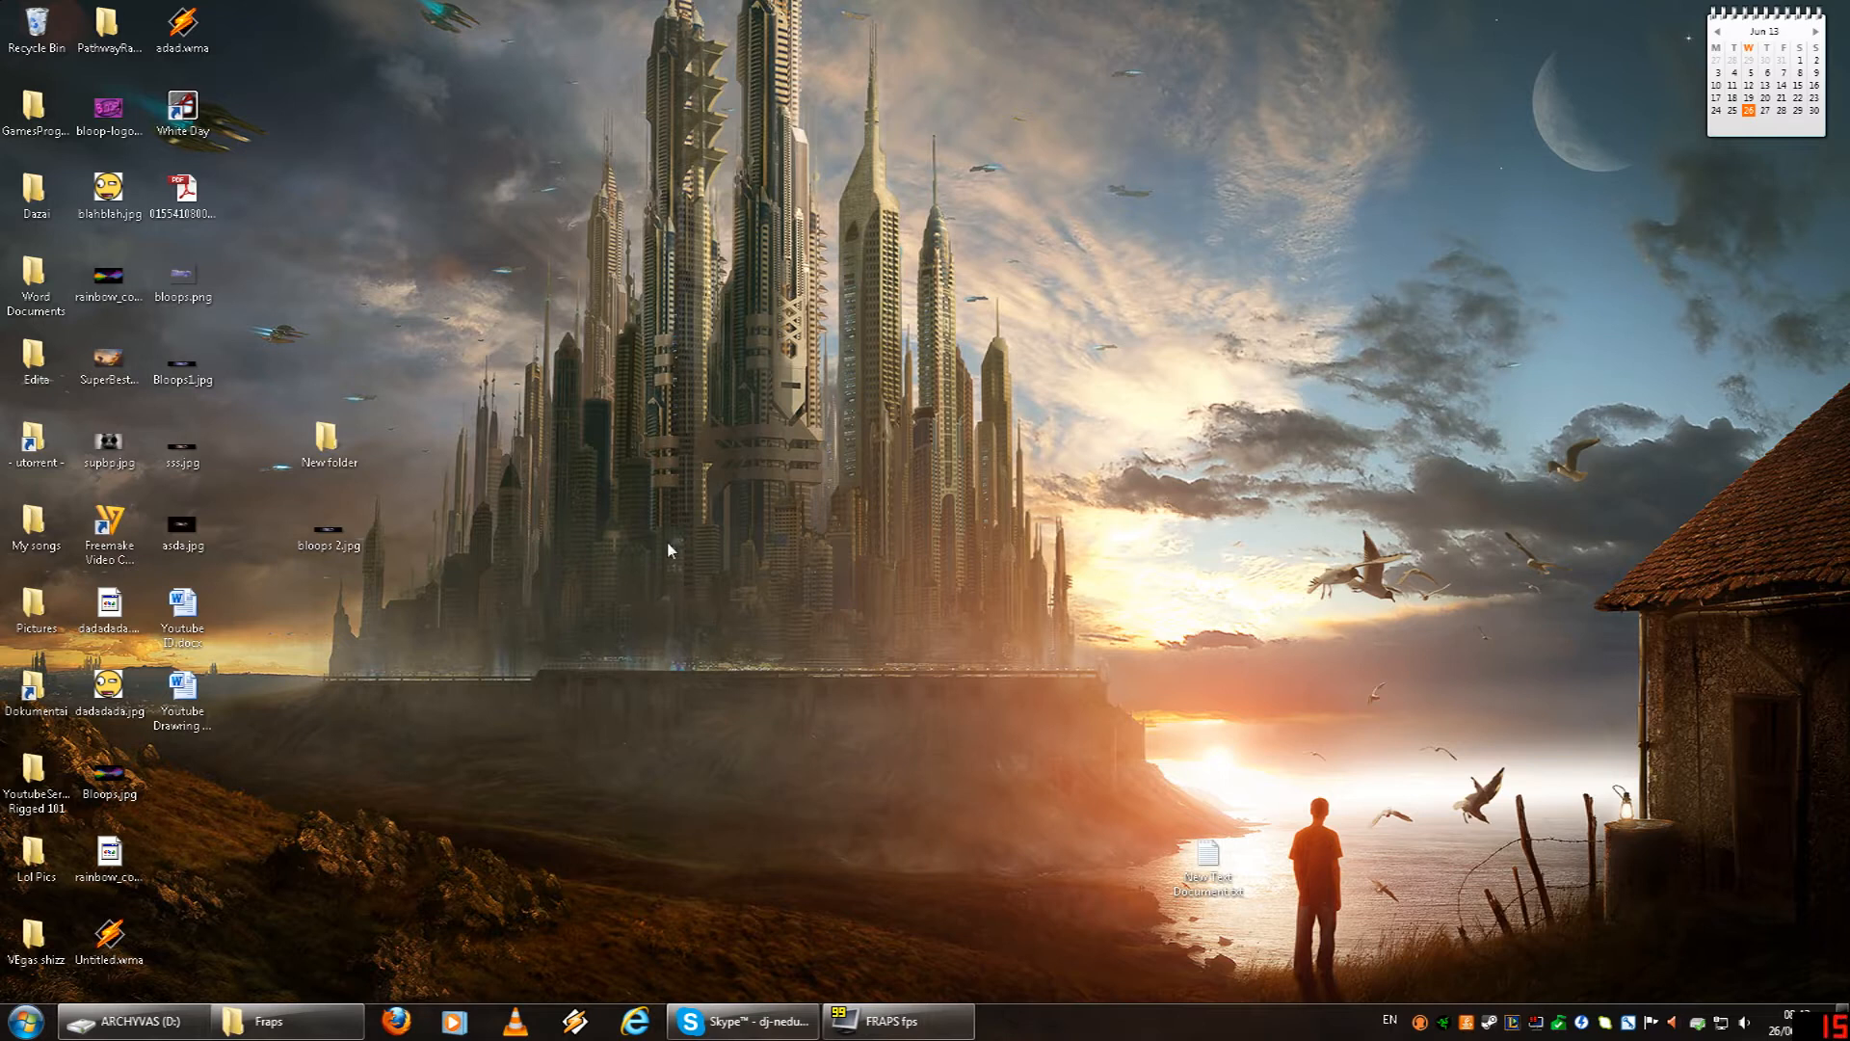
Launch cmd and run ipconfig to find IPv4 192.168.0.2 and gateway 192.168.0.1.
left_click(12, 1019)
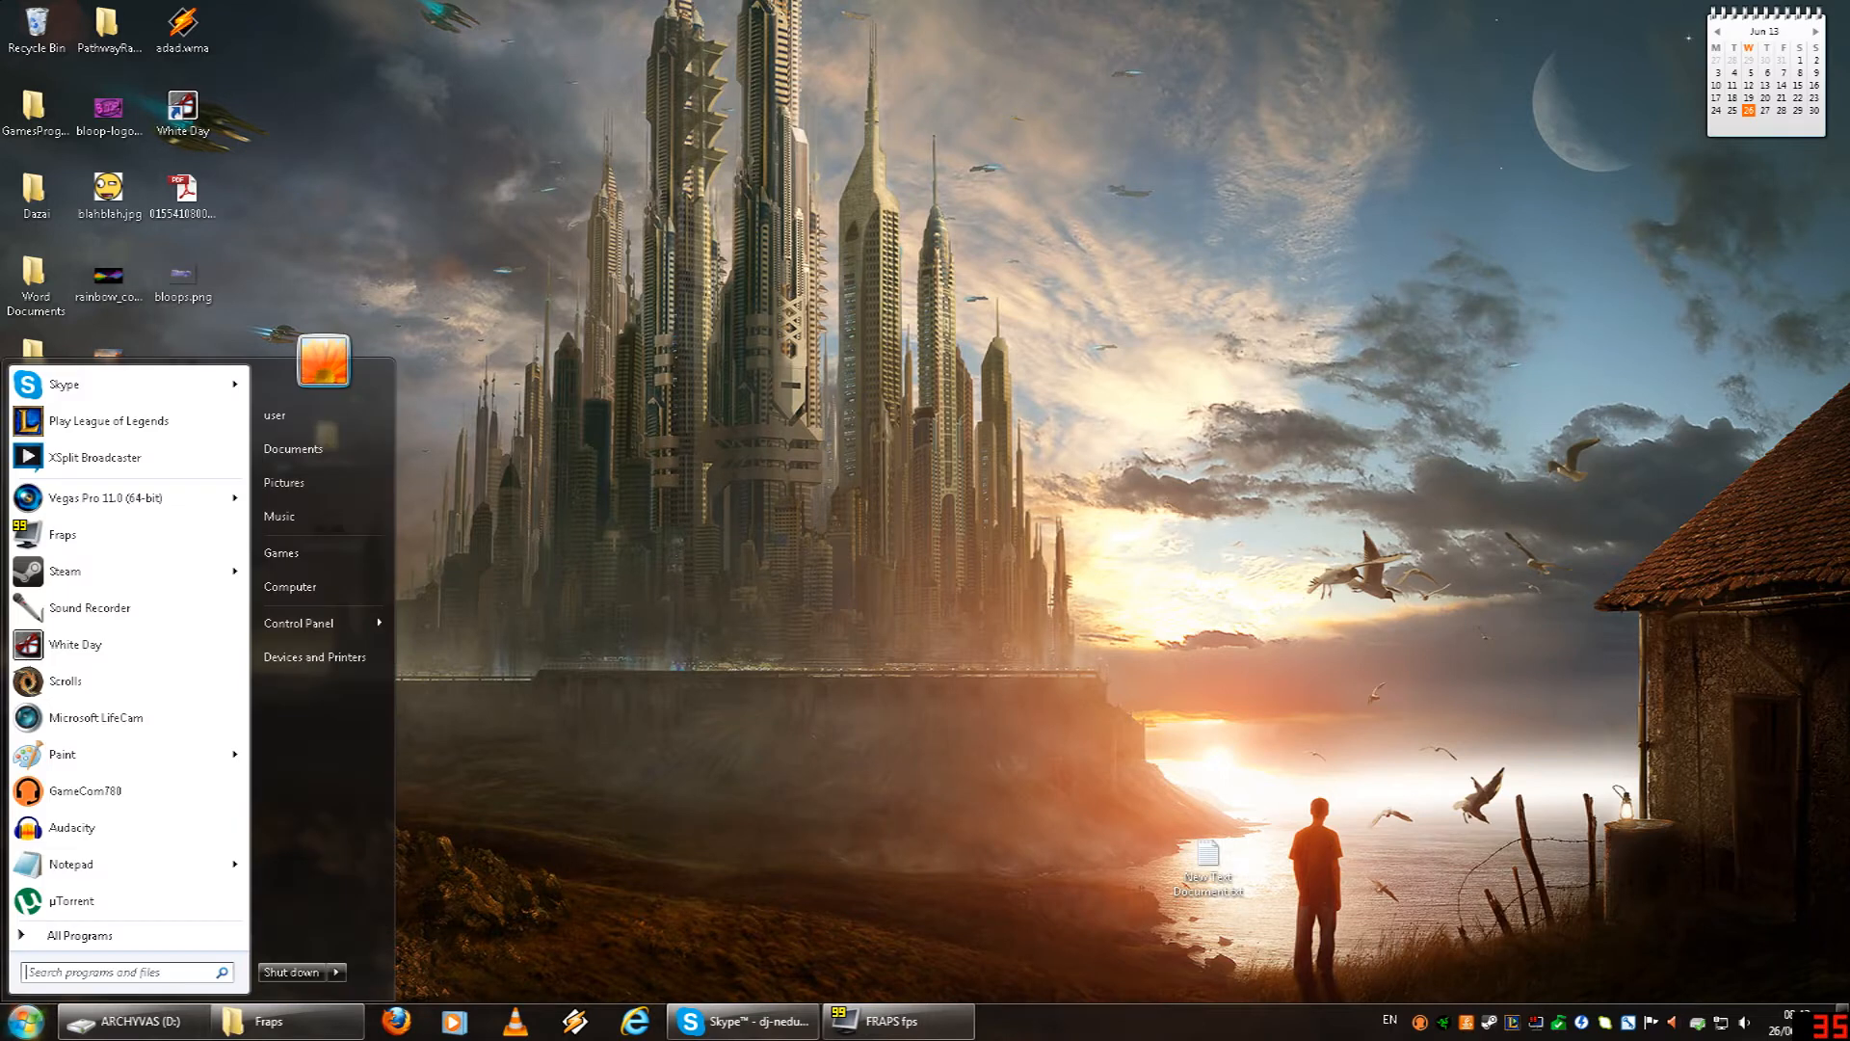
type("cmd")
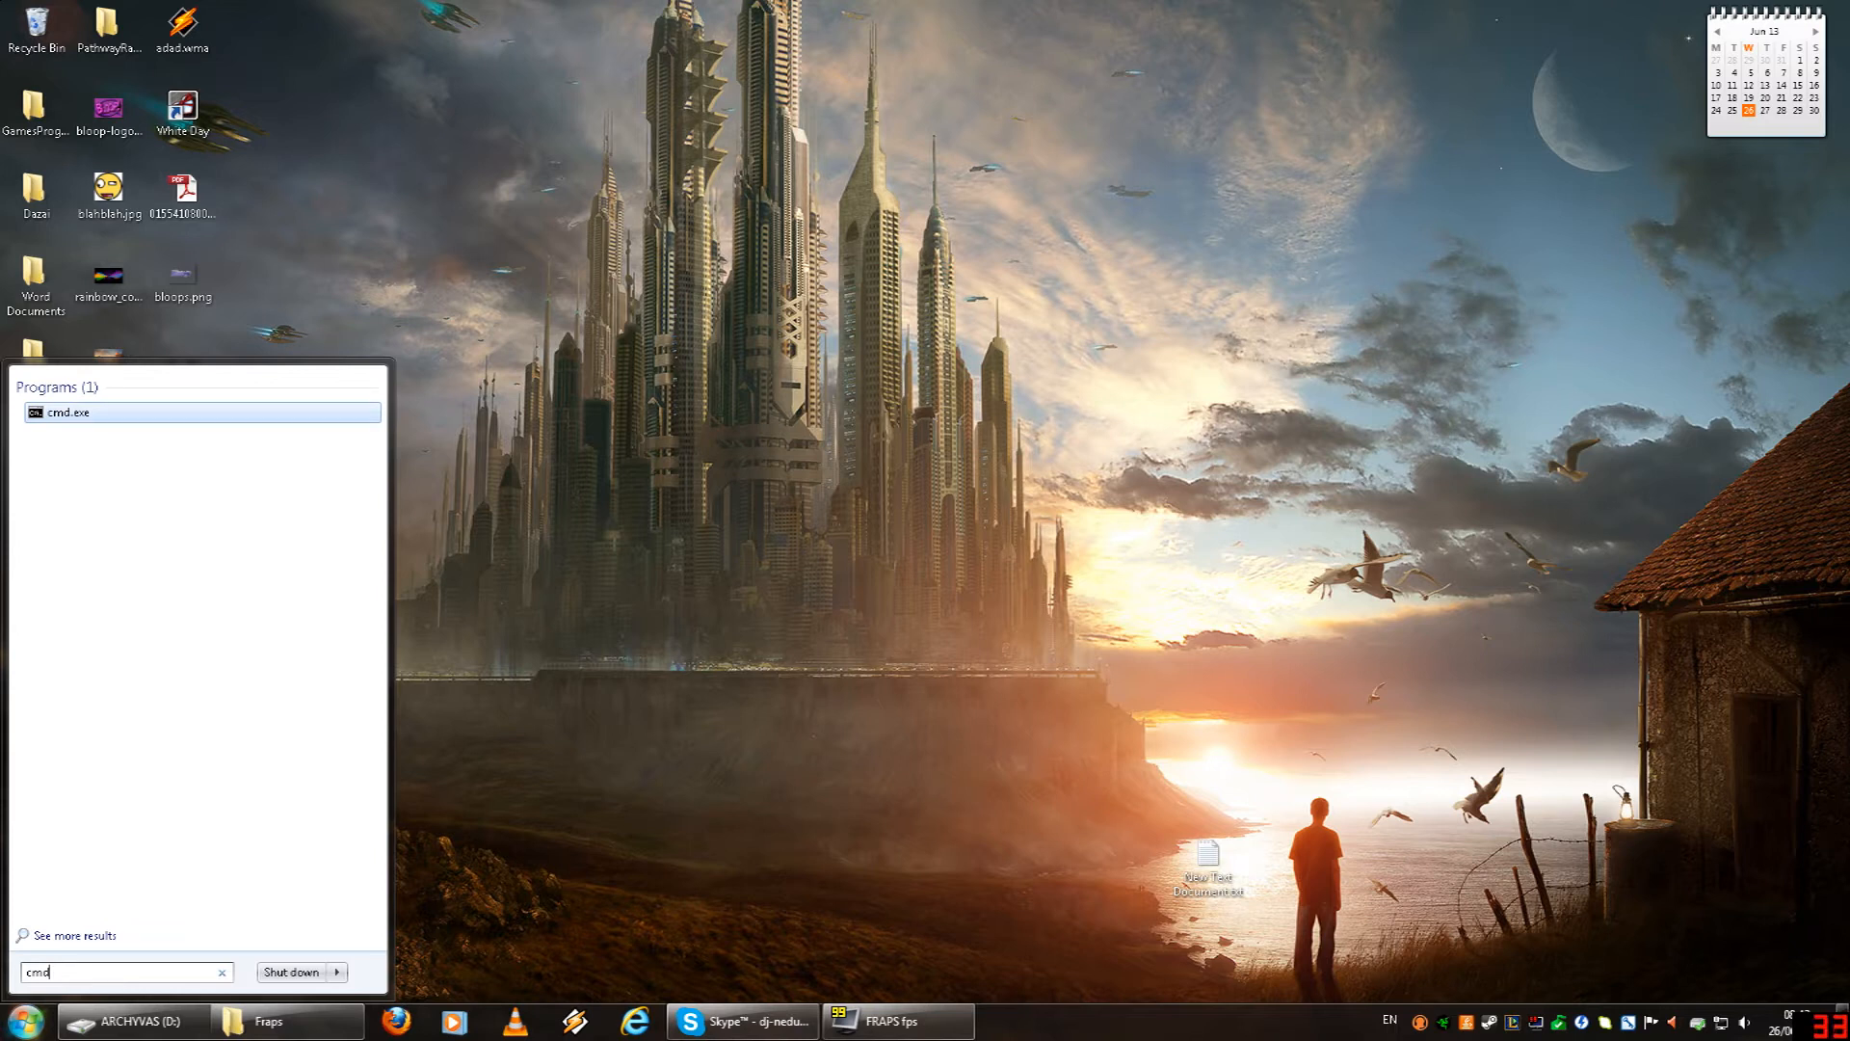
left_click(70, 411)
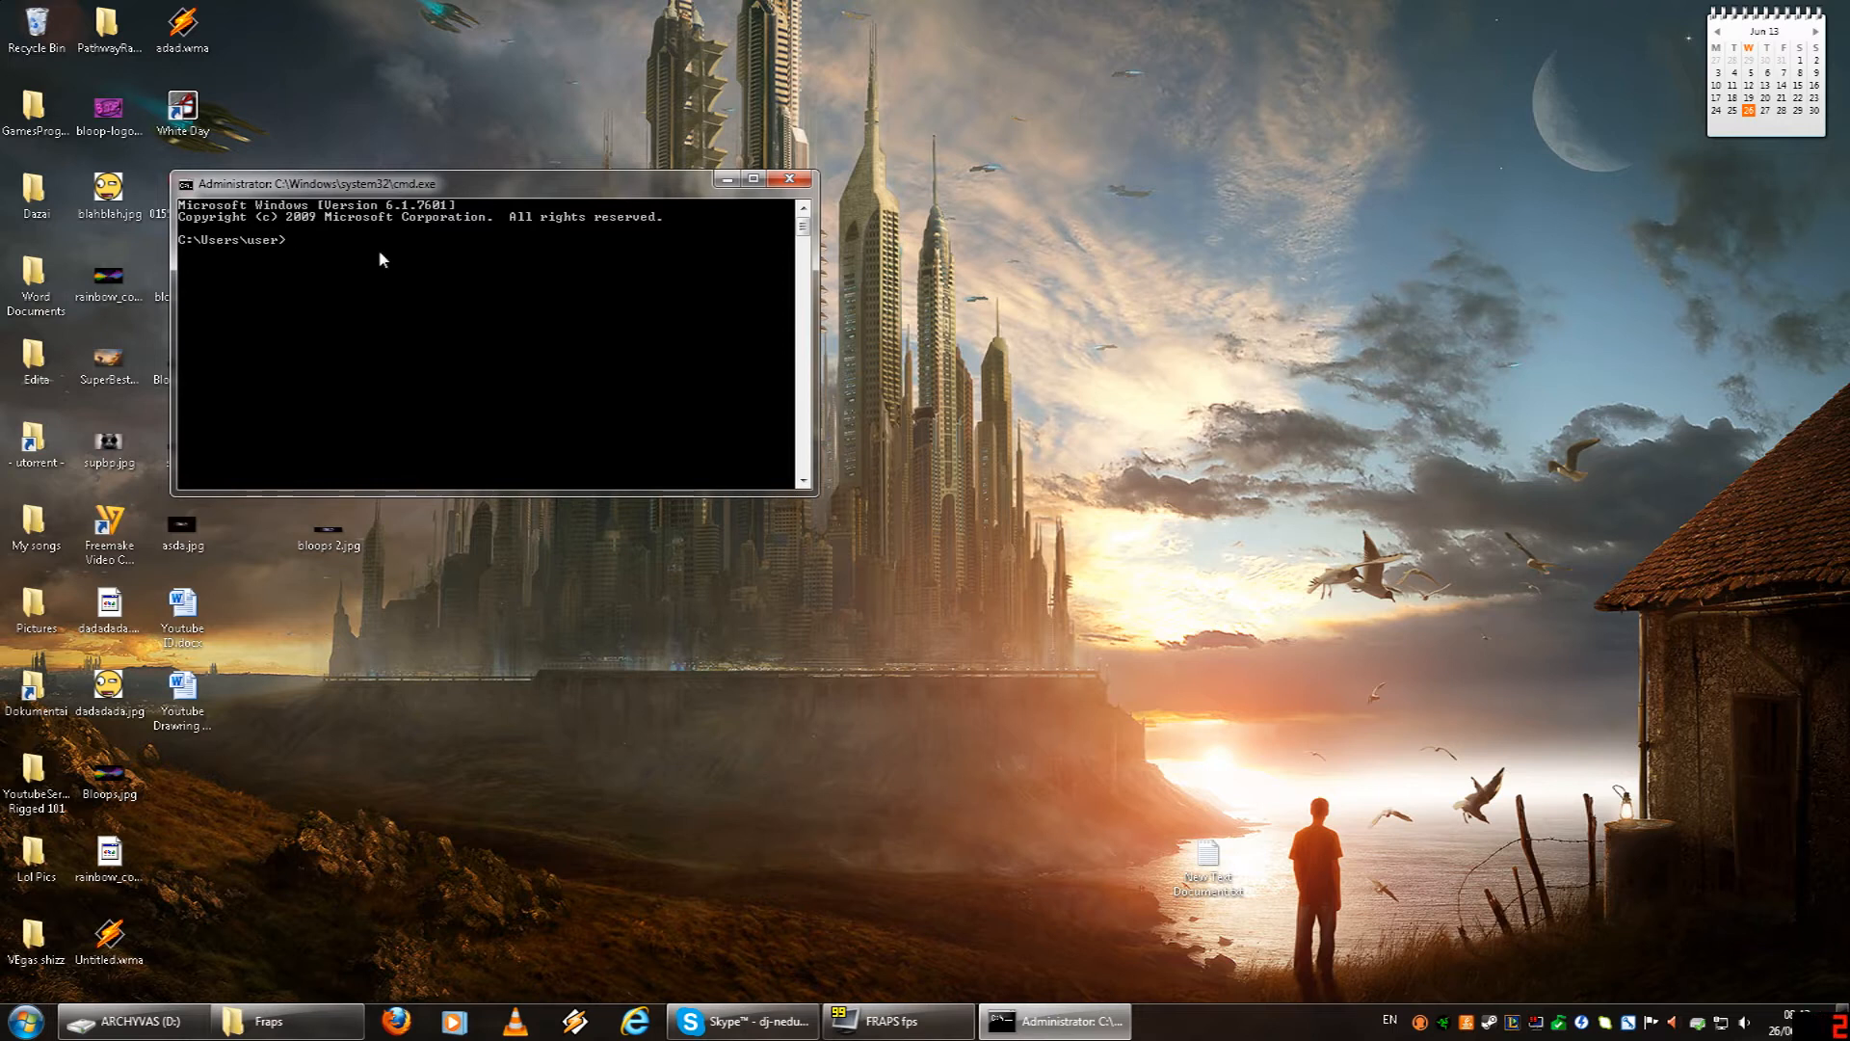
type("ipconfig")
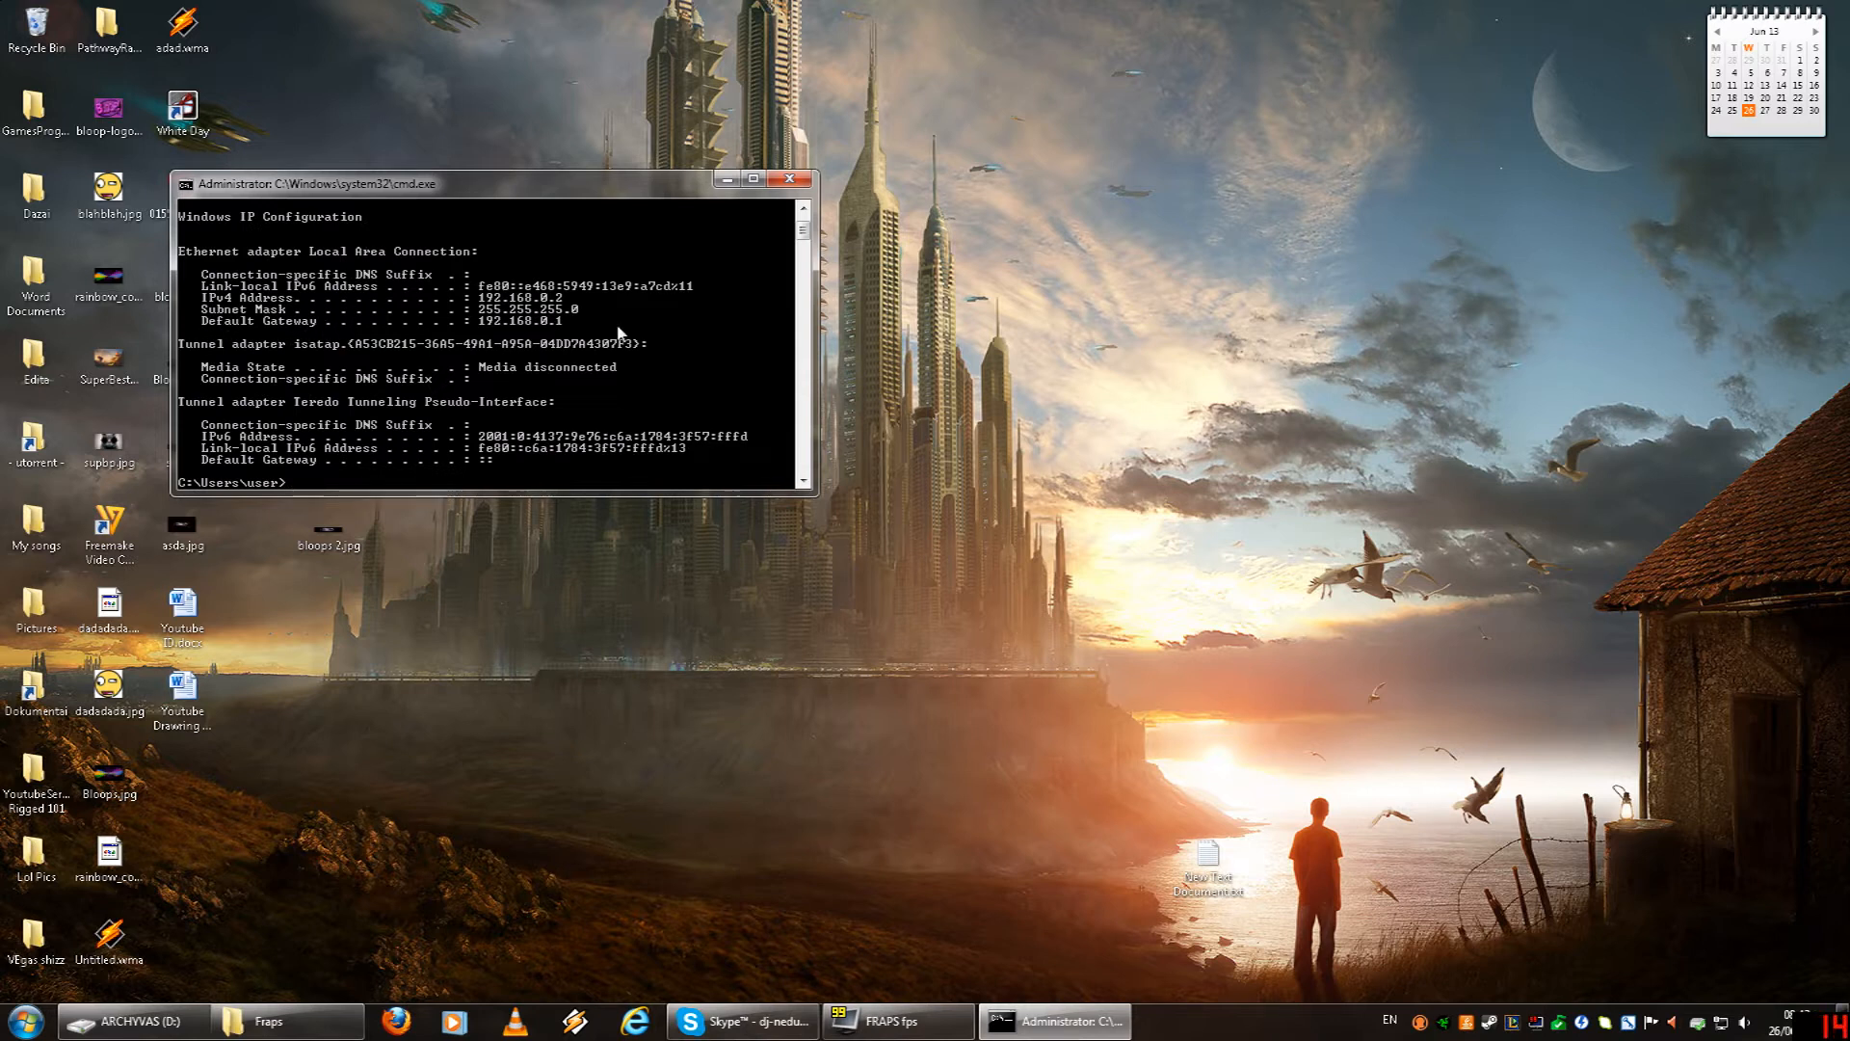
mouse_move(564, 307)
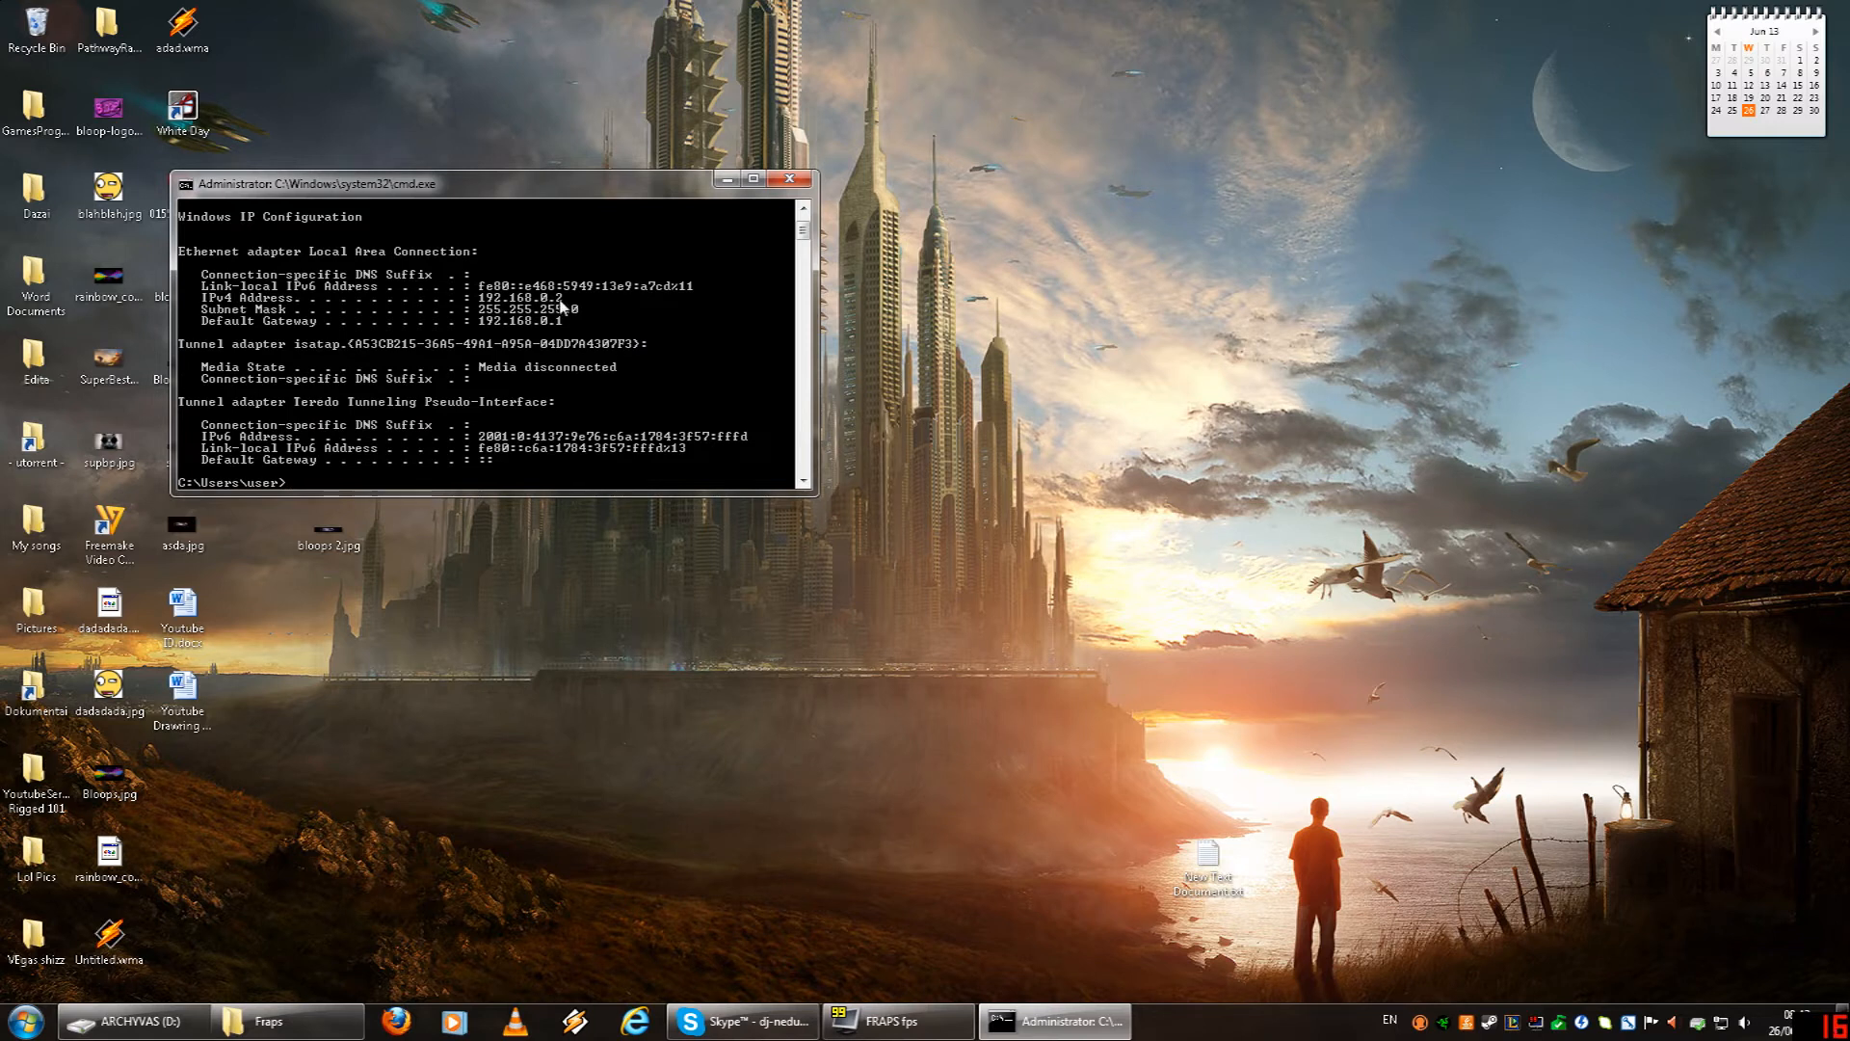
mouse_move(851, 725)
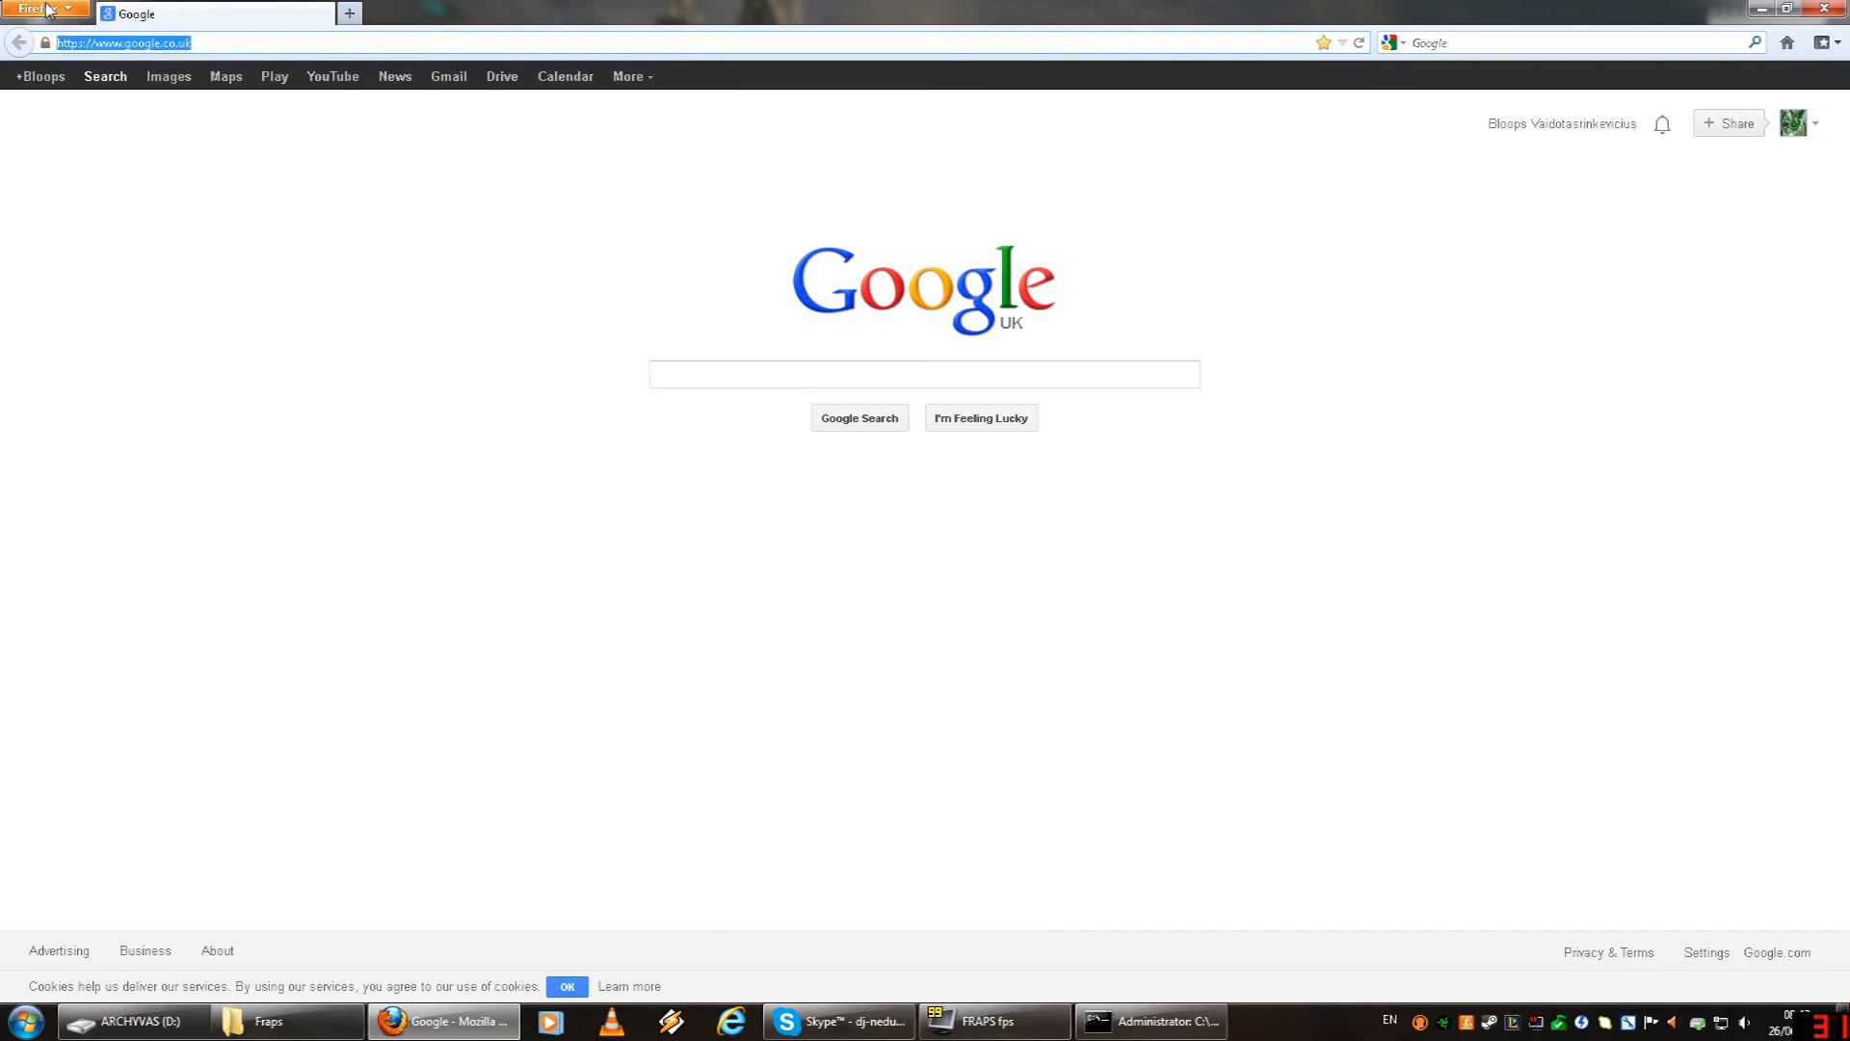
Sign in to 192.168.0.1 as admin, dismiss the password notice, and request Advanced Settings.
type("192.168.0.1")
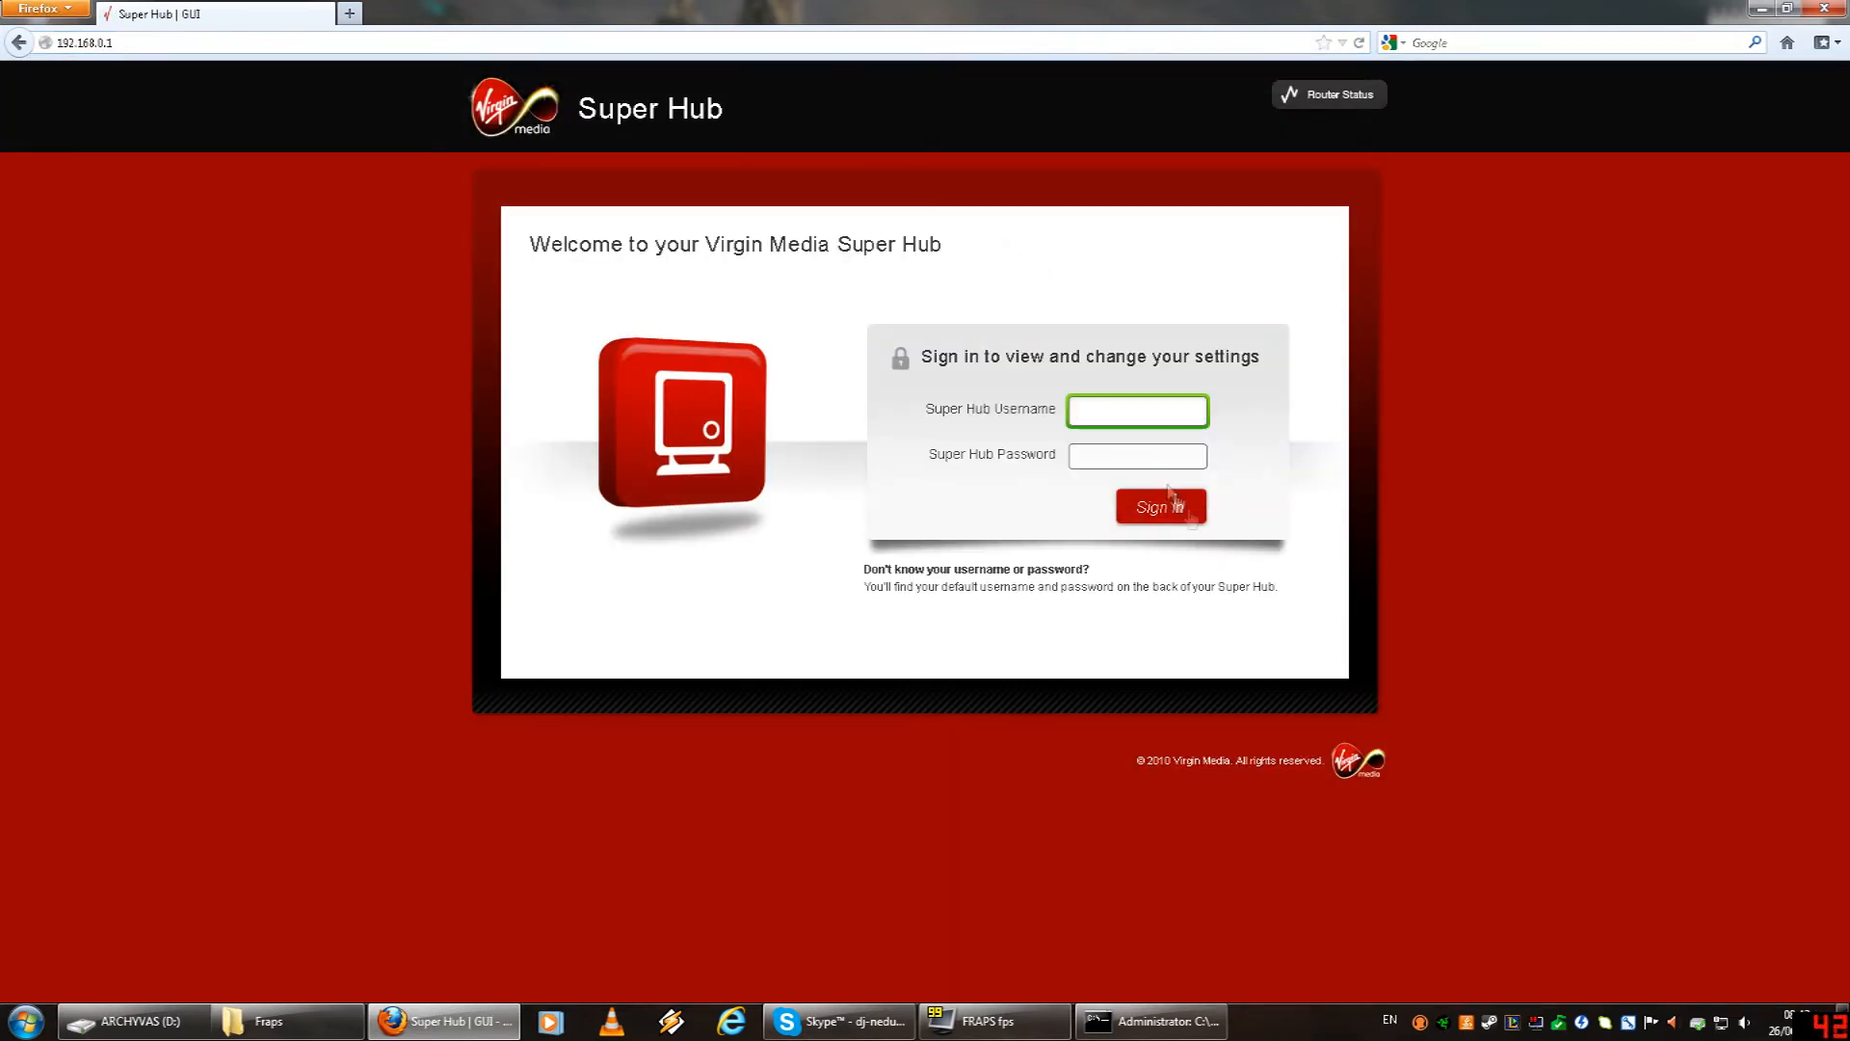
left_click(1136, 410)
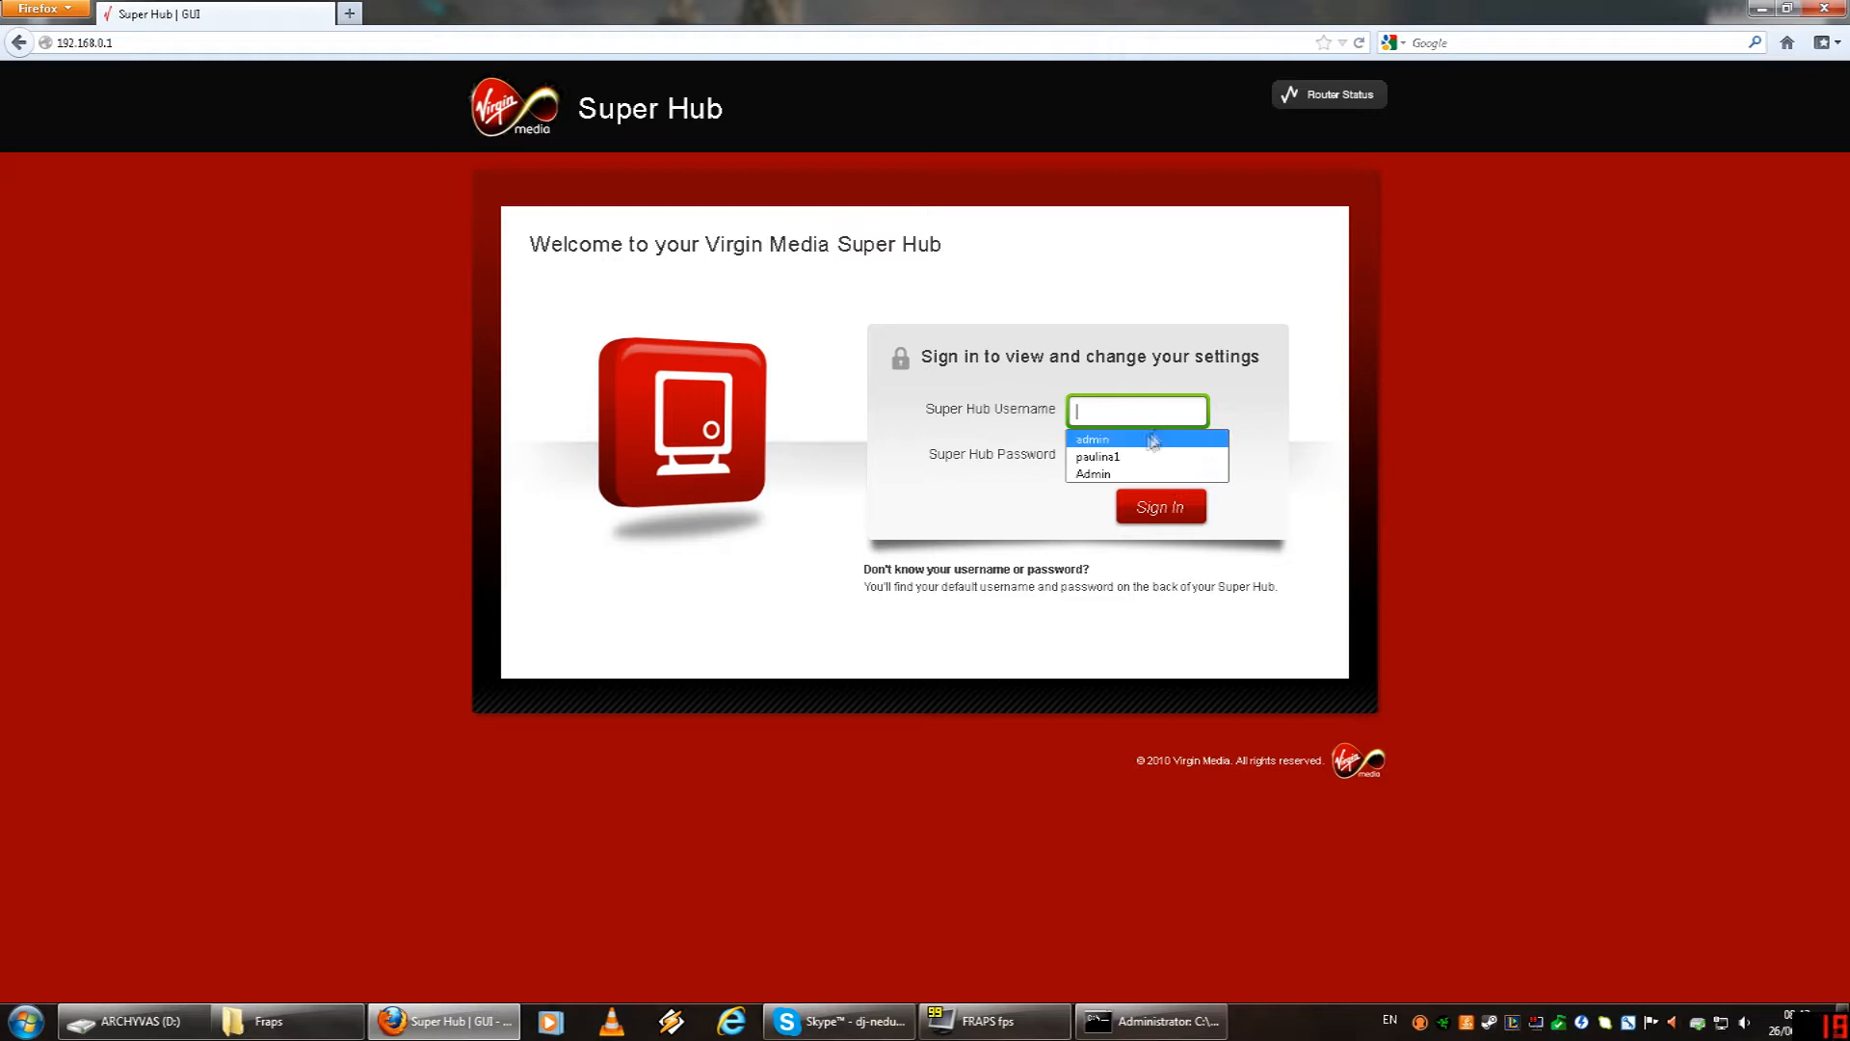
left_click(1091, 440)
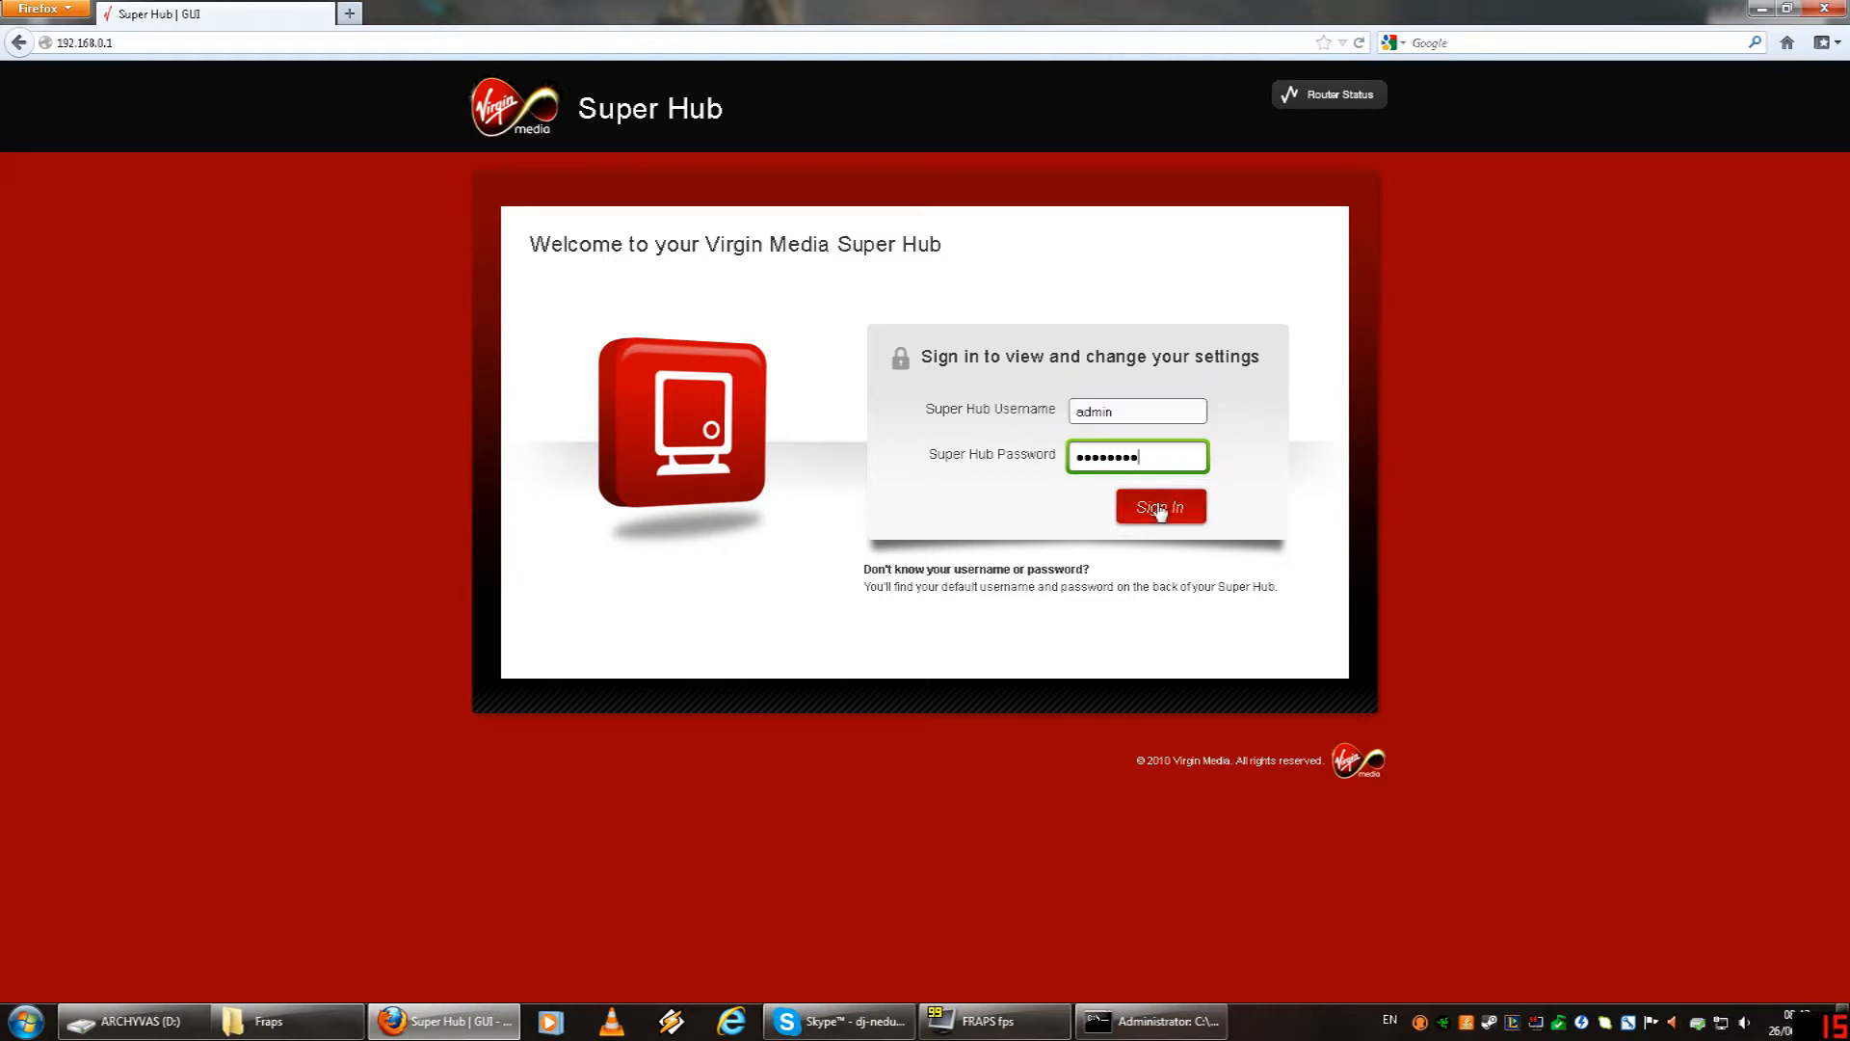
left_click(1160, 506)
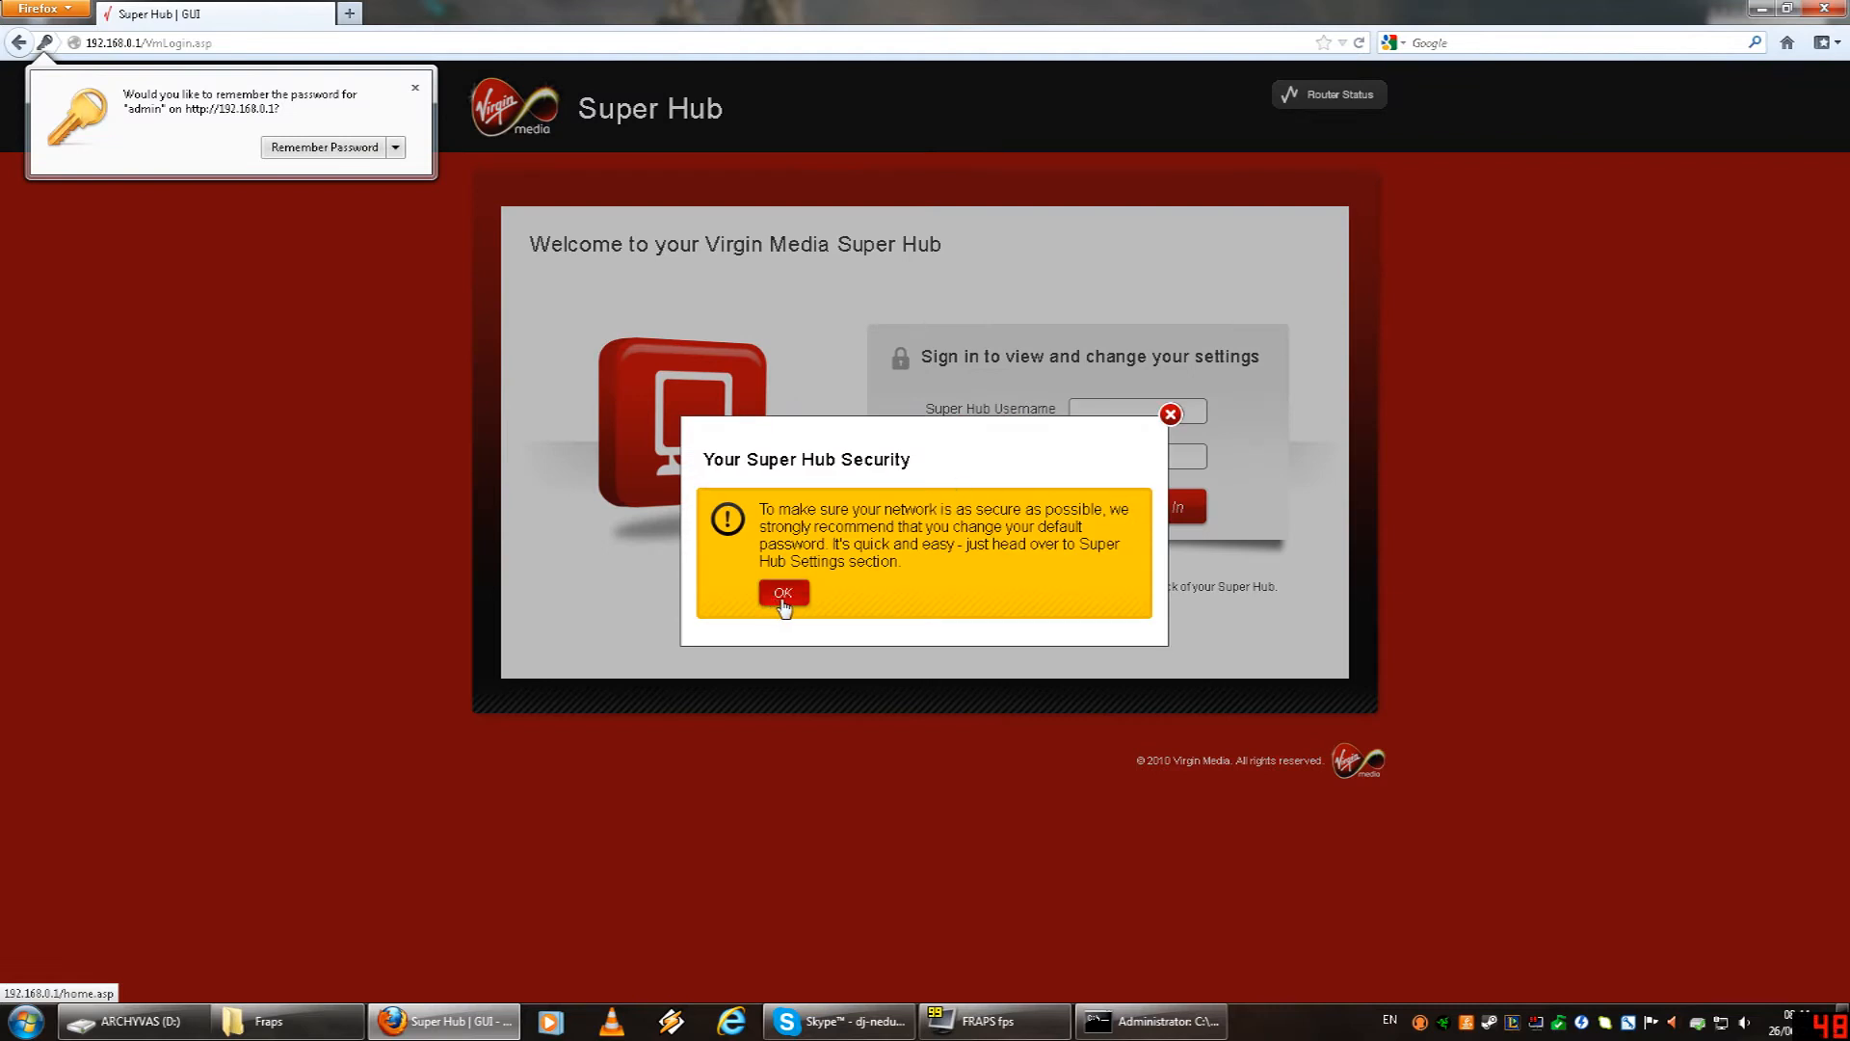
left_click(782, 591)
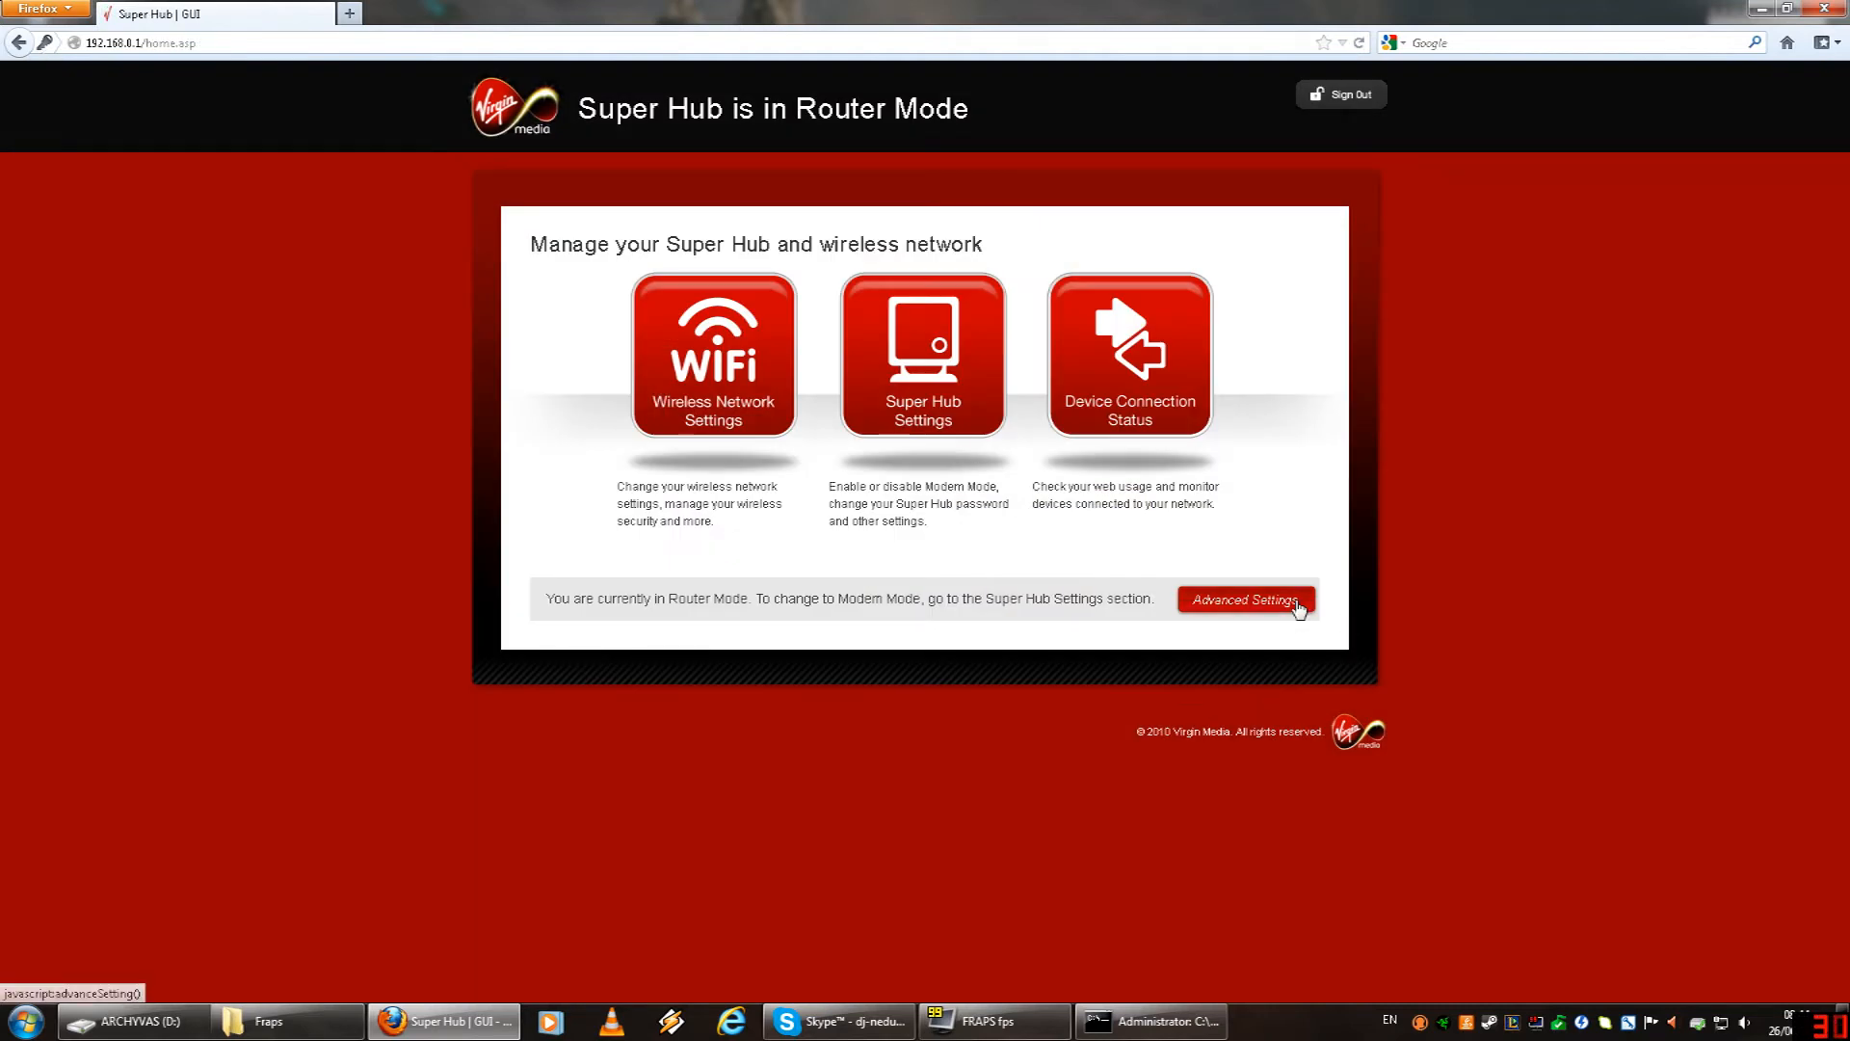
left_click(1244, 599)
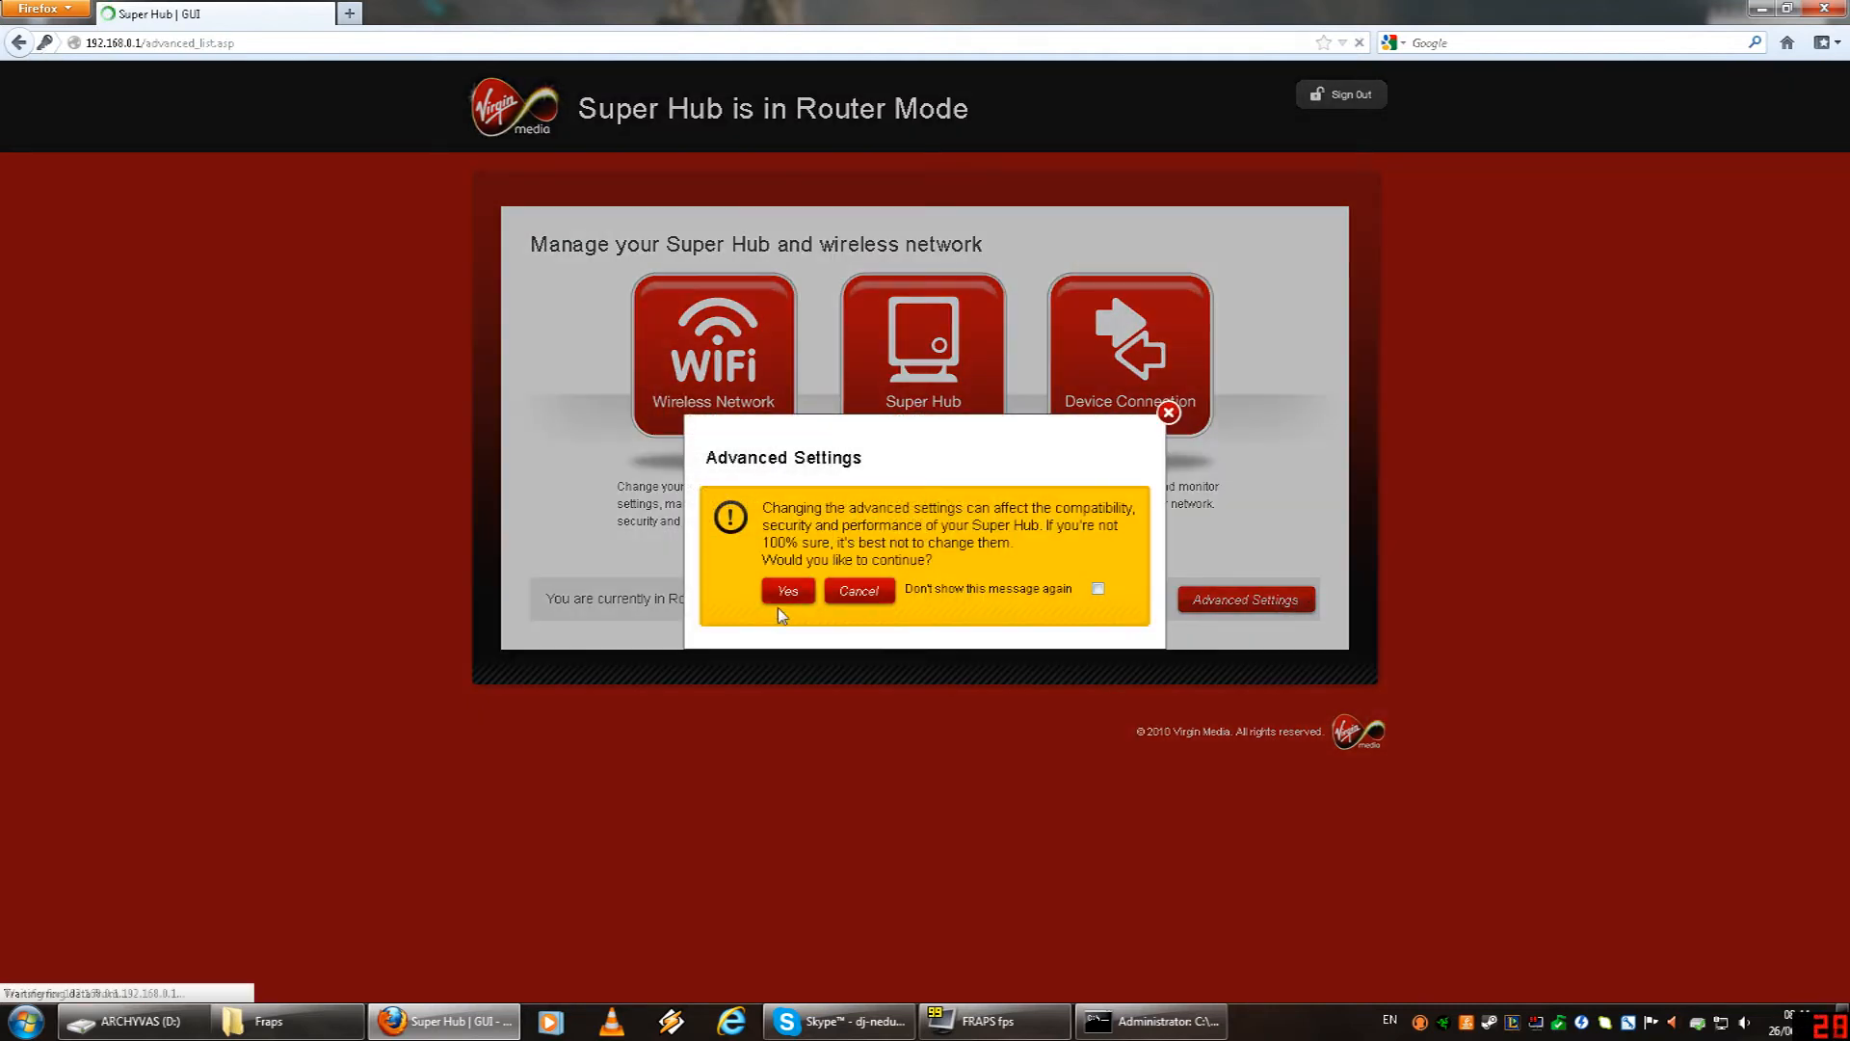
Confirm the Advanced Settings warning and go to Security > Port Forwarding.
left_click(788, 591)
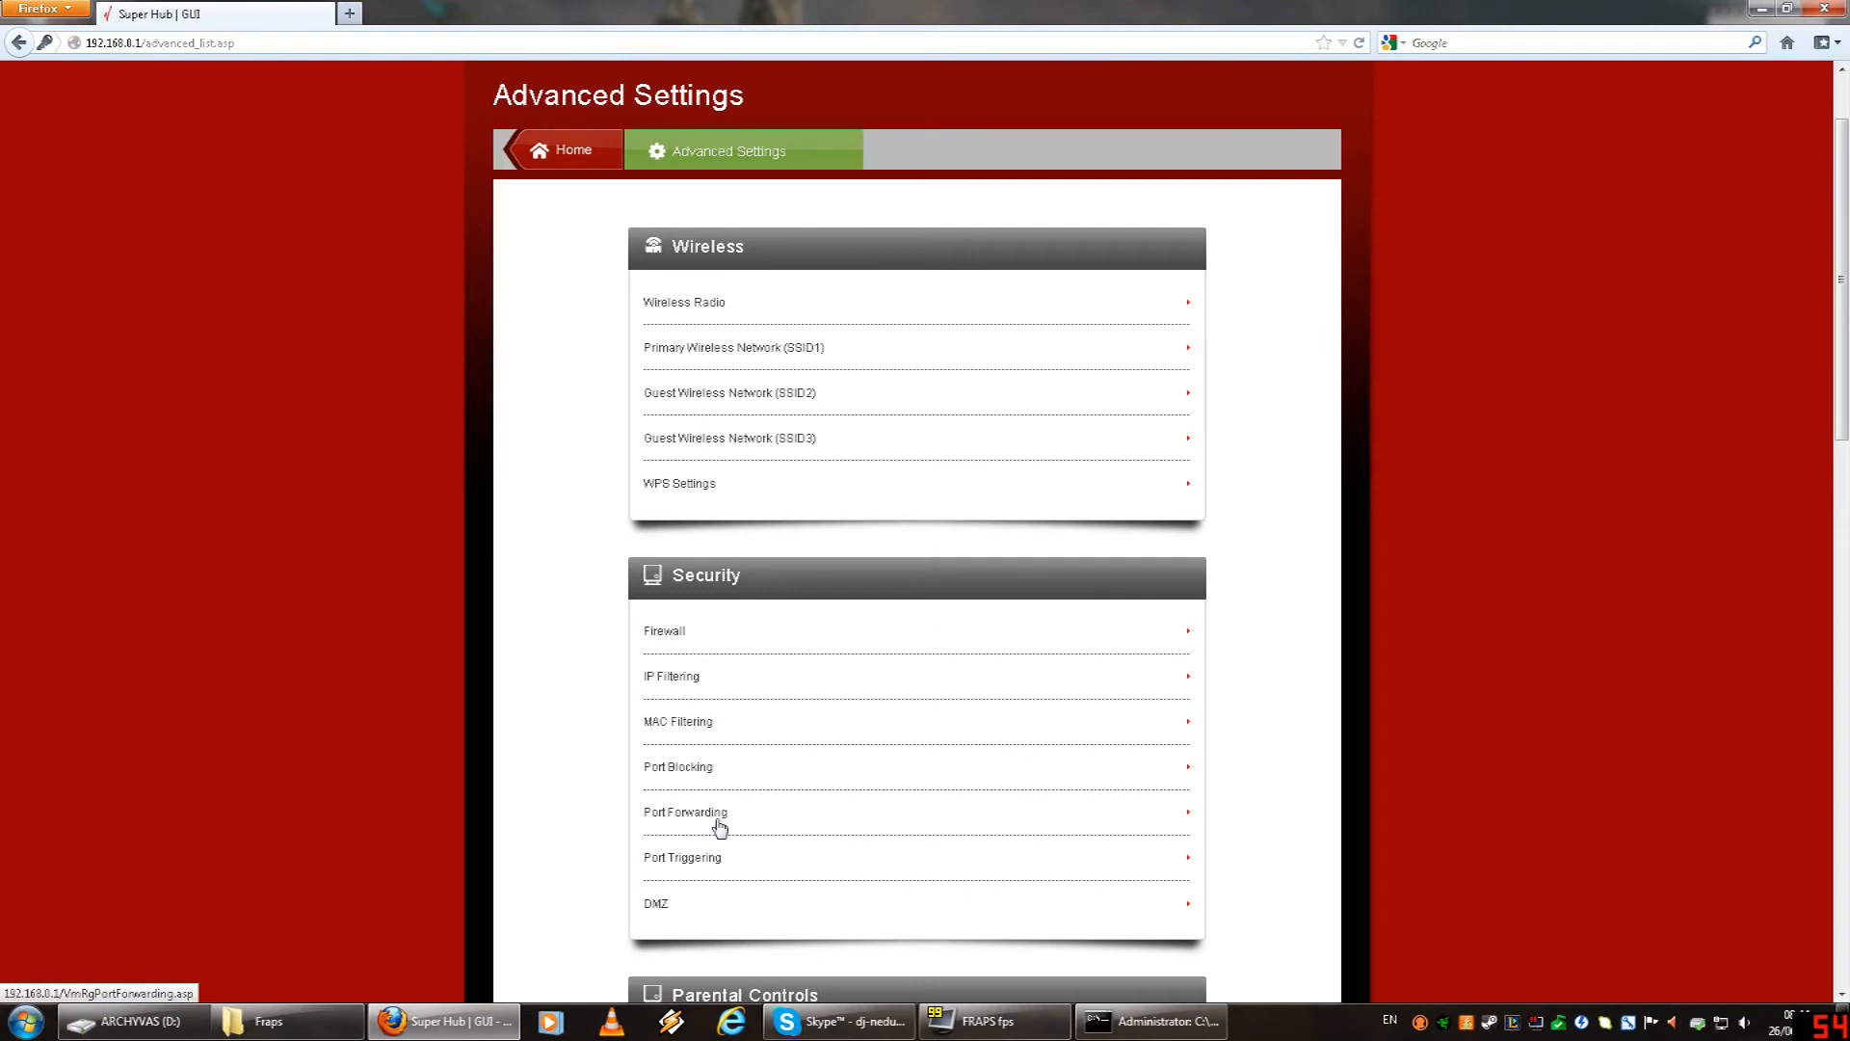
left_click(684, 812)
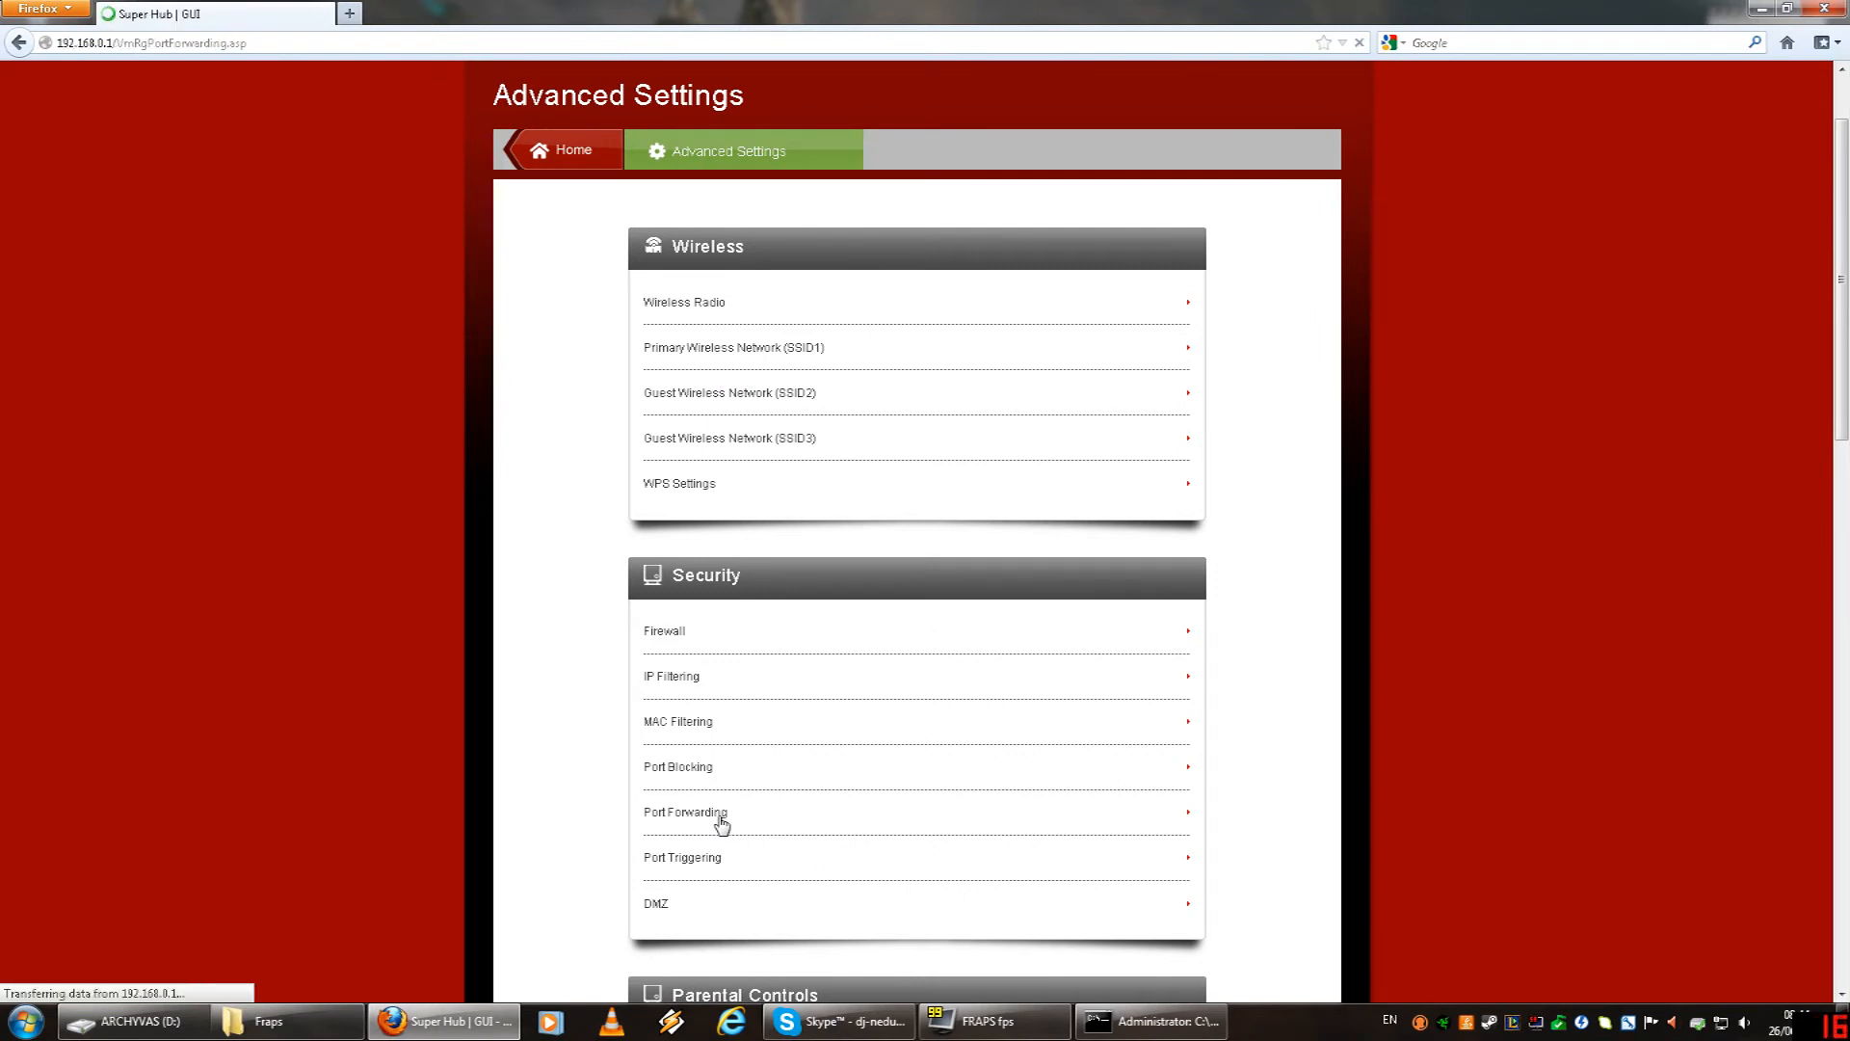
left_click(684, 812)
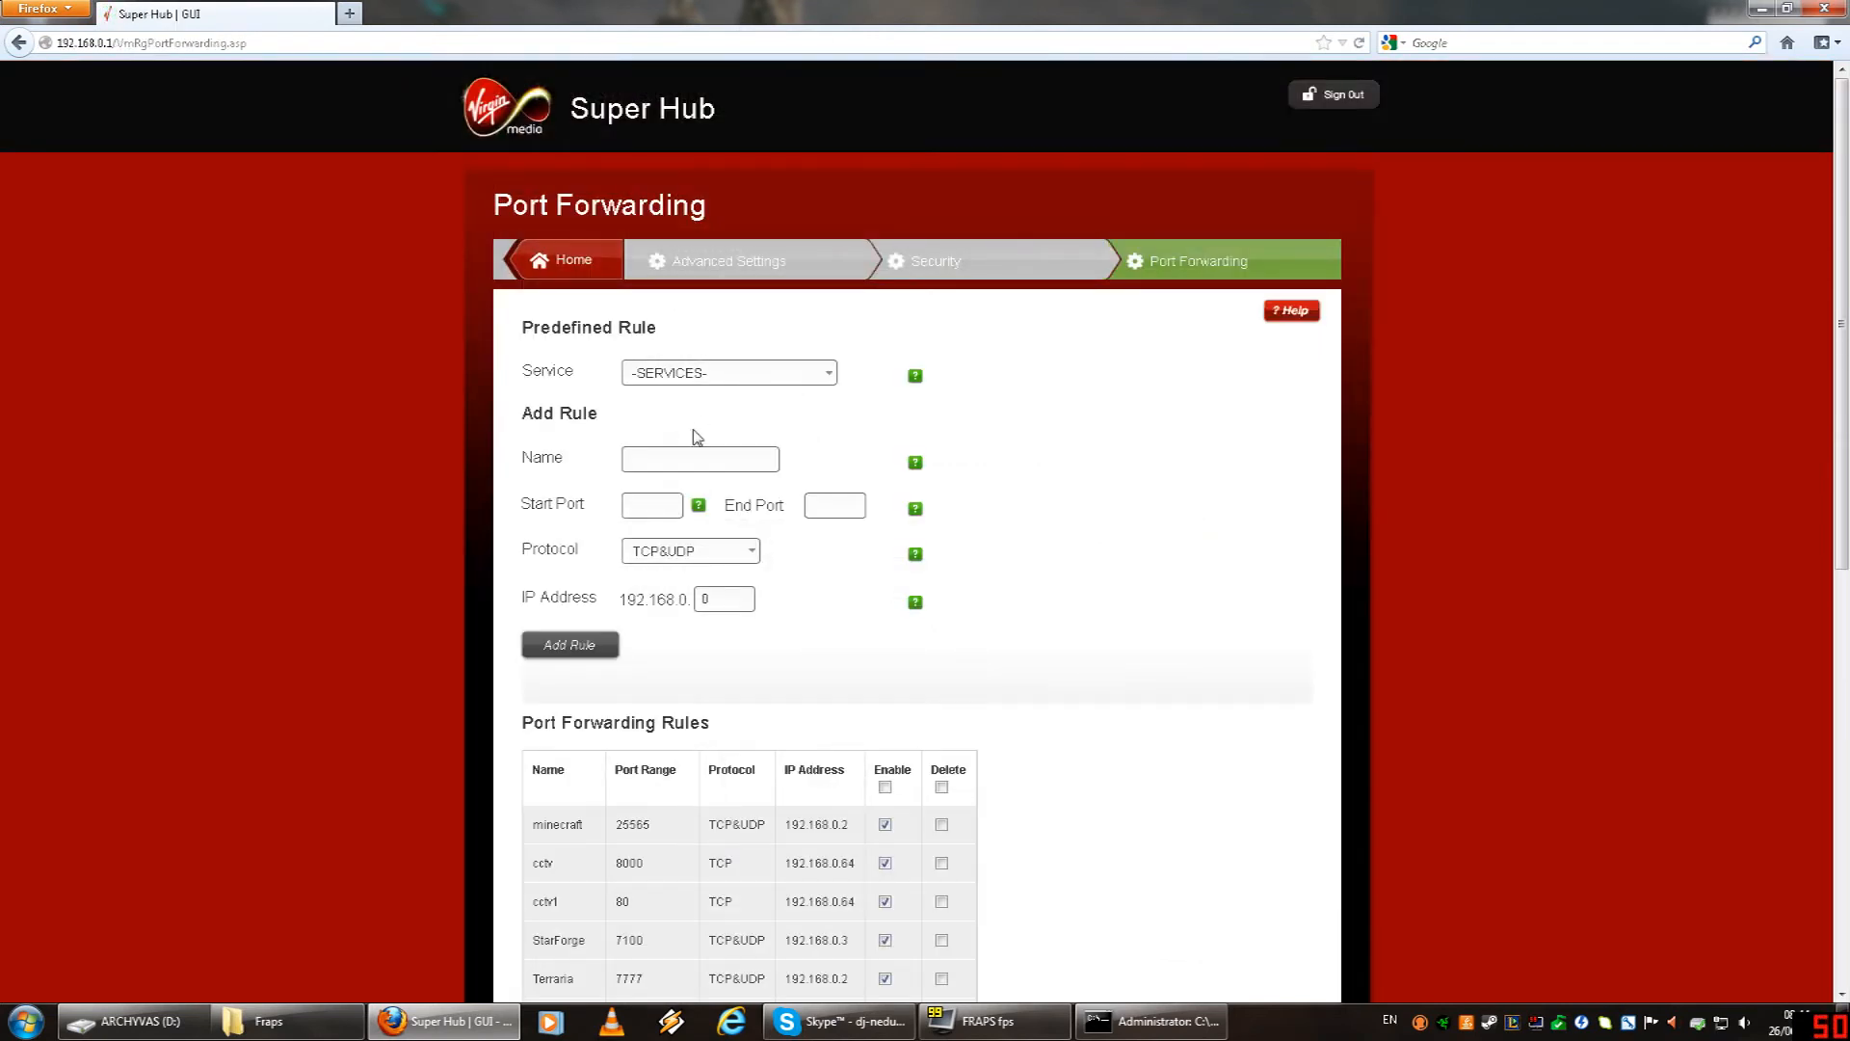
Enter rule name Starmade with start and end port 4242 over TCP&UDP.
left_click(698, 457)
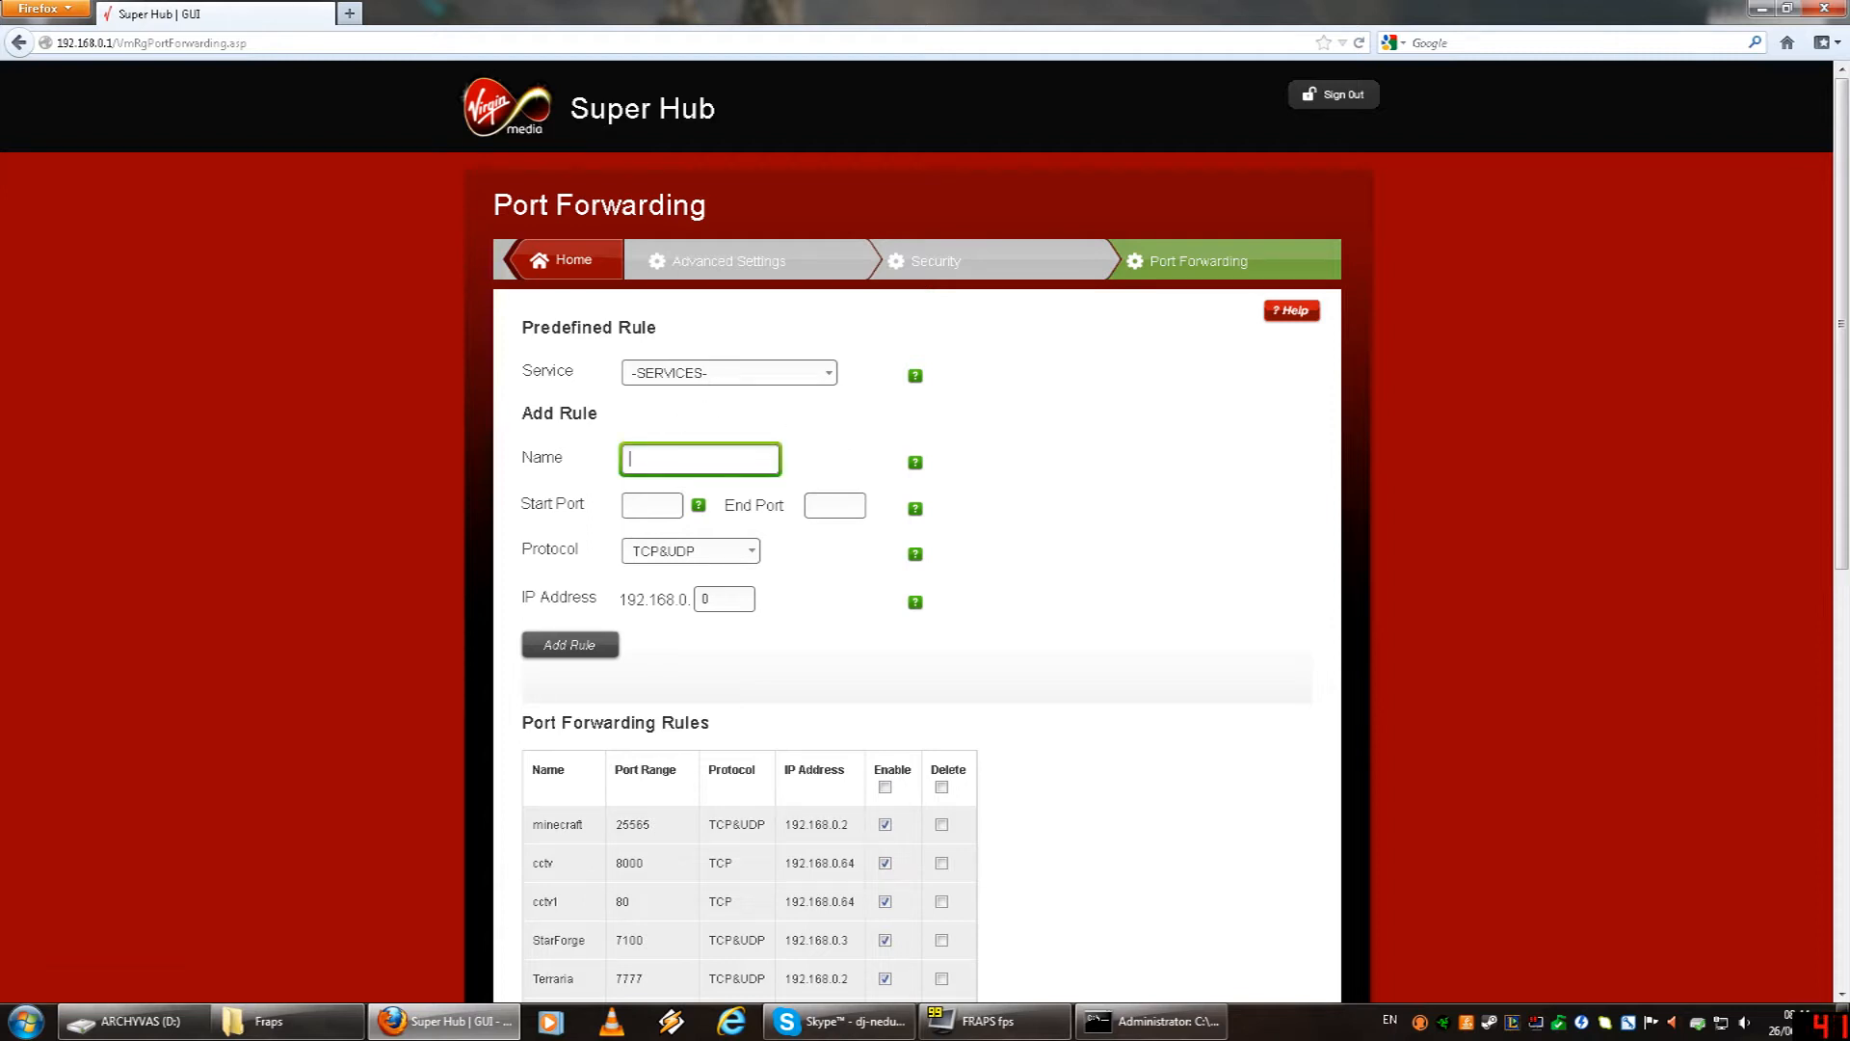
type("Starmade")
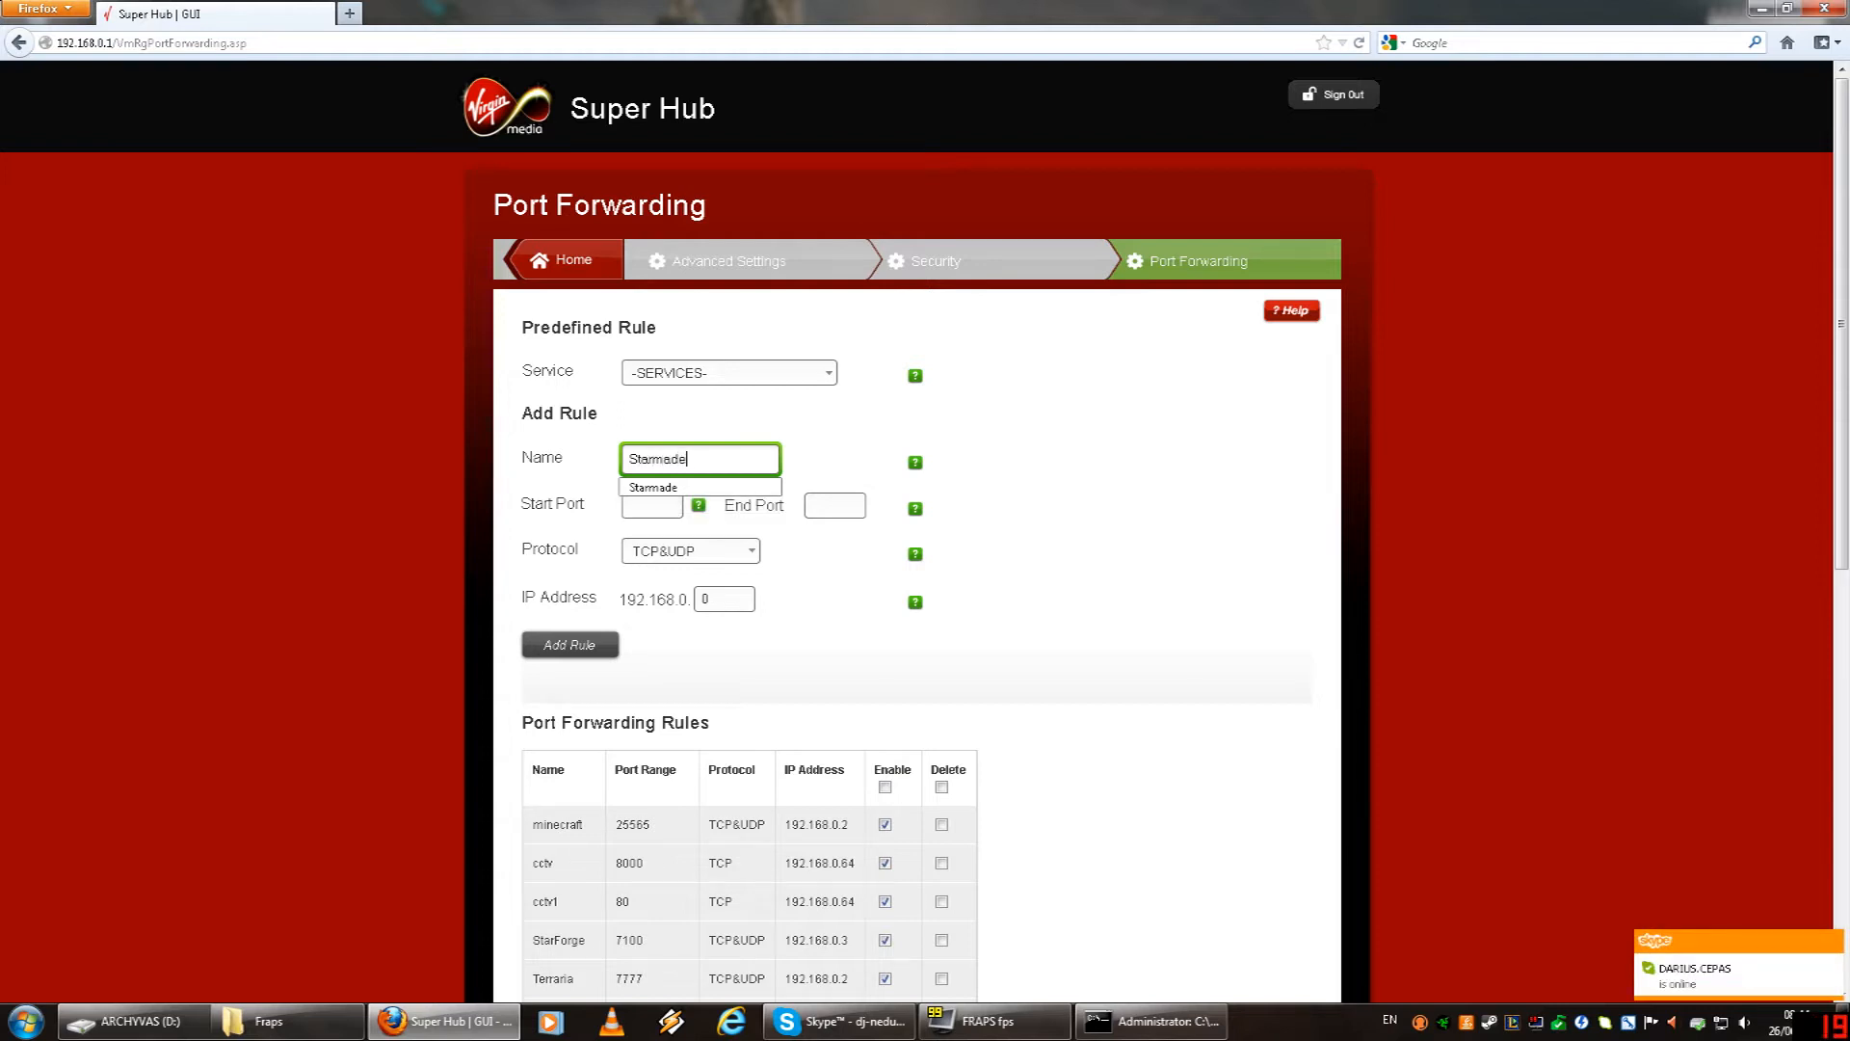
left_click(650, 505)
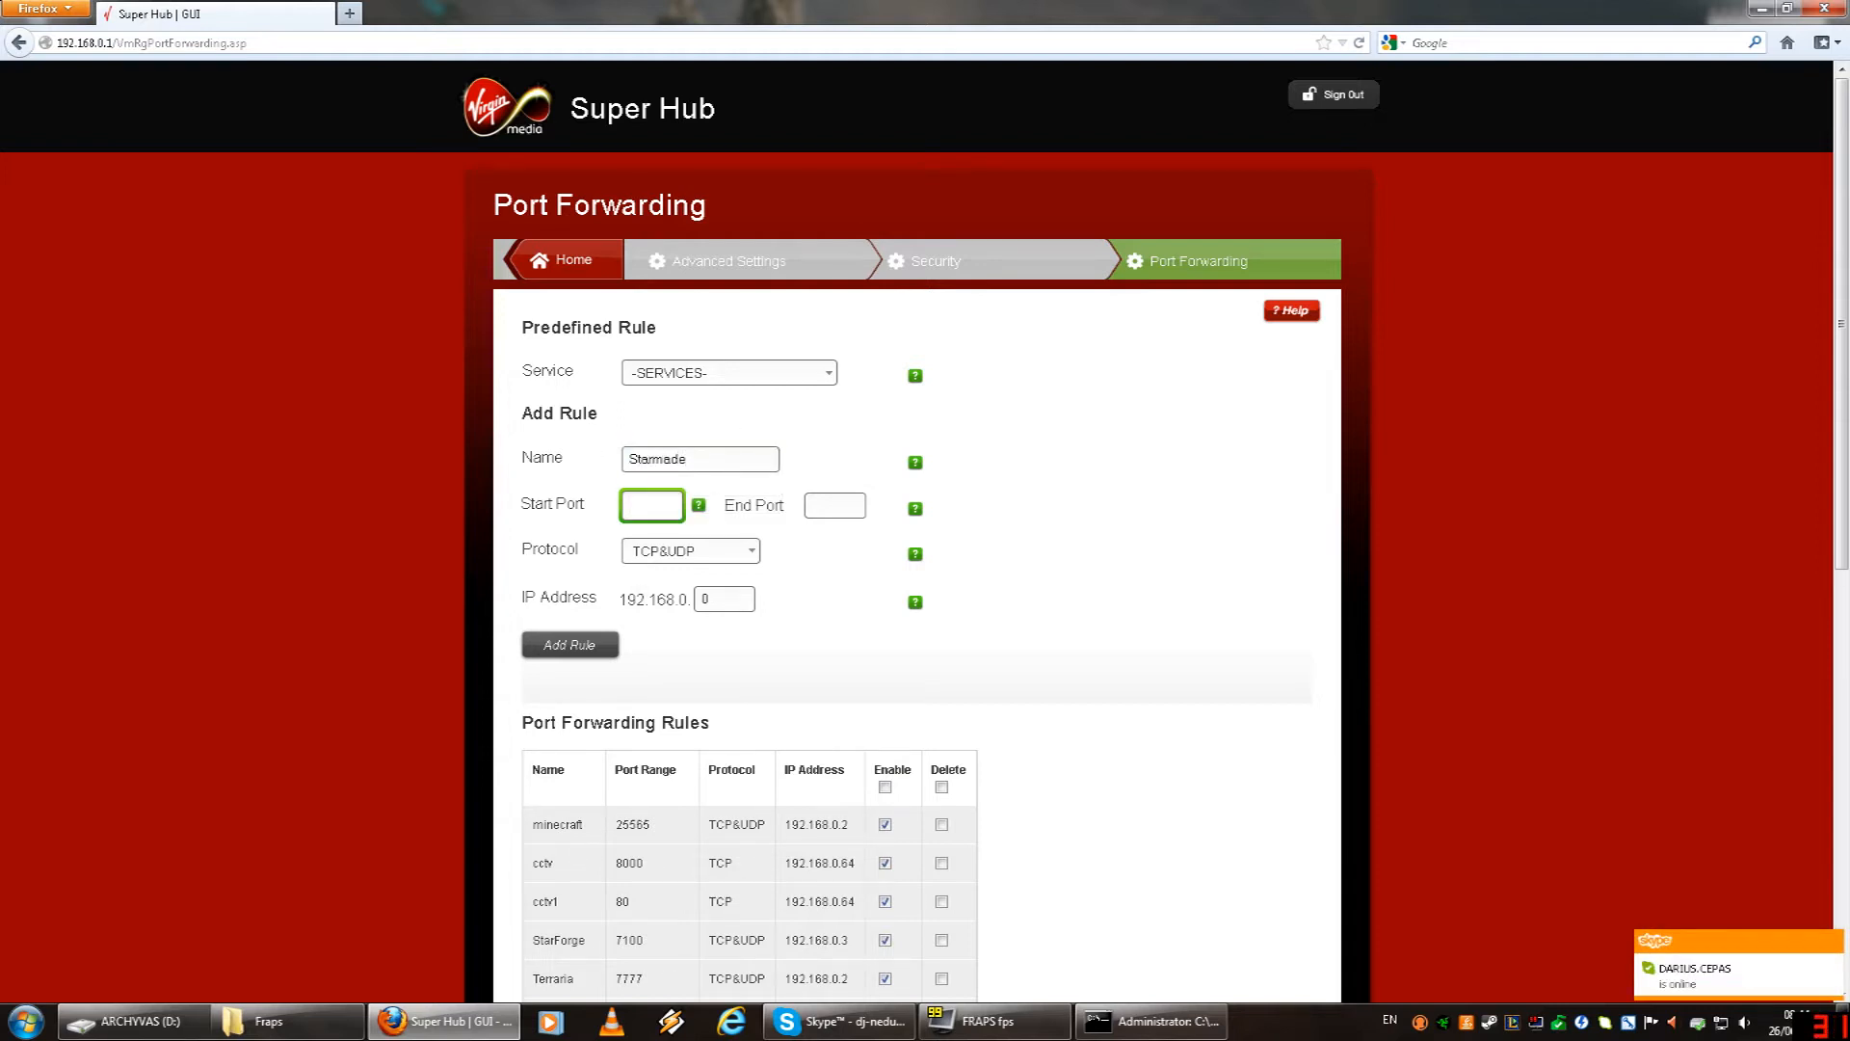
type("4242")
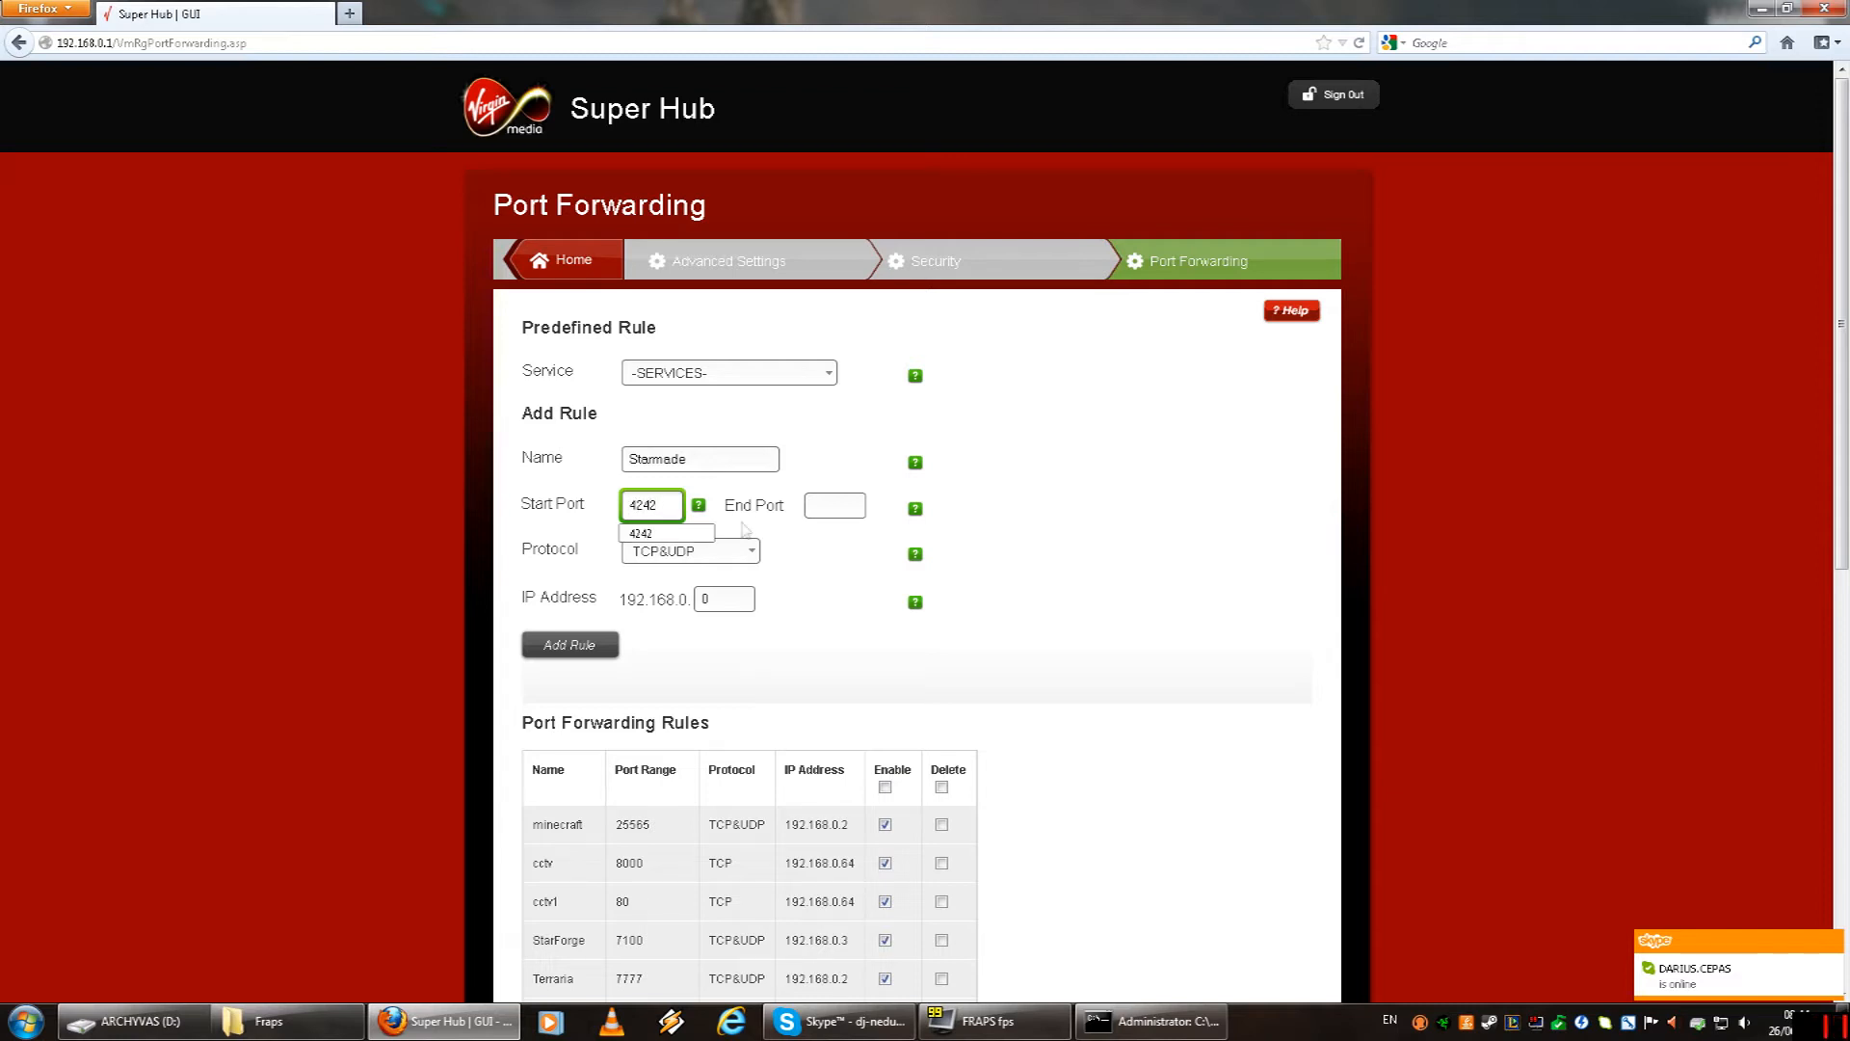
type("4242")
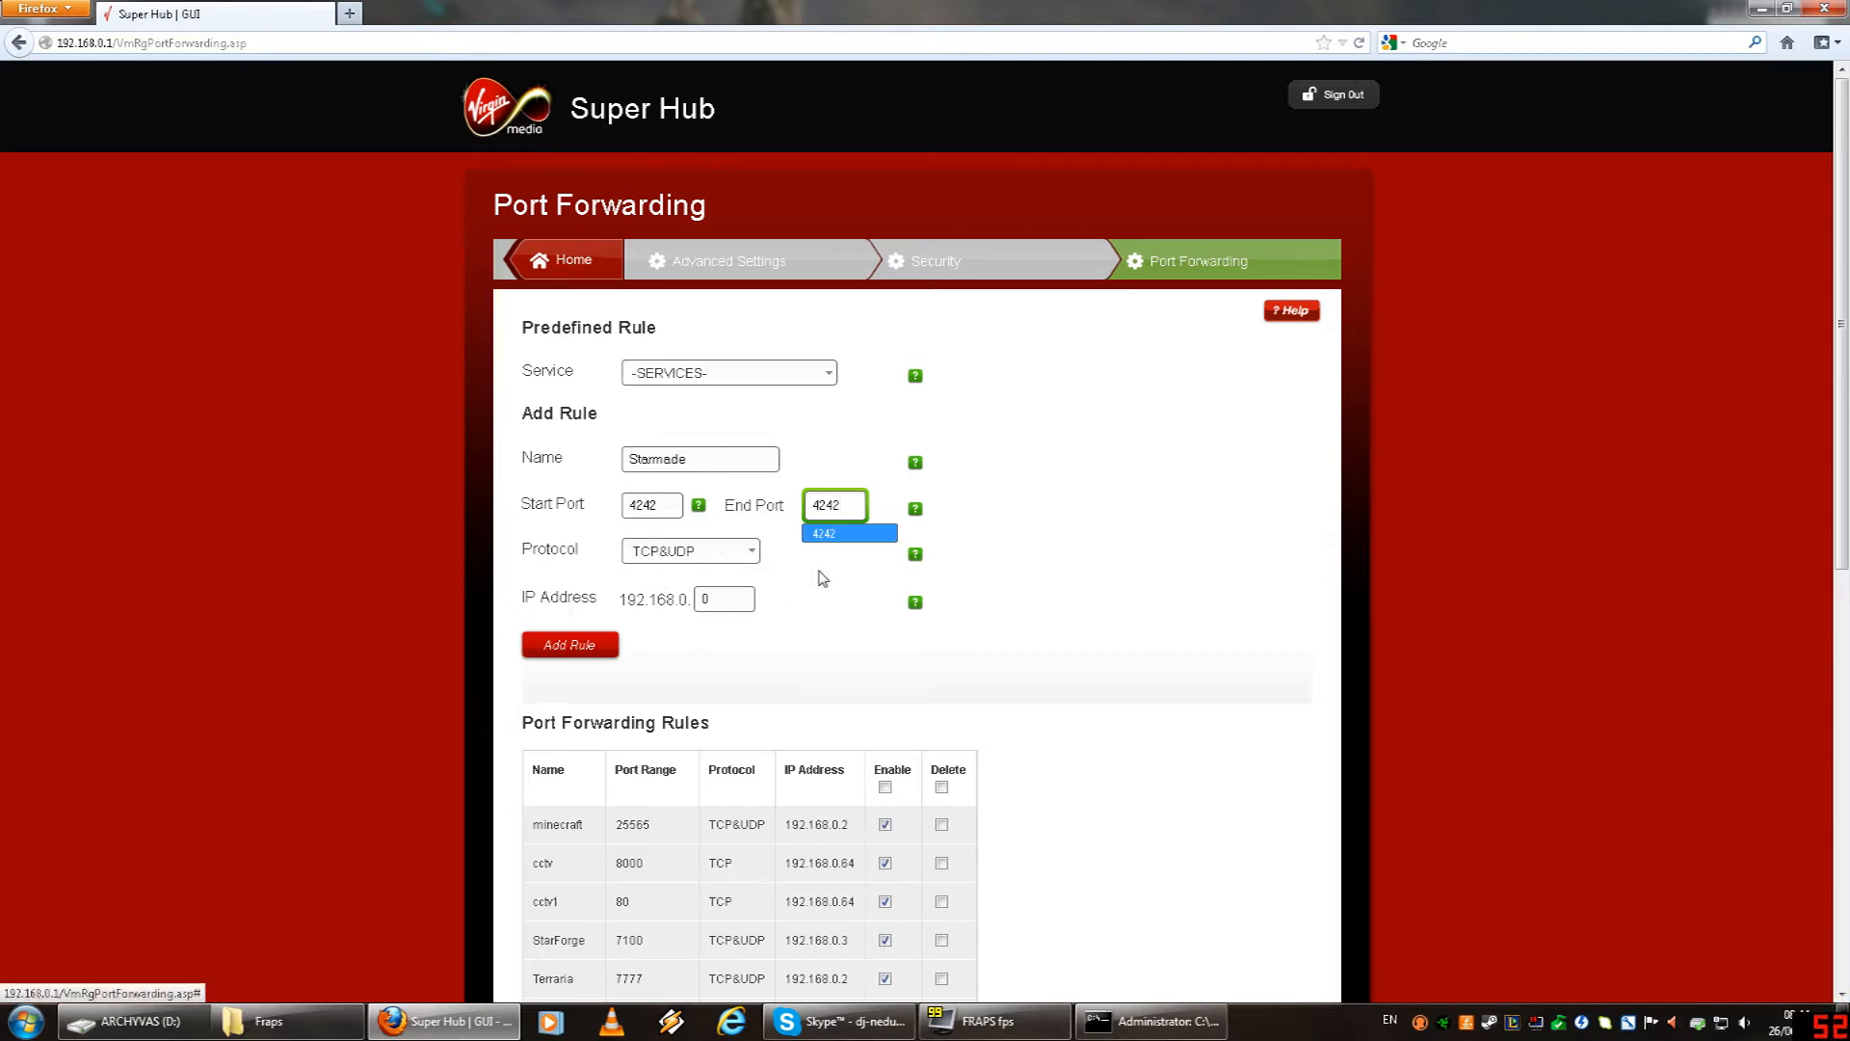
left_click(724, 600)
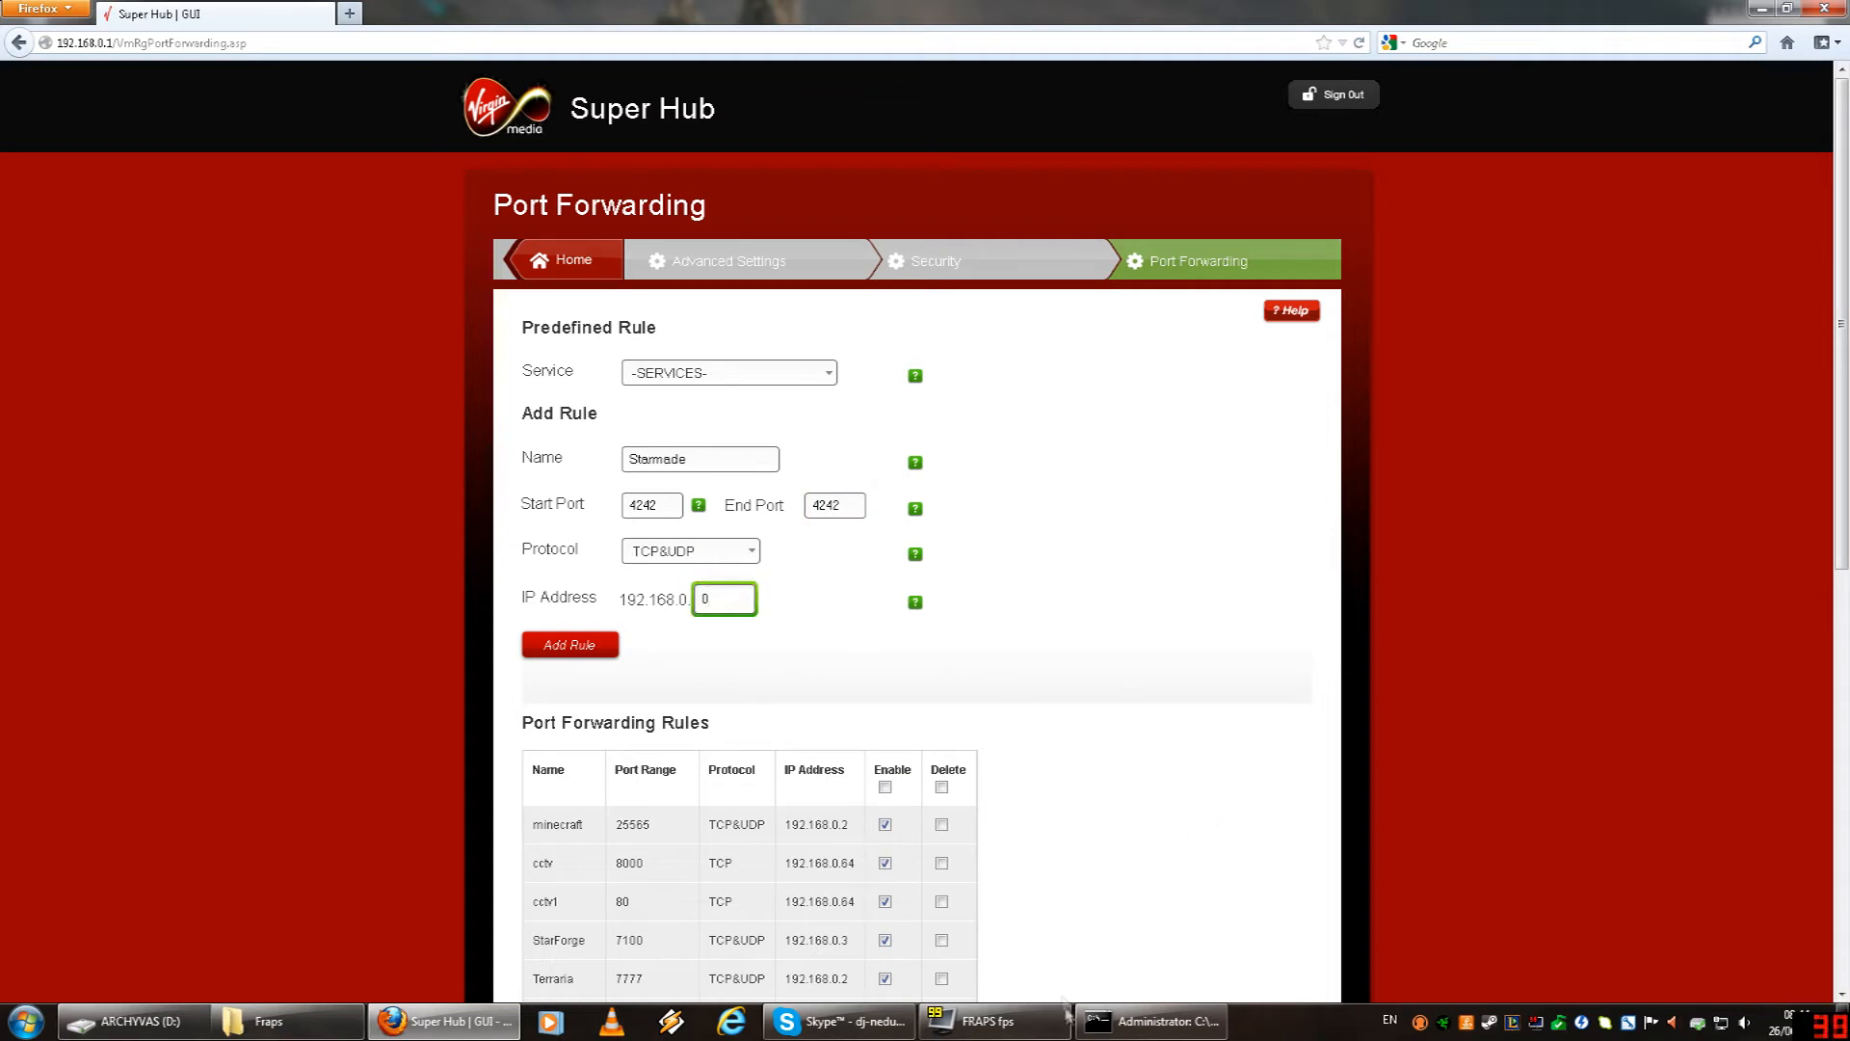
left_click(1147, 1020)
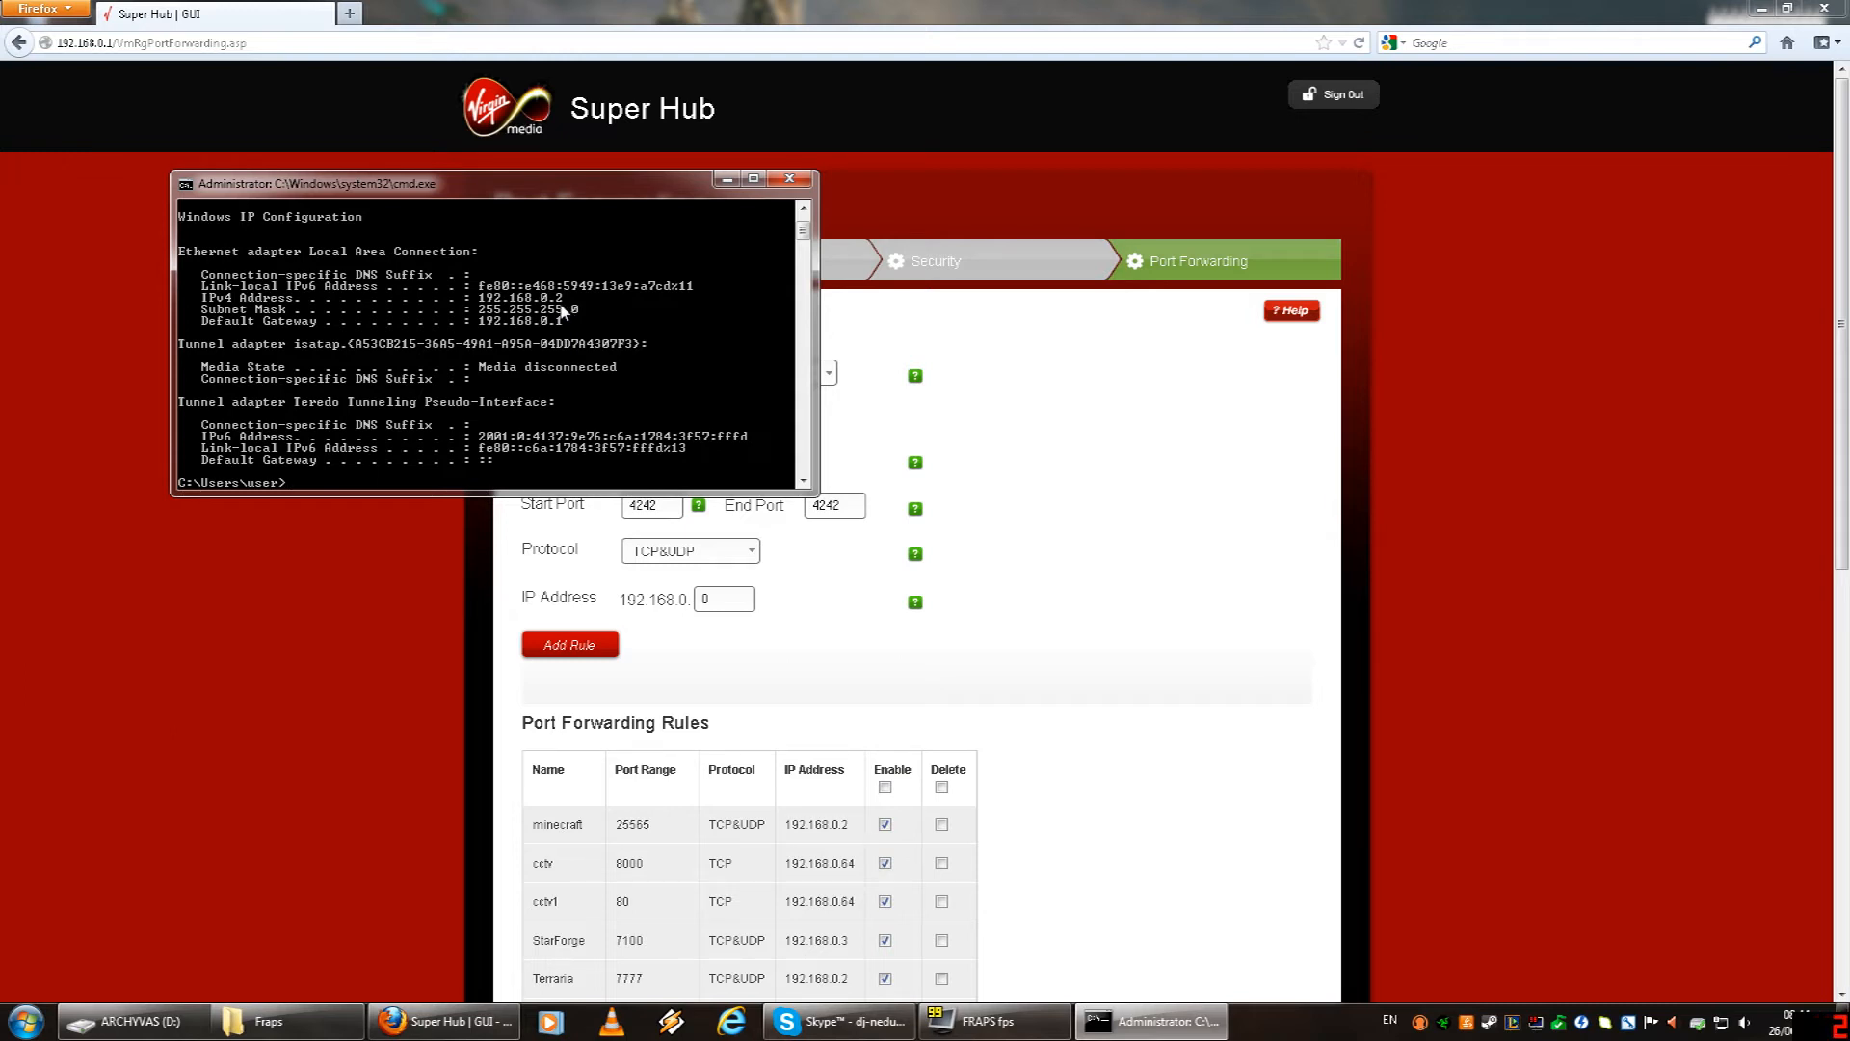
mouse_move(598, 401)
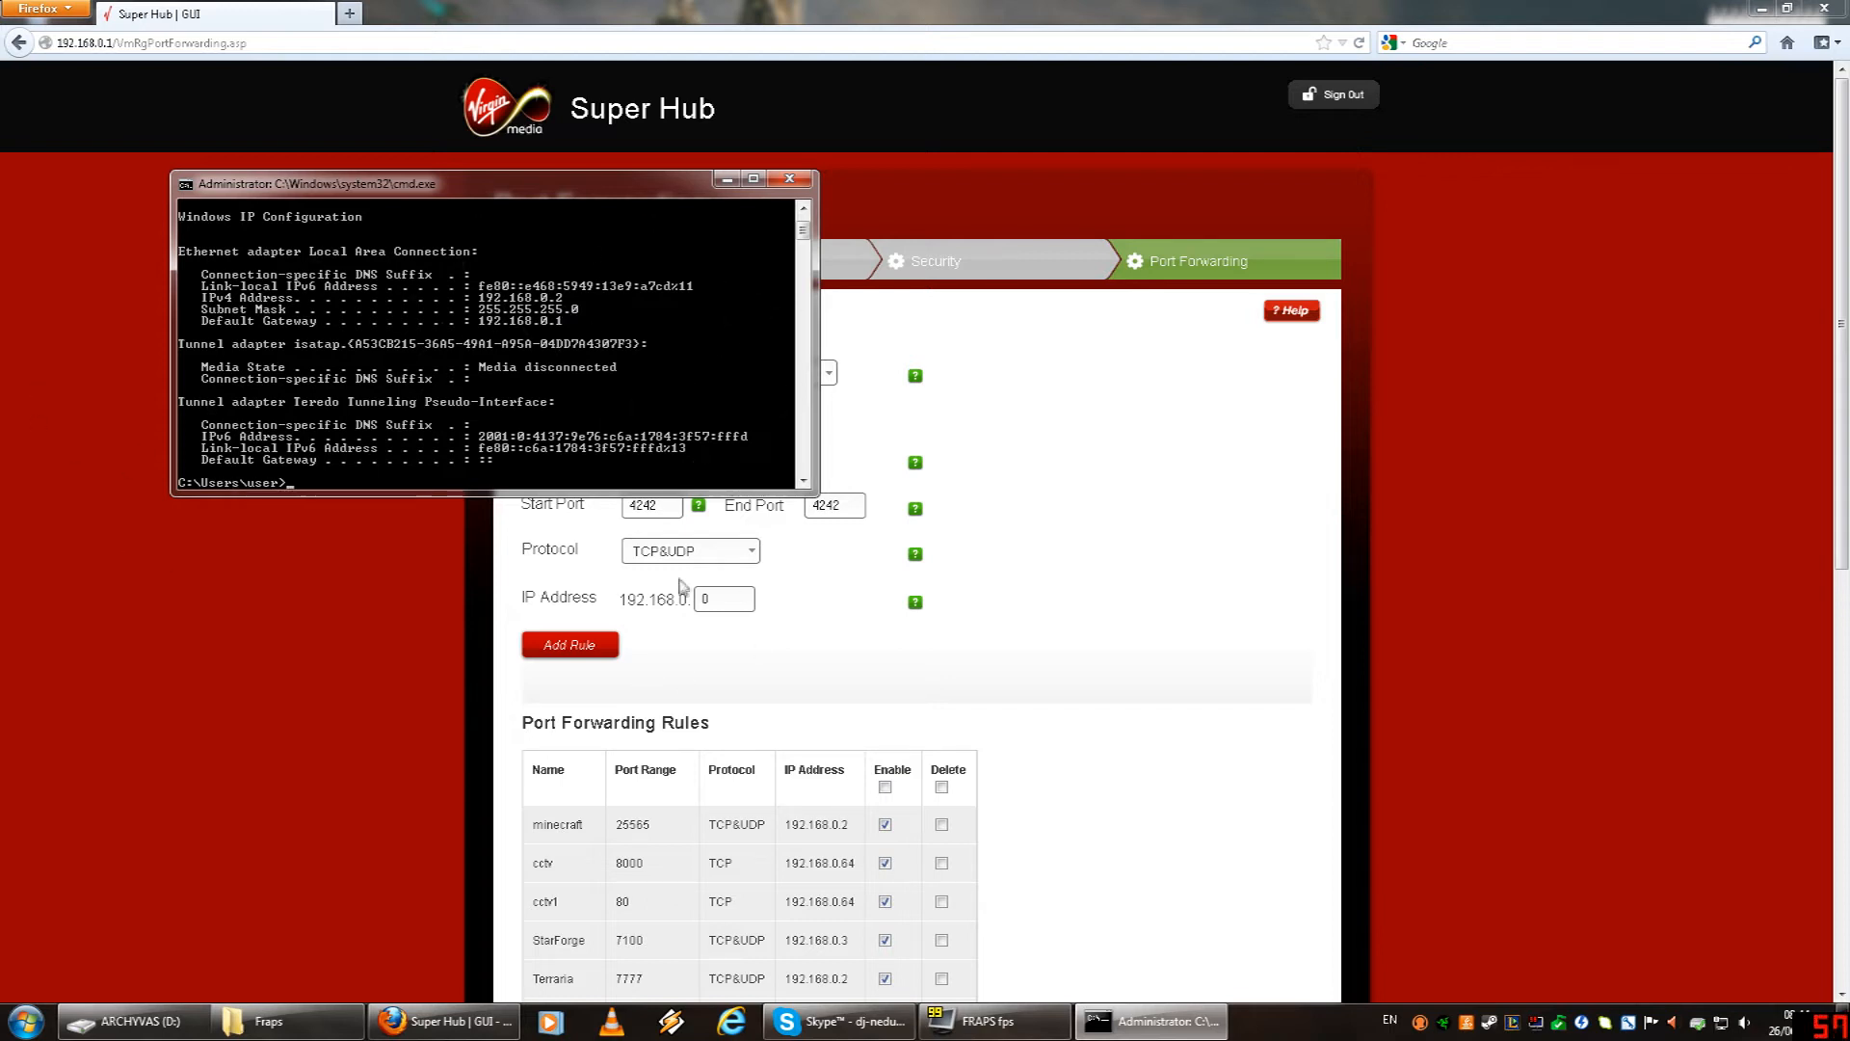
Set the rule's IP to 192.168.0.2, add the Starmade rule, and apply the changes.
left_click(723, 598)
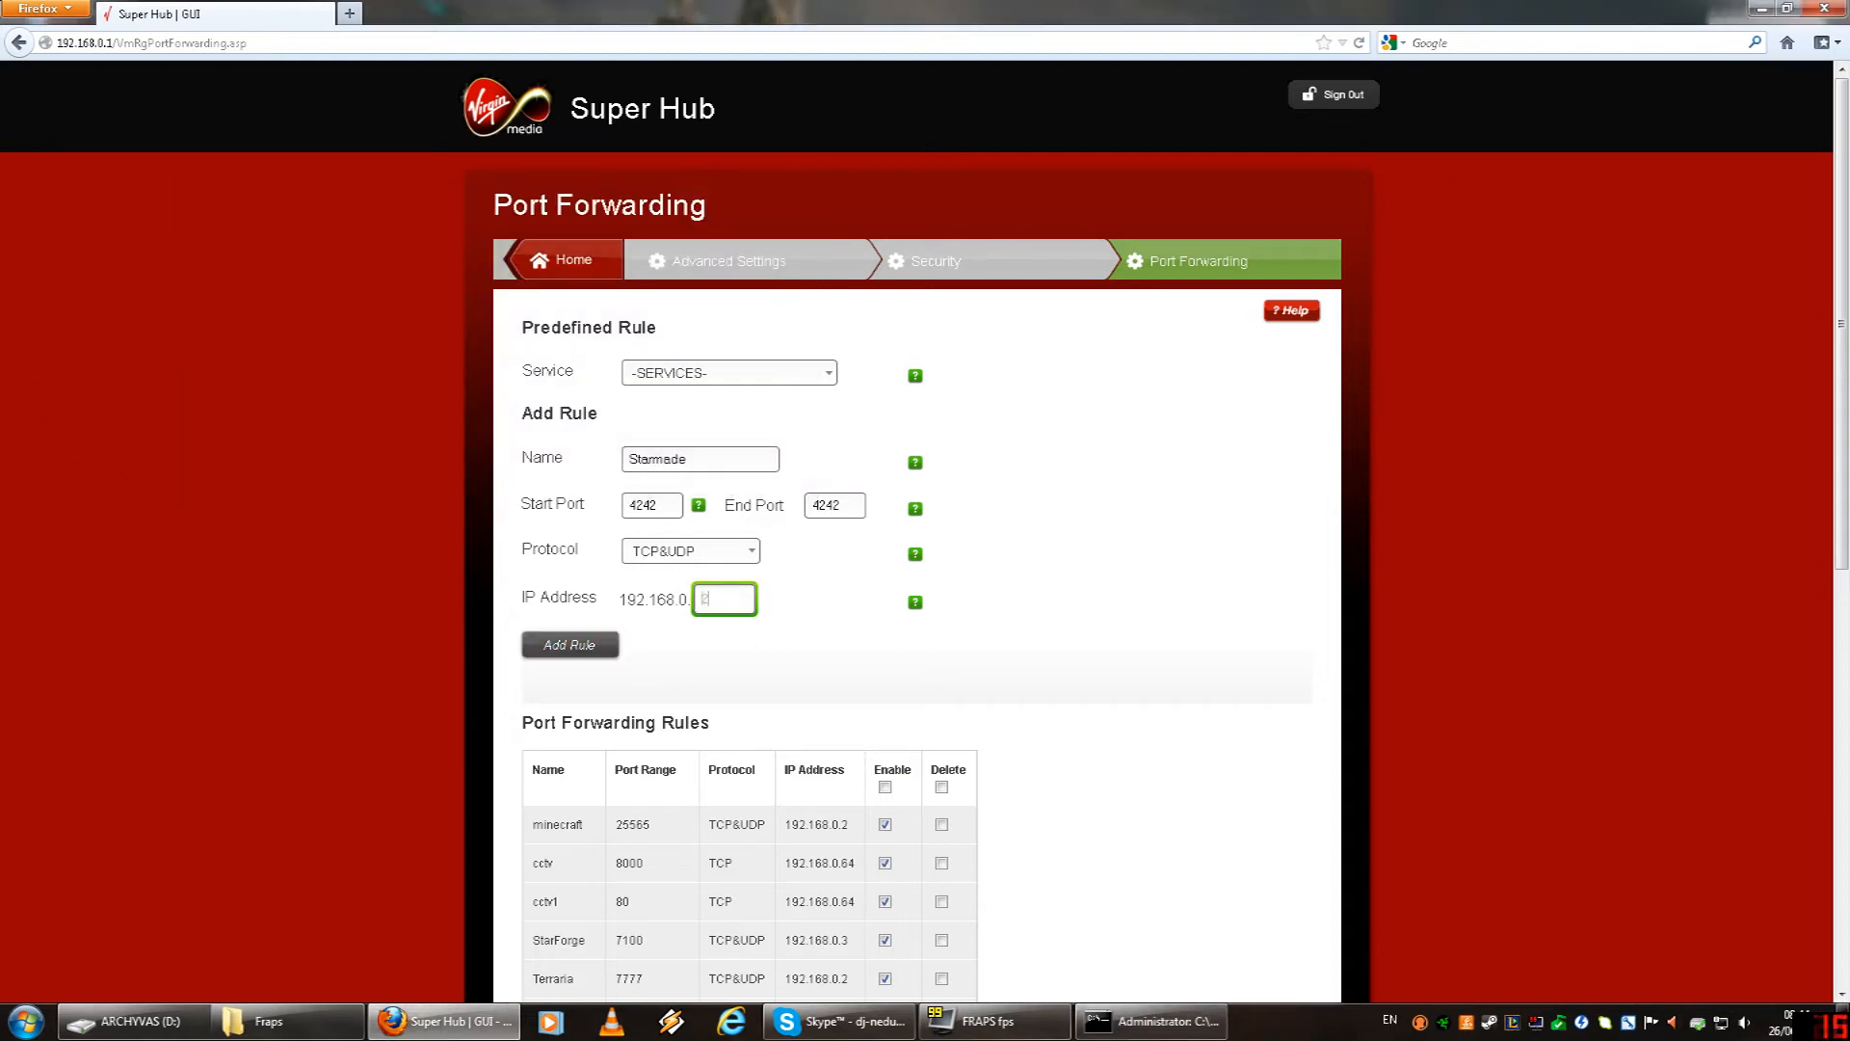
type("2")
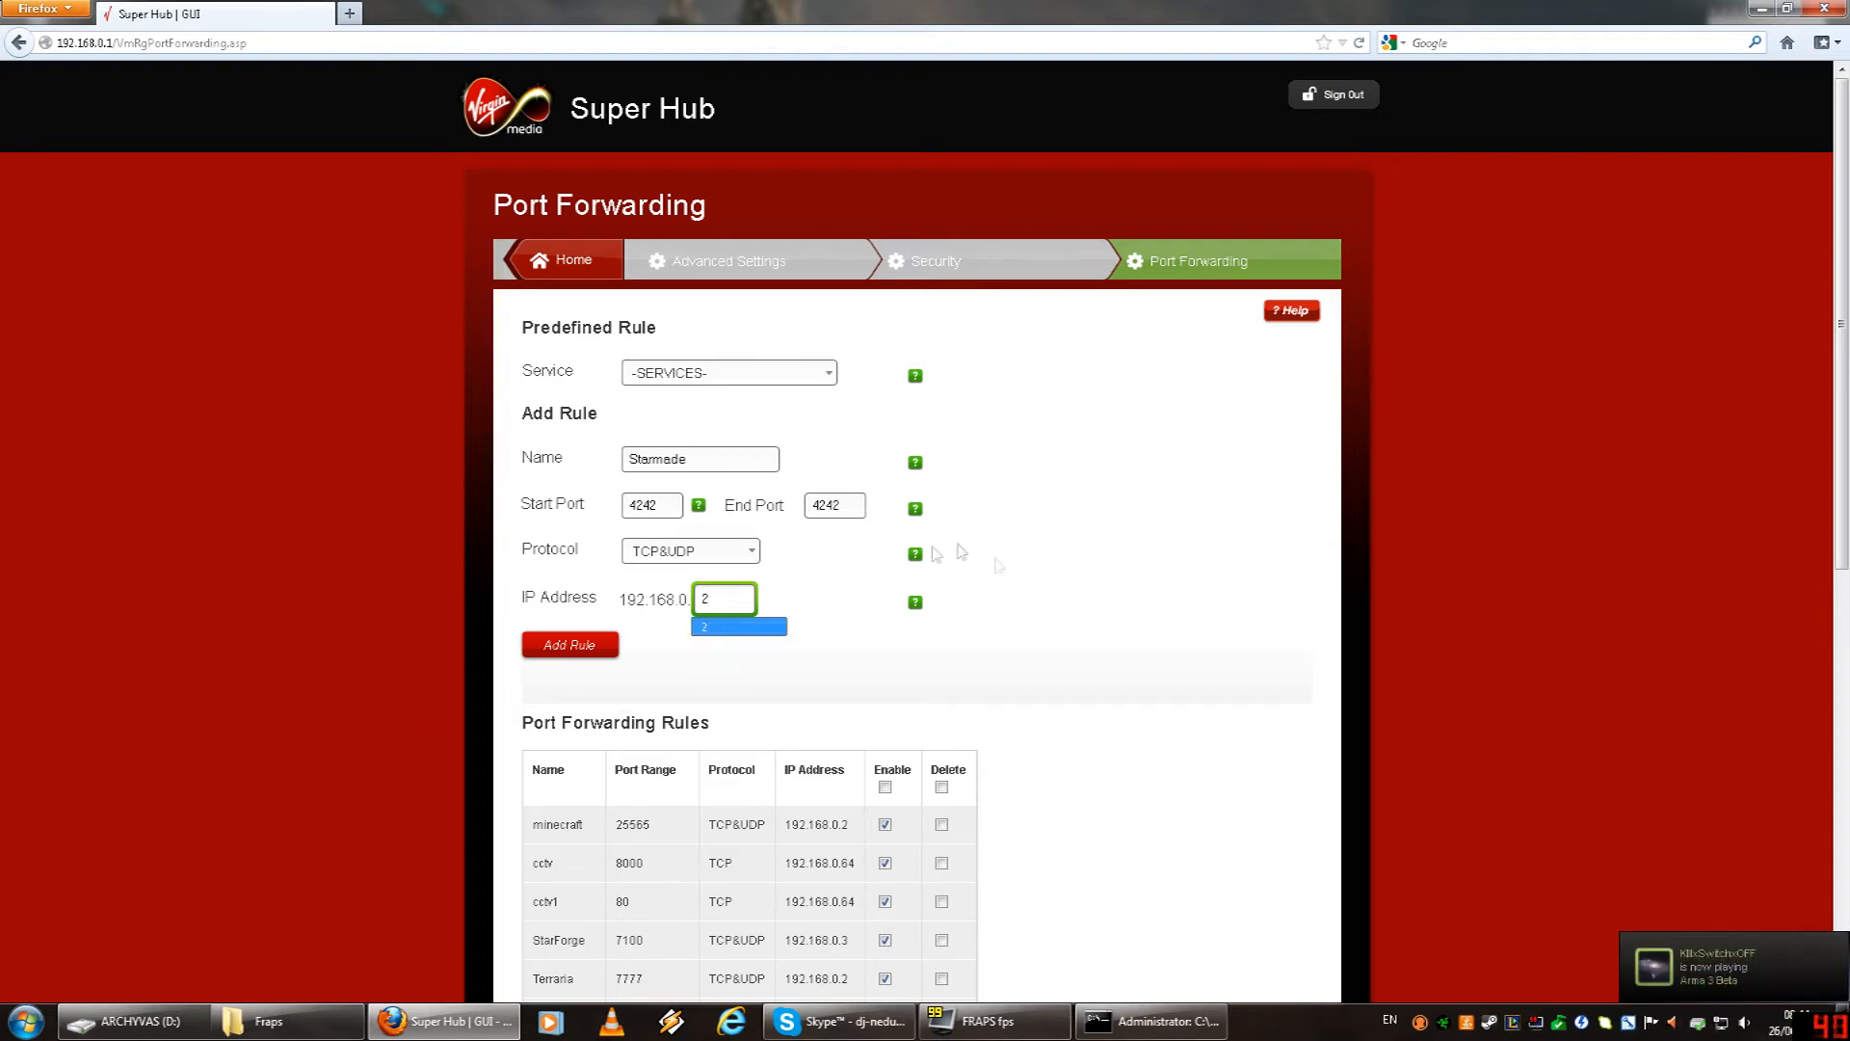
mouse_move(1130, 489)
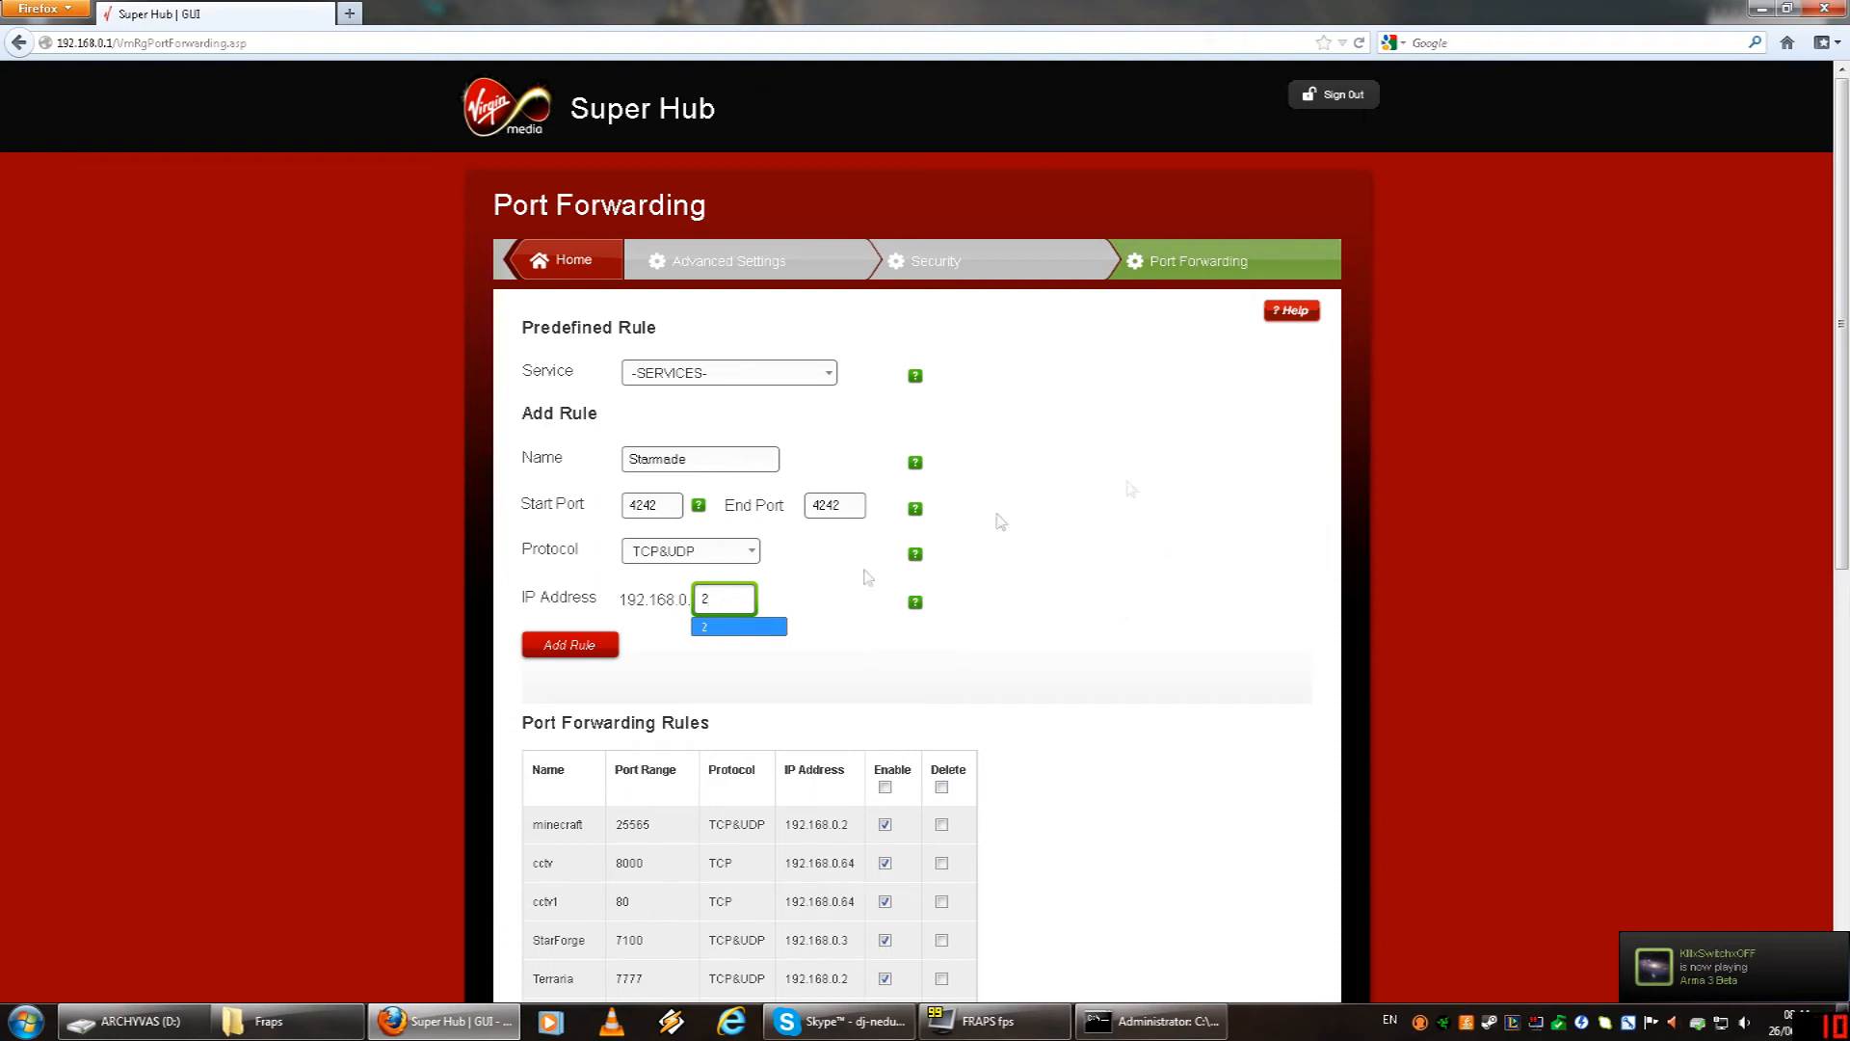
mouse_move(606, 472)
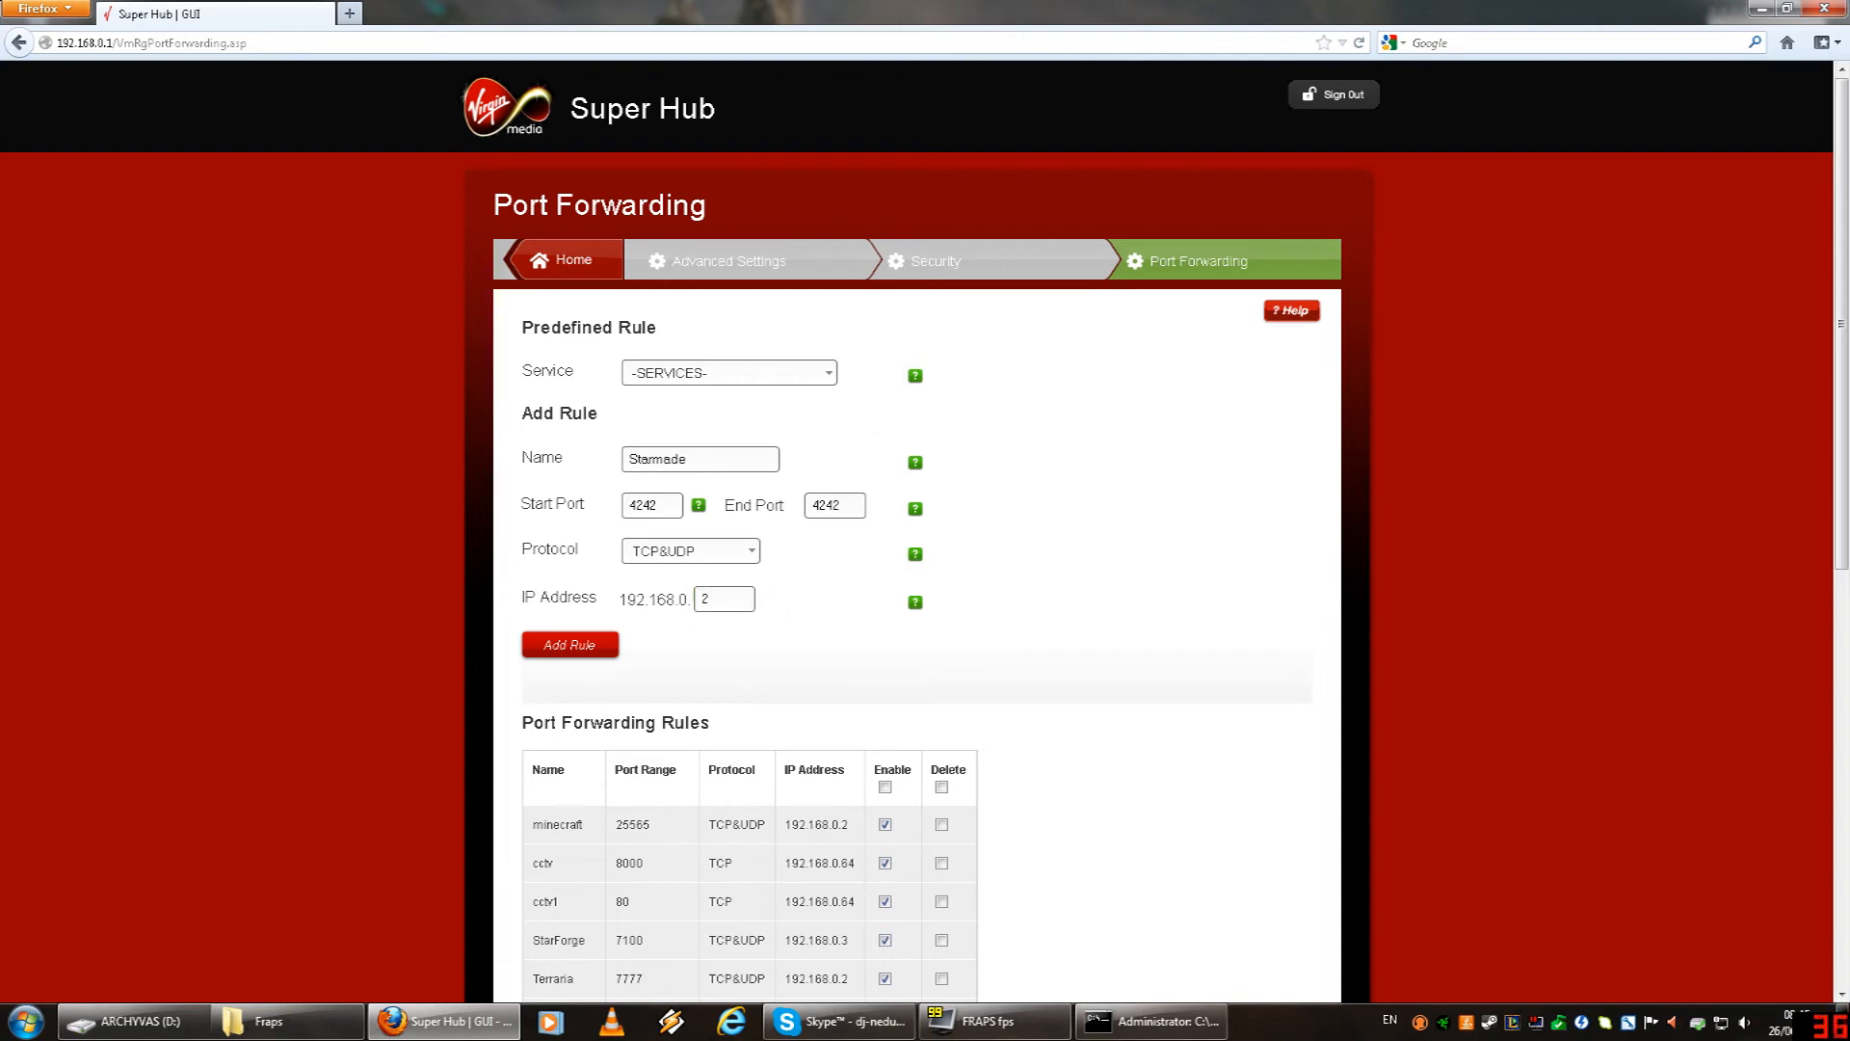
left_click(723, 599)
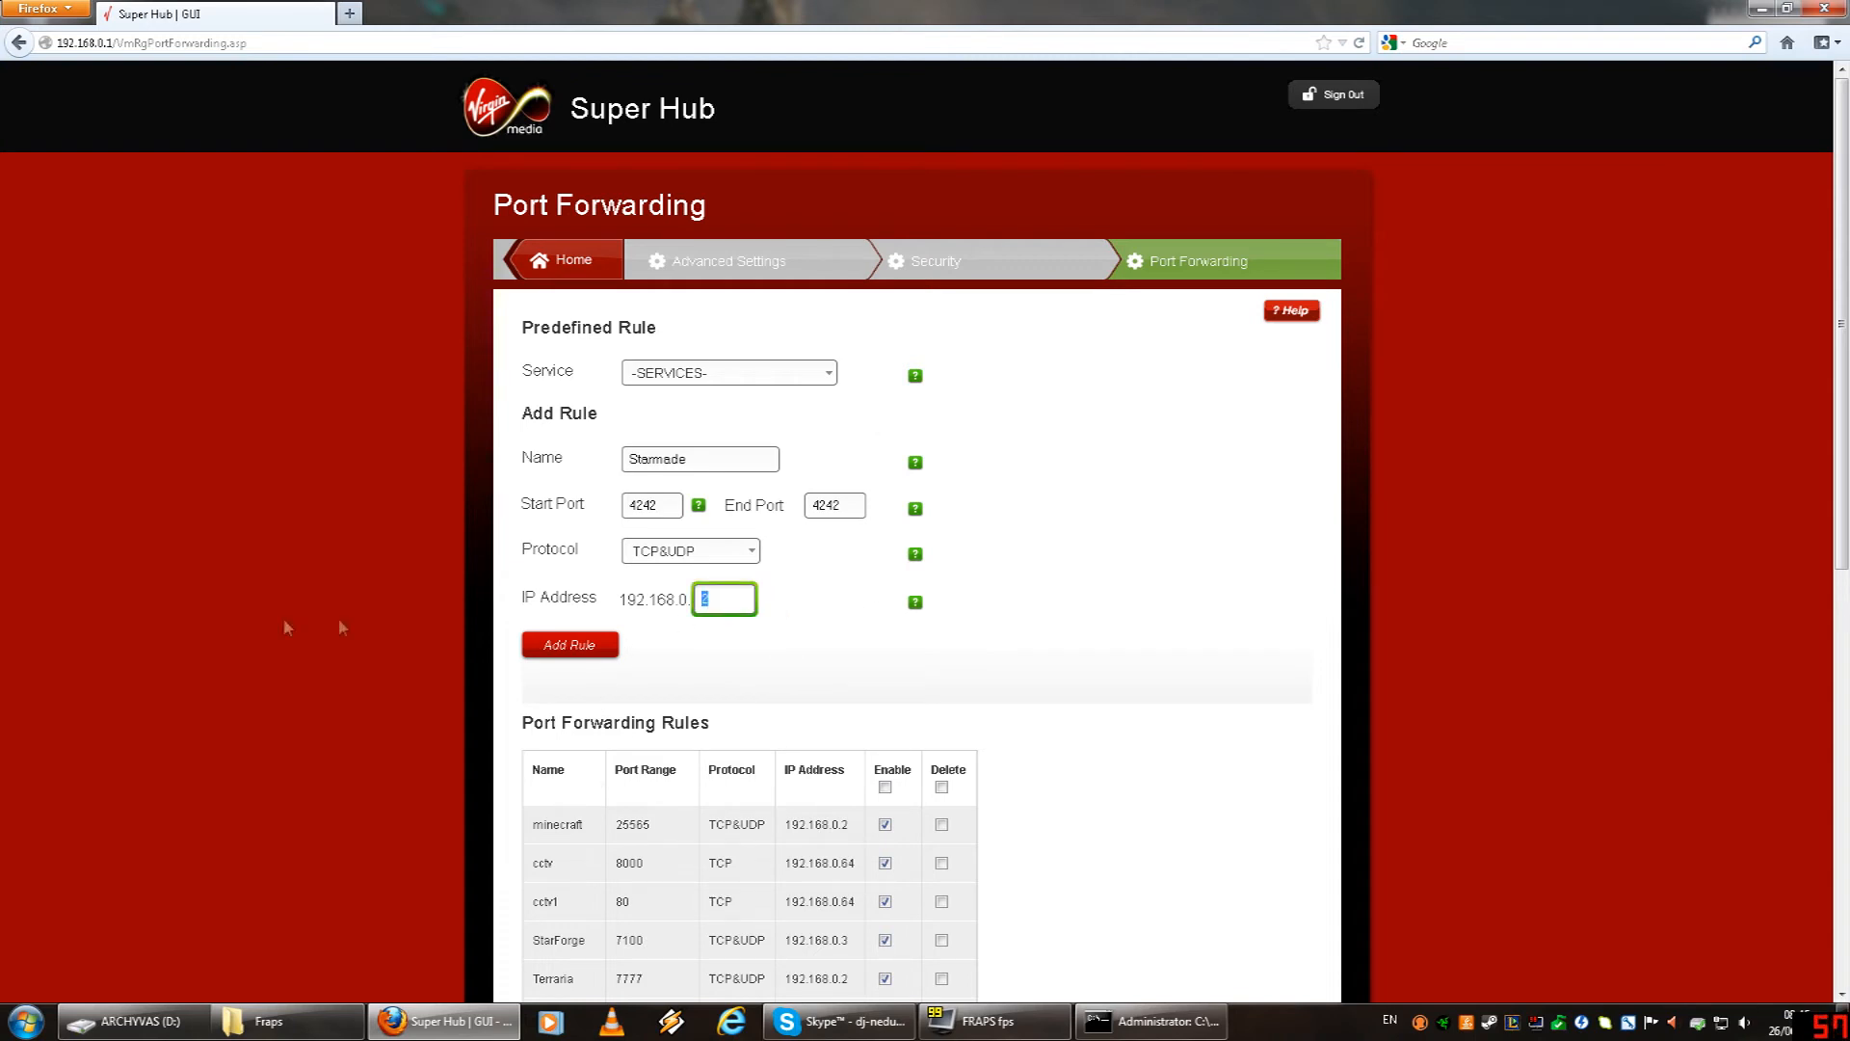
left_click(1147, 1020)
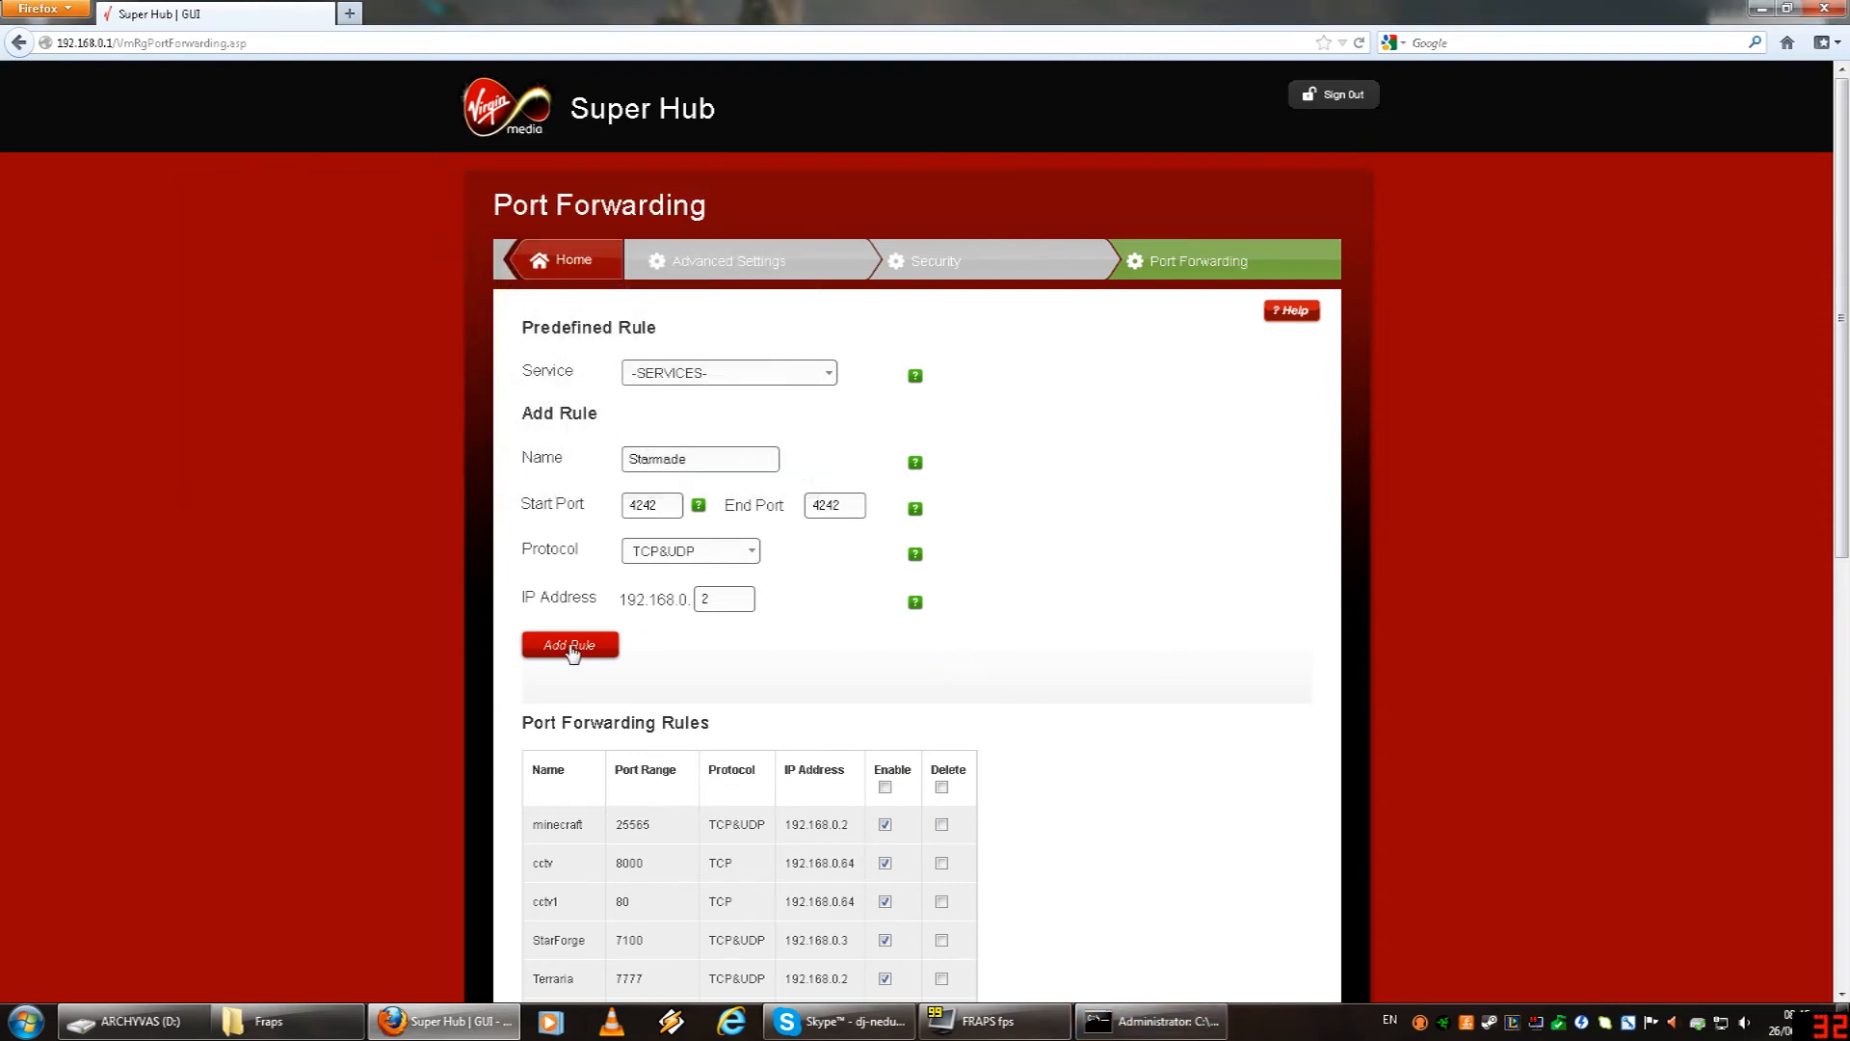
left_click(570, 646)
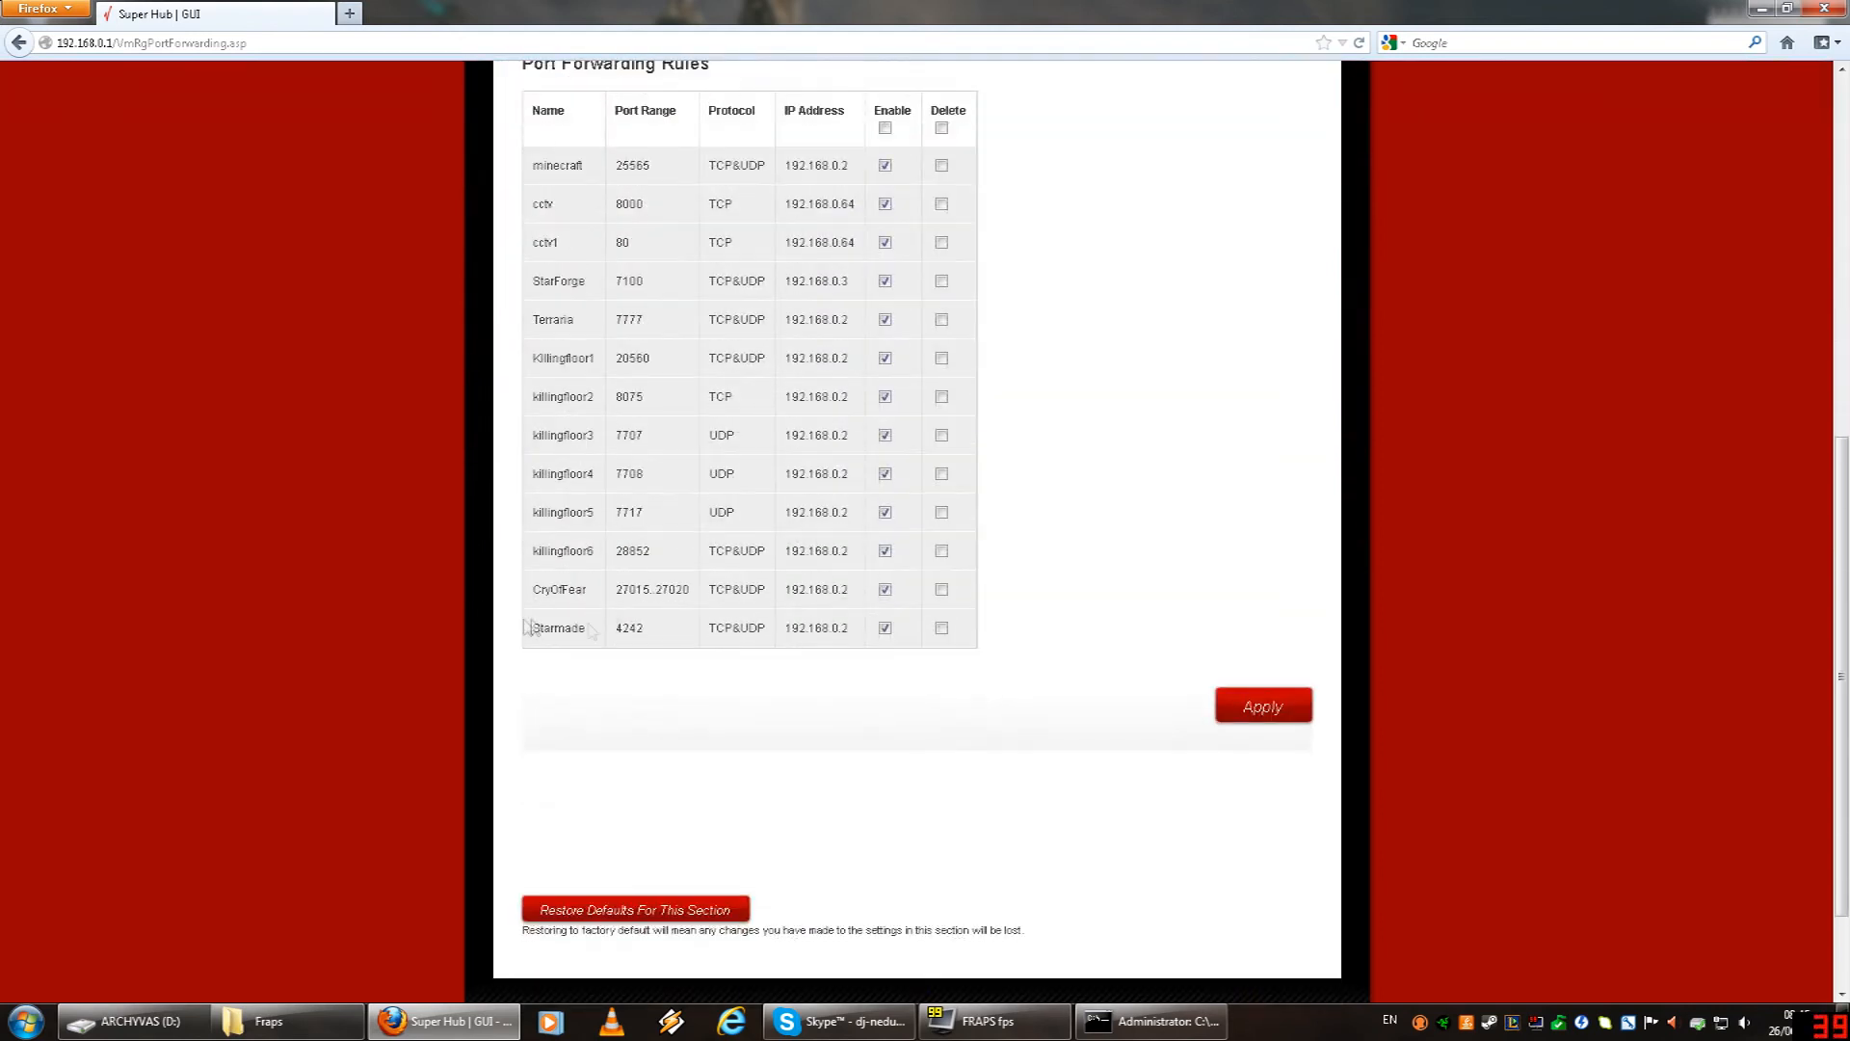
left_click(1261, 705)
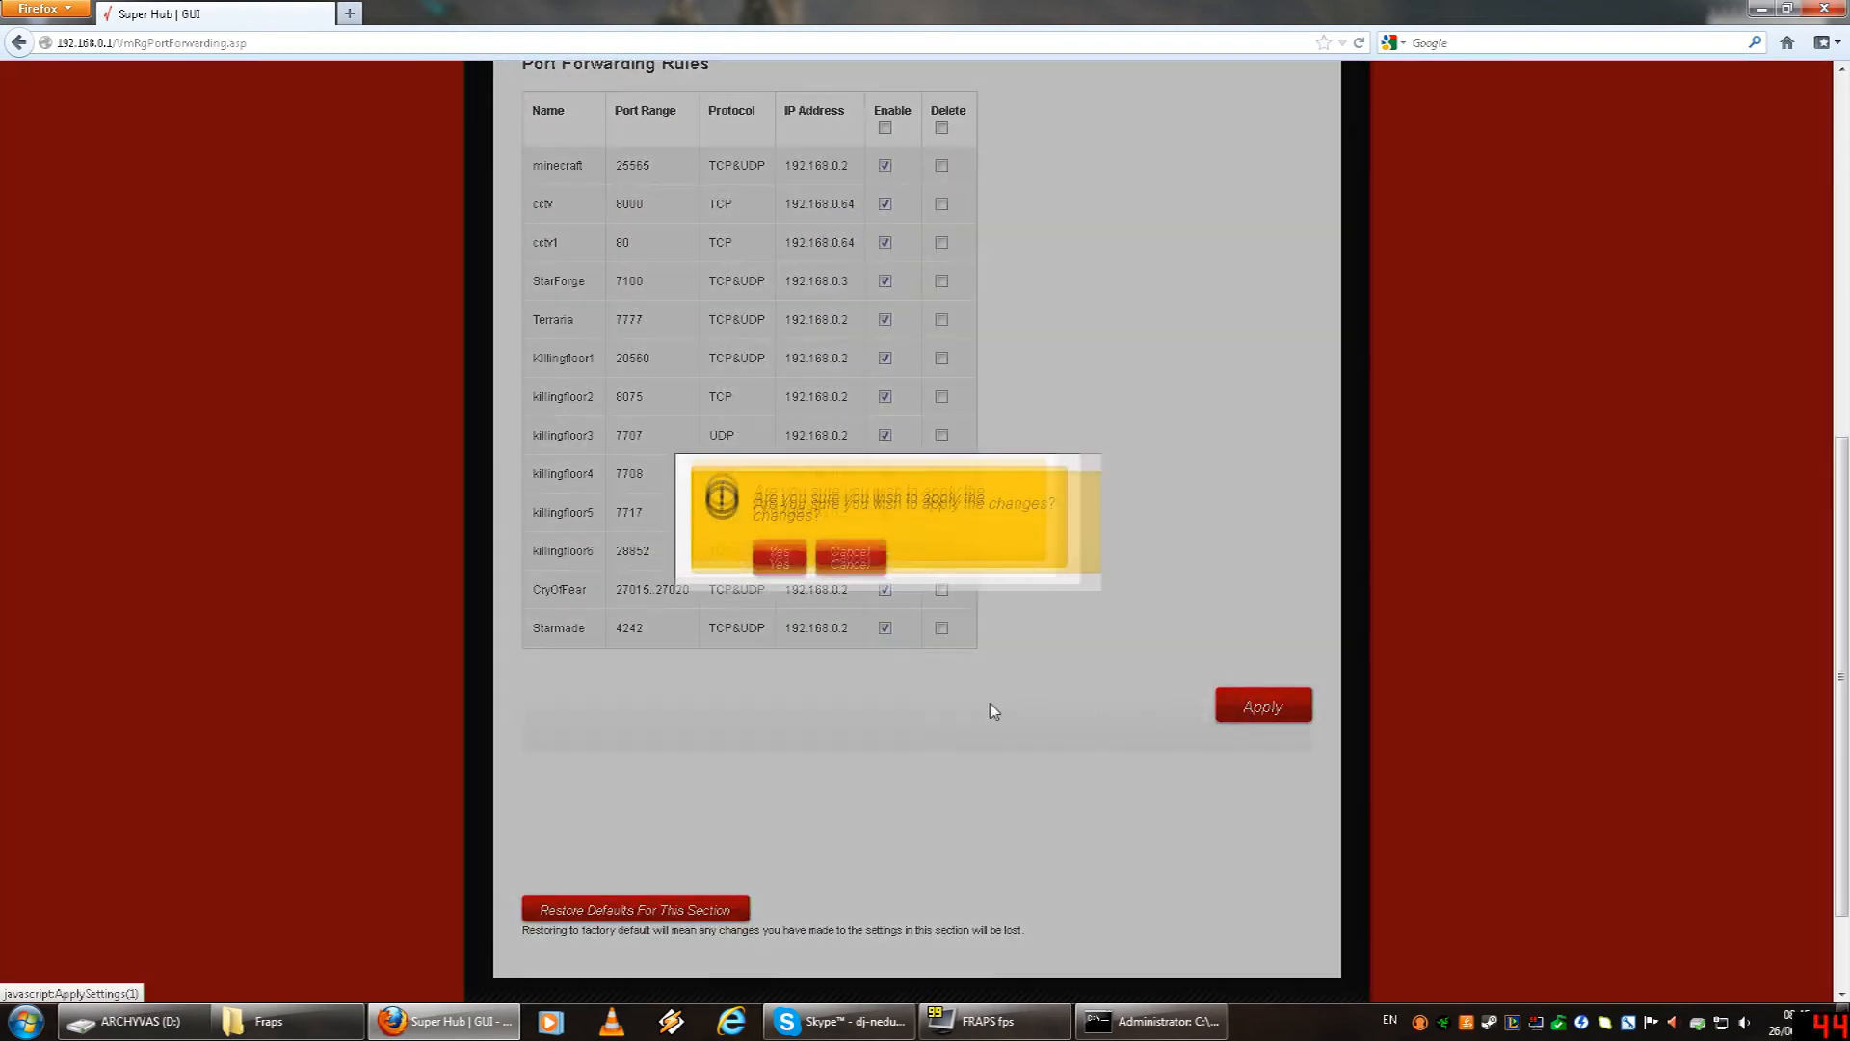
left_click(777, 563)
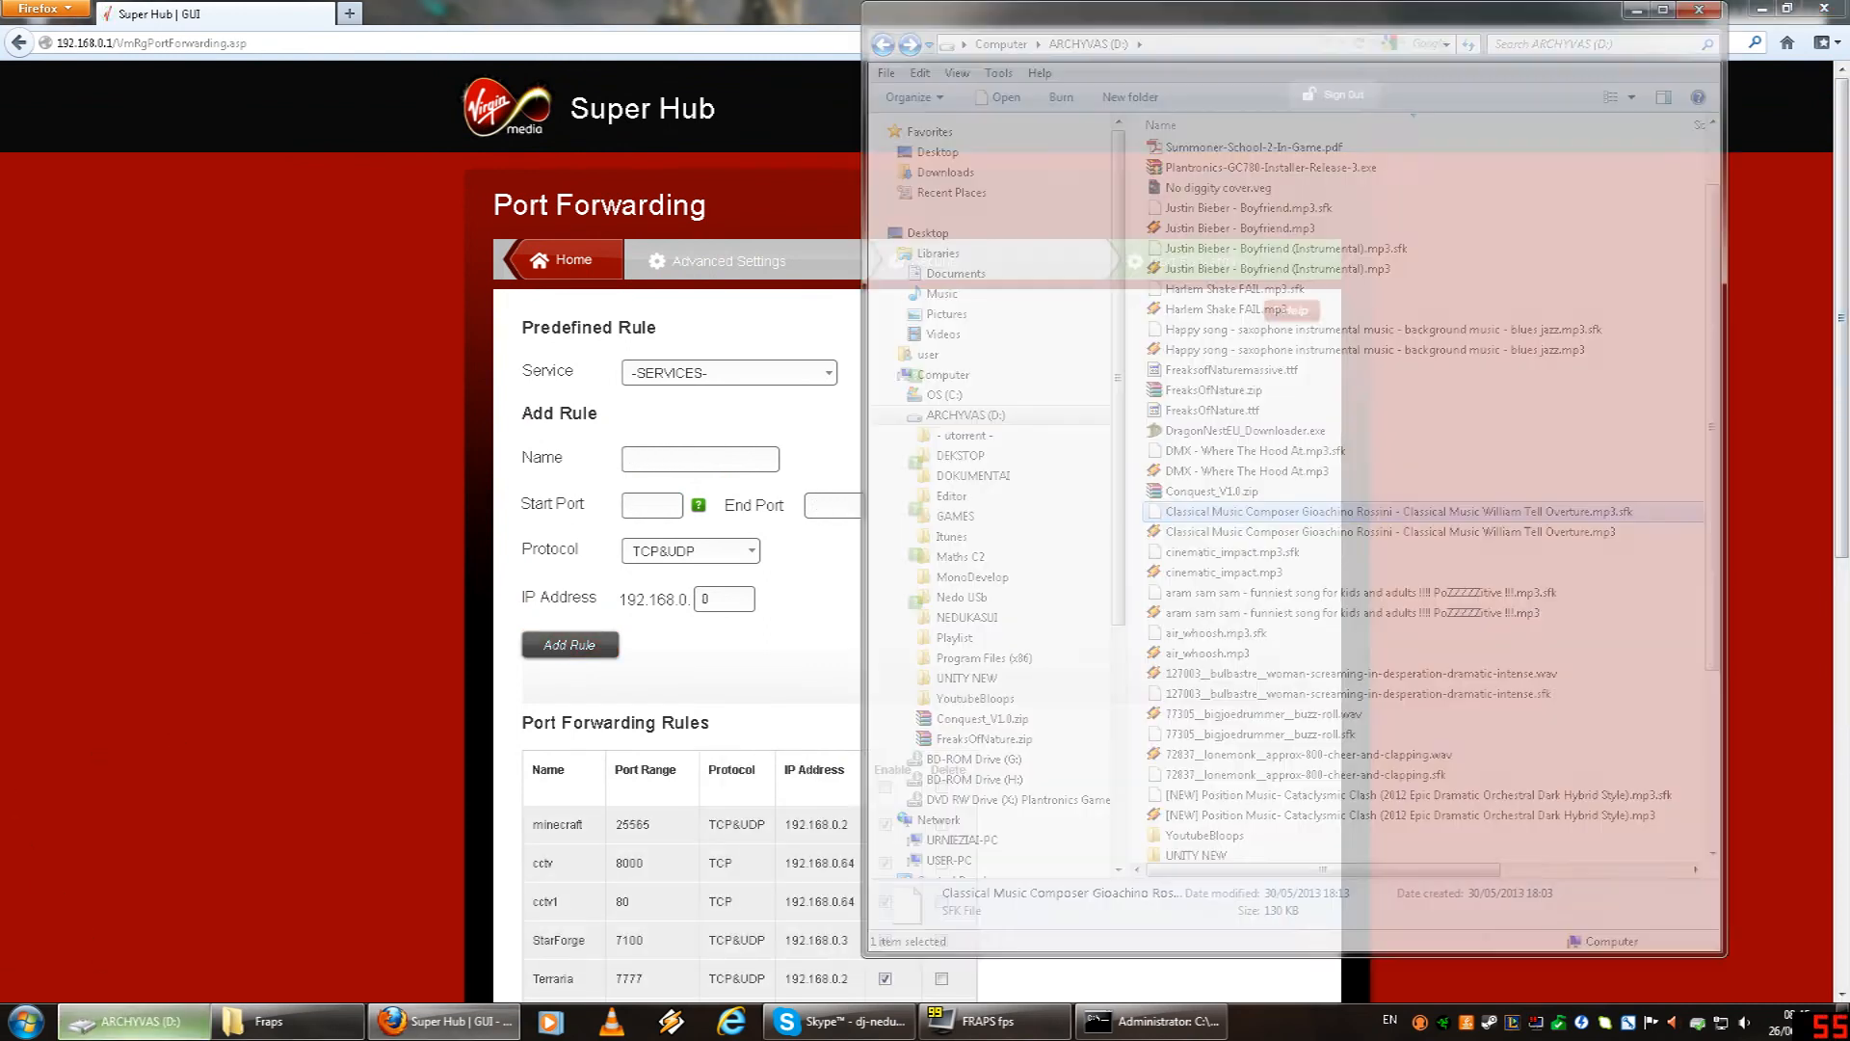
Scroll D:\GAMES to StarMade-starter.exe and launch it.
scroll("down", 3)
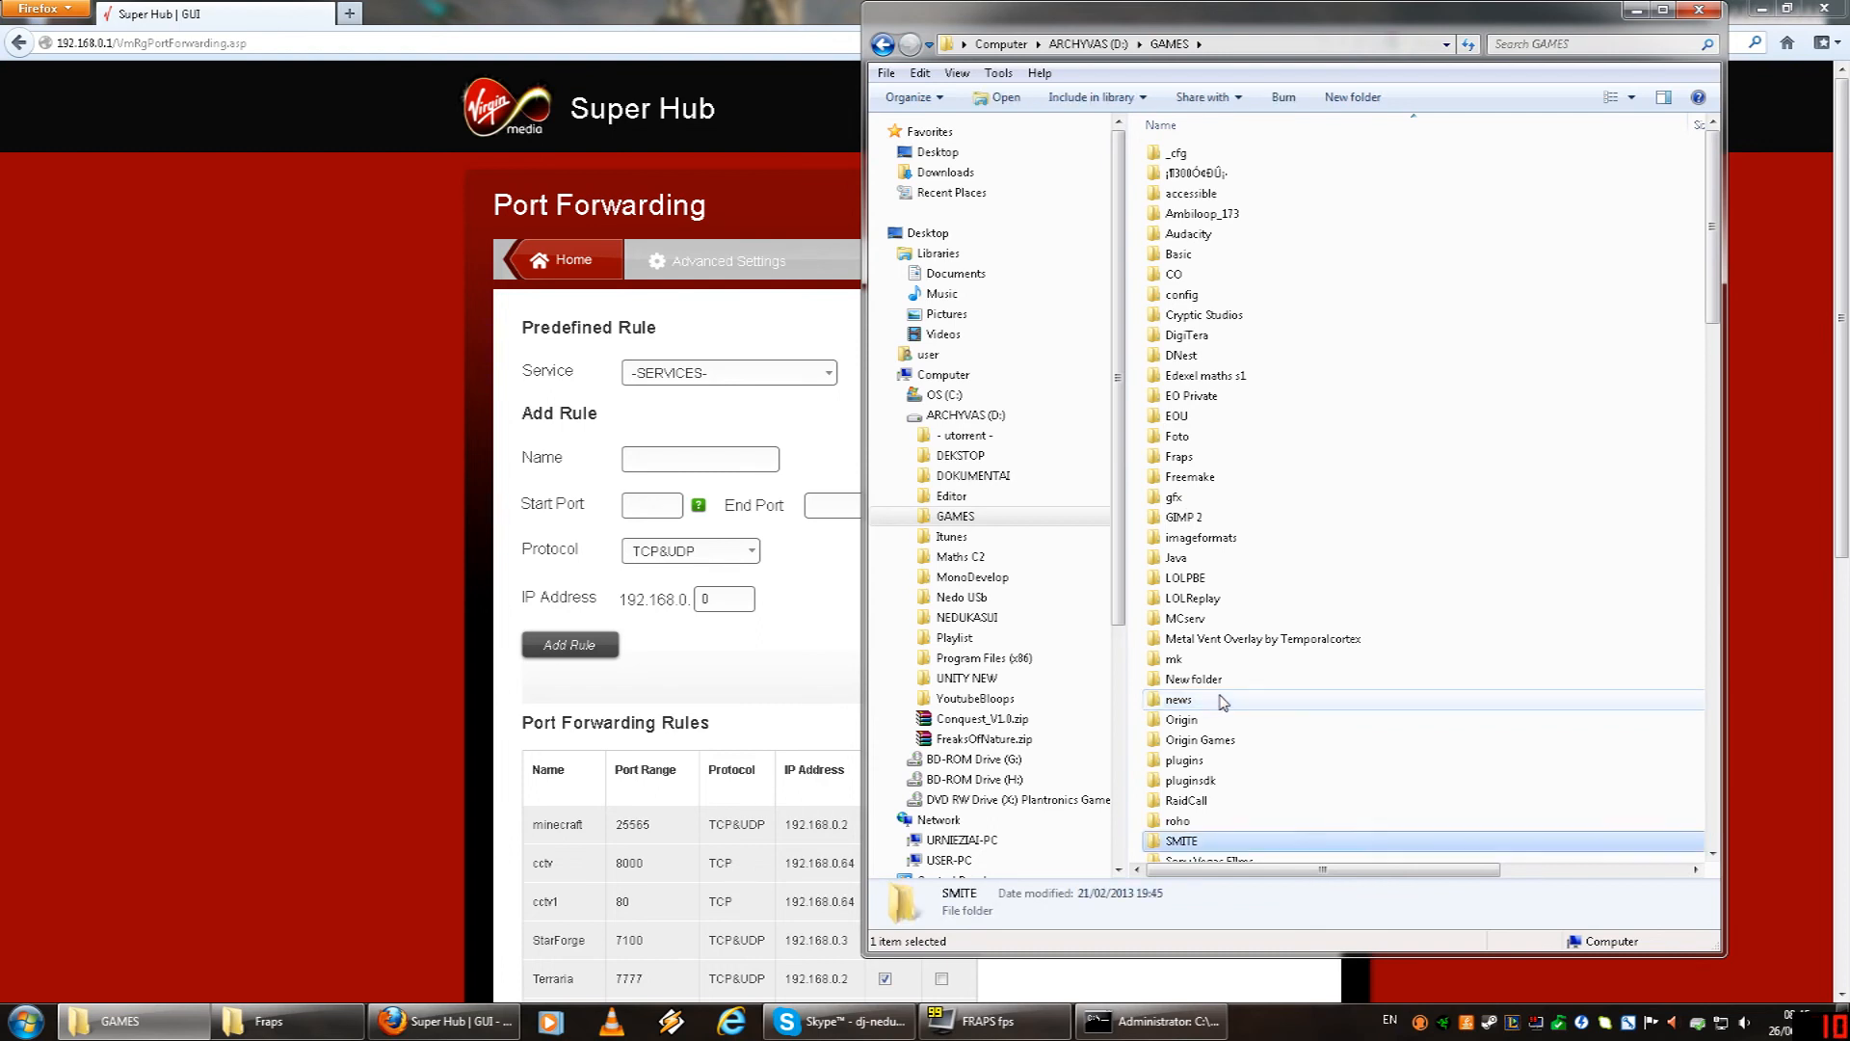
scroll("down", 3)
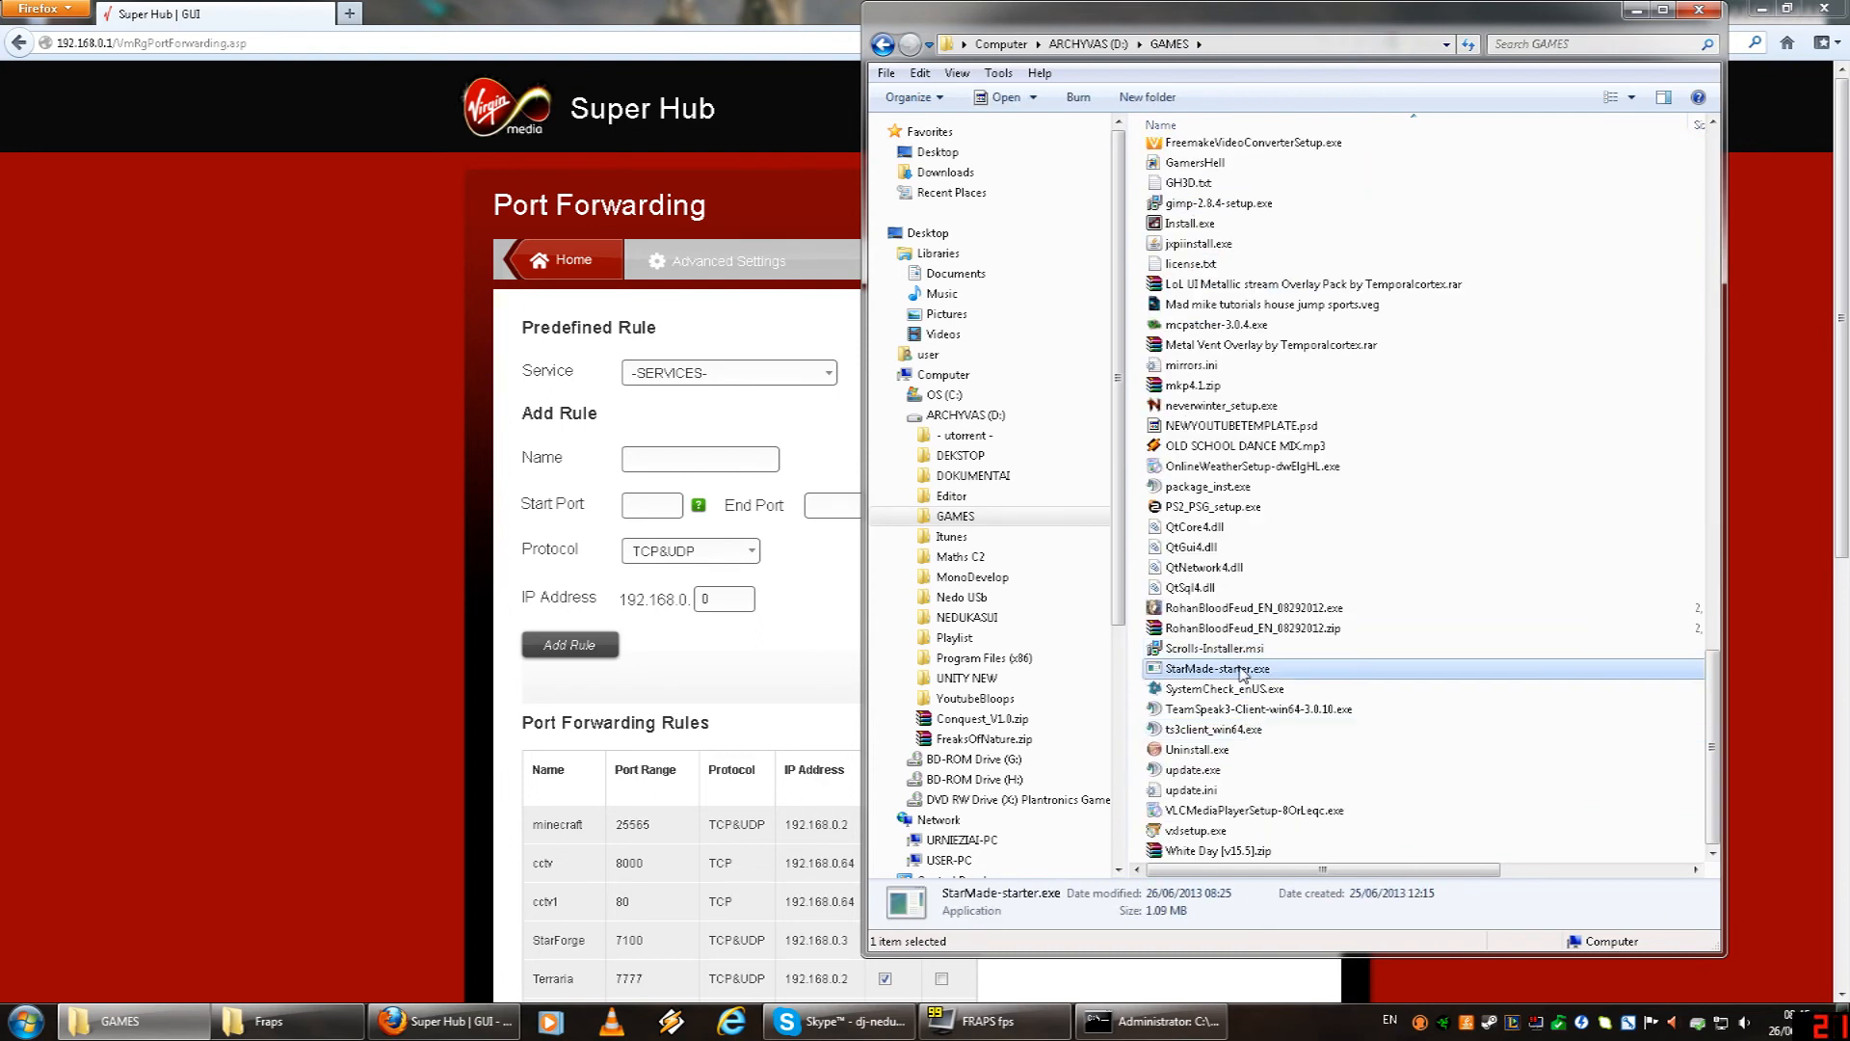
double_click(1216, 667)
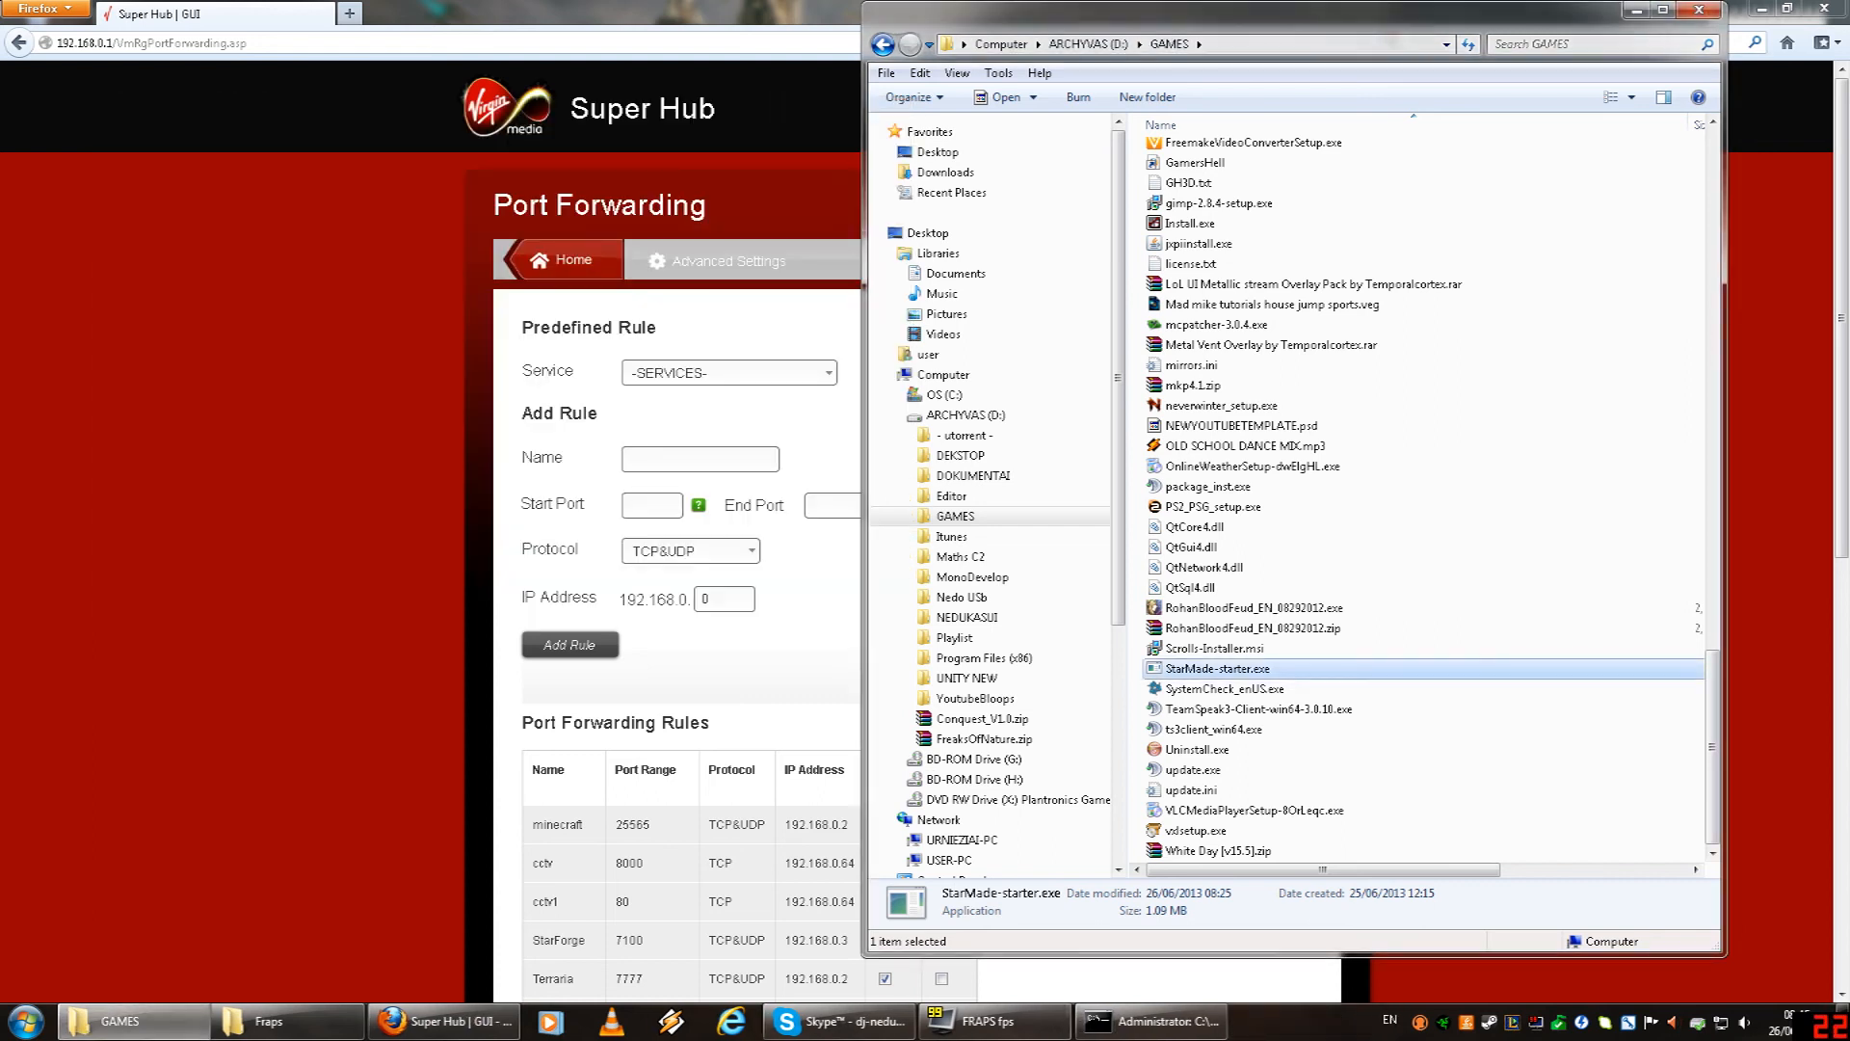
double_click(1221, 667)
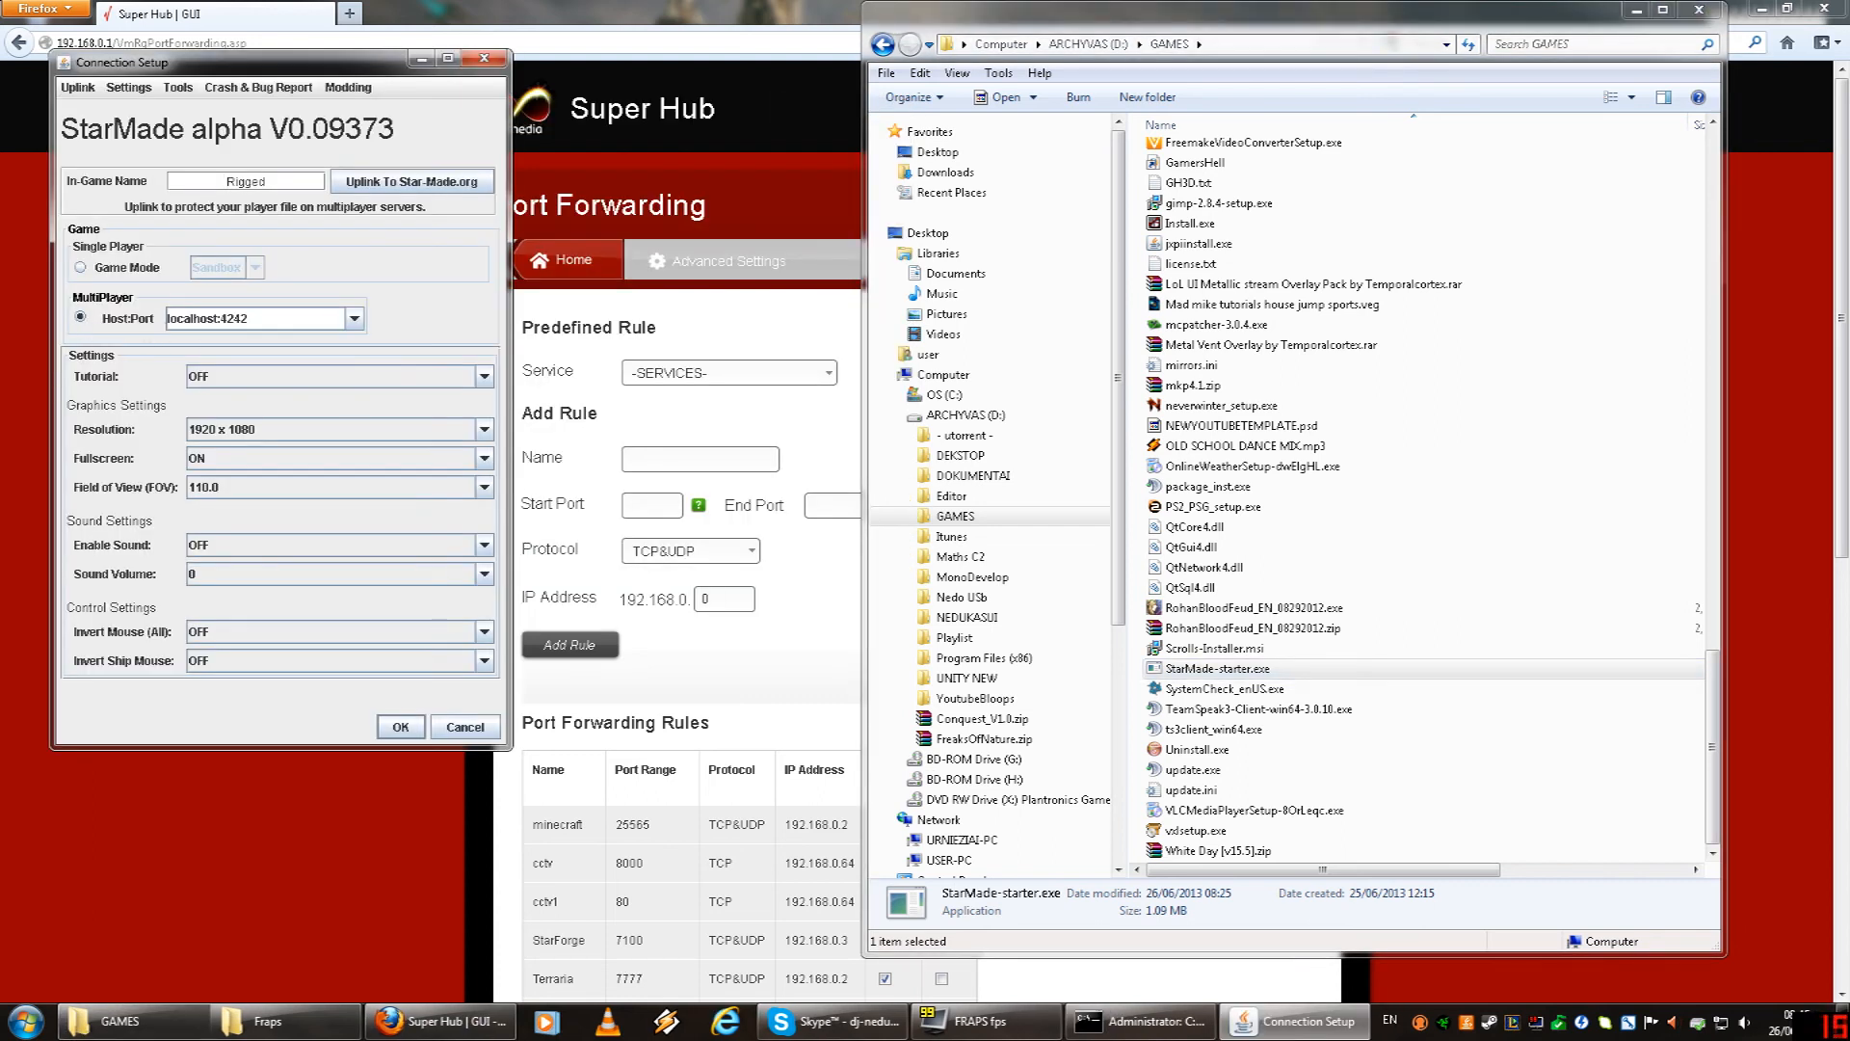
Edit the MultiPlayer Host:Port entry from localhost:4242 to :4242.
left_click(242, 319)
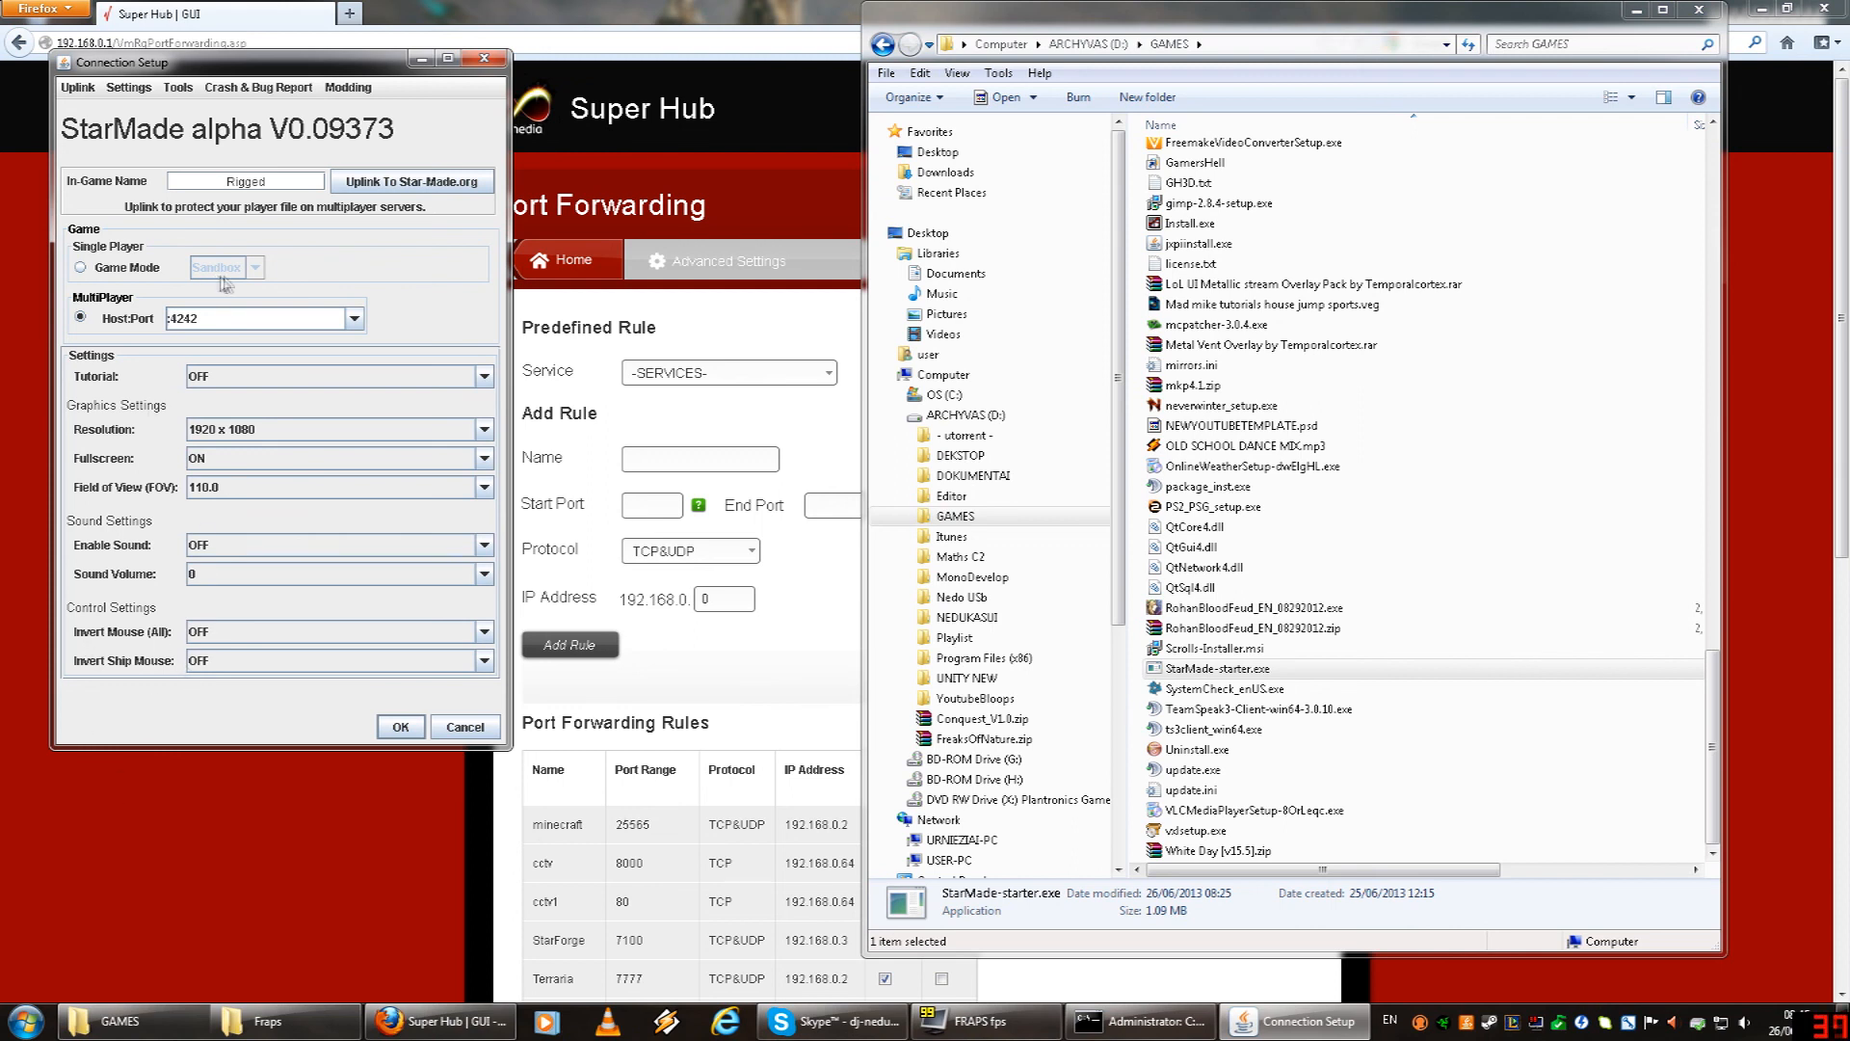
mouse_move(250, 361)
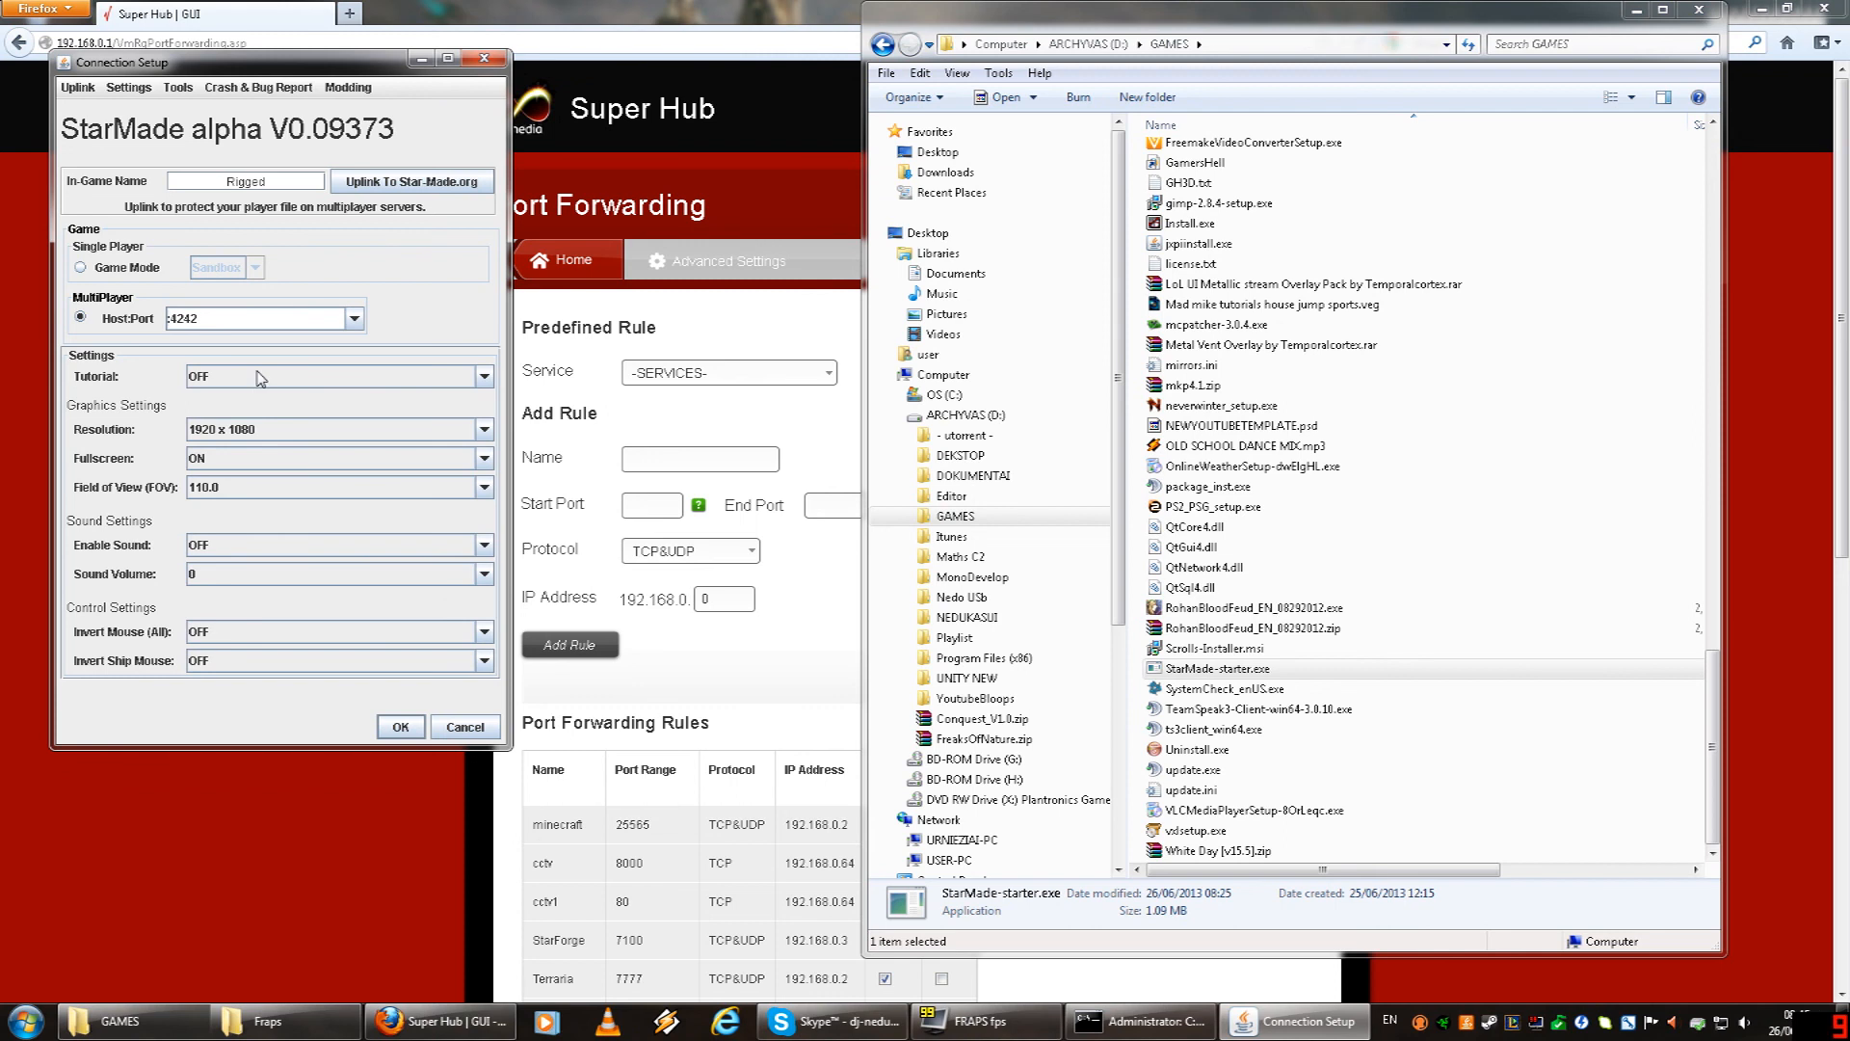
mouse_move(259, 374)
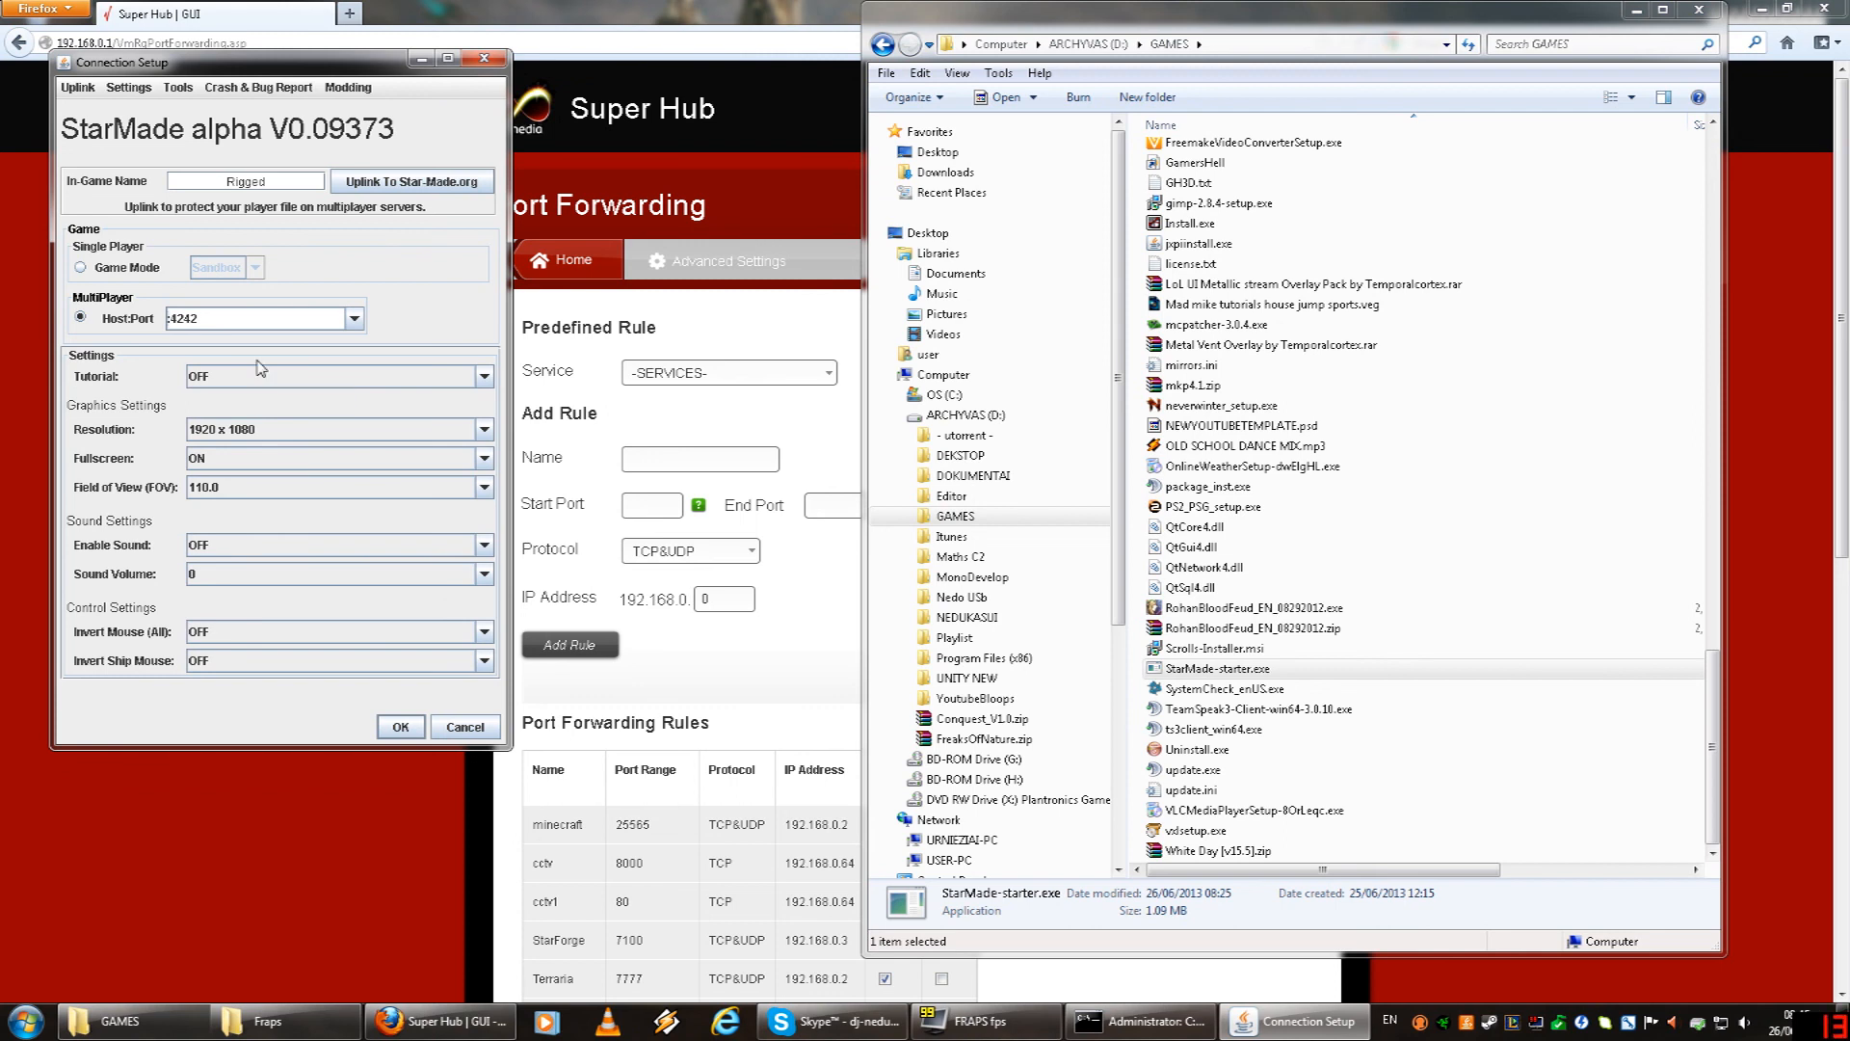